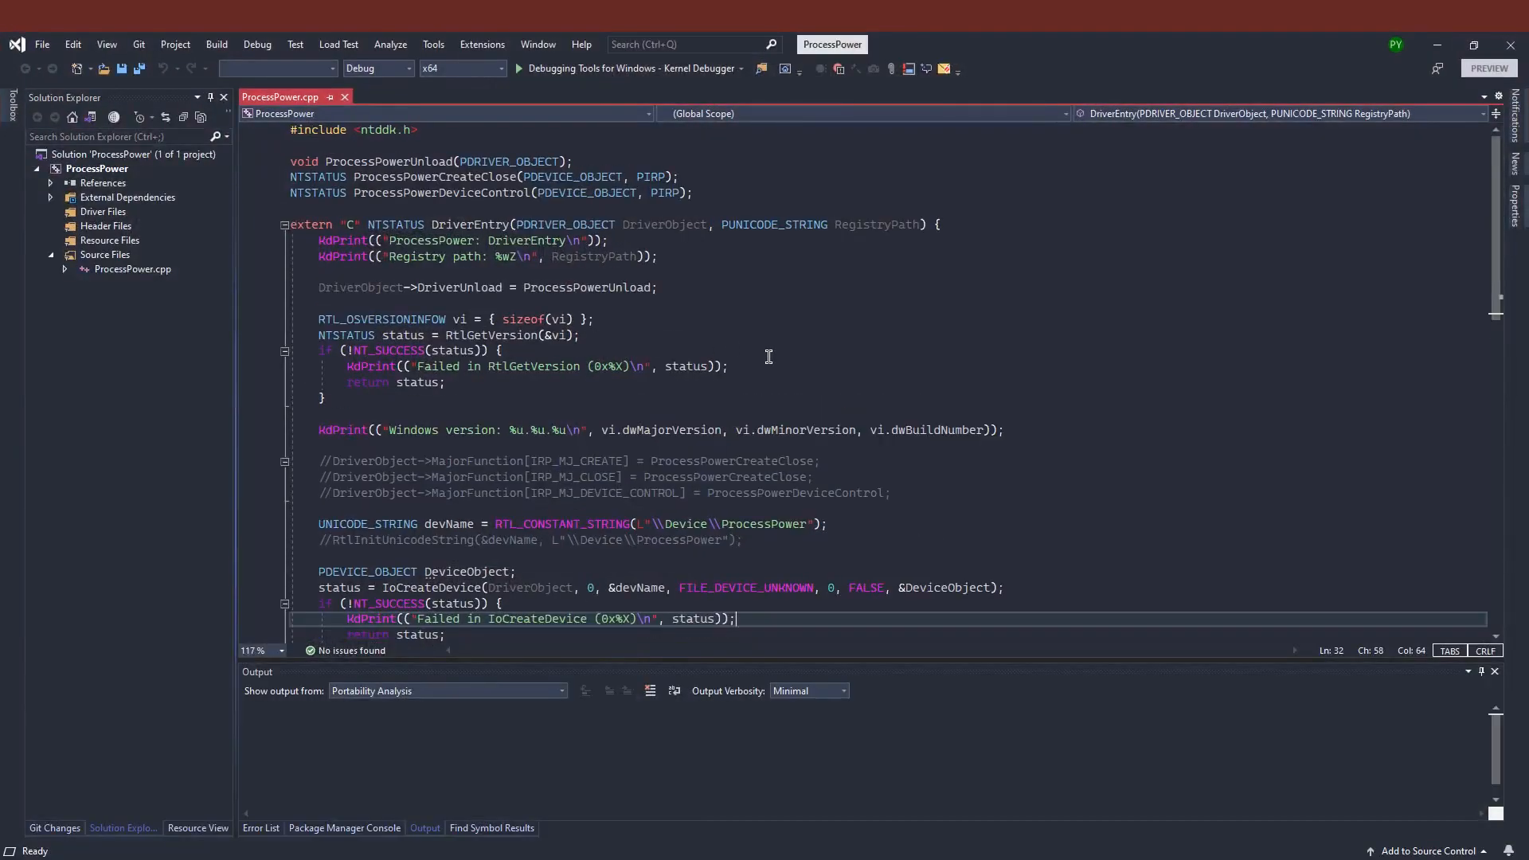
Step: Review DriverEntry's device setup, select the commented IRP_MJ_CREATE line, and scroll to ProcessPowerUnload
scroll("down", 3)
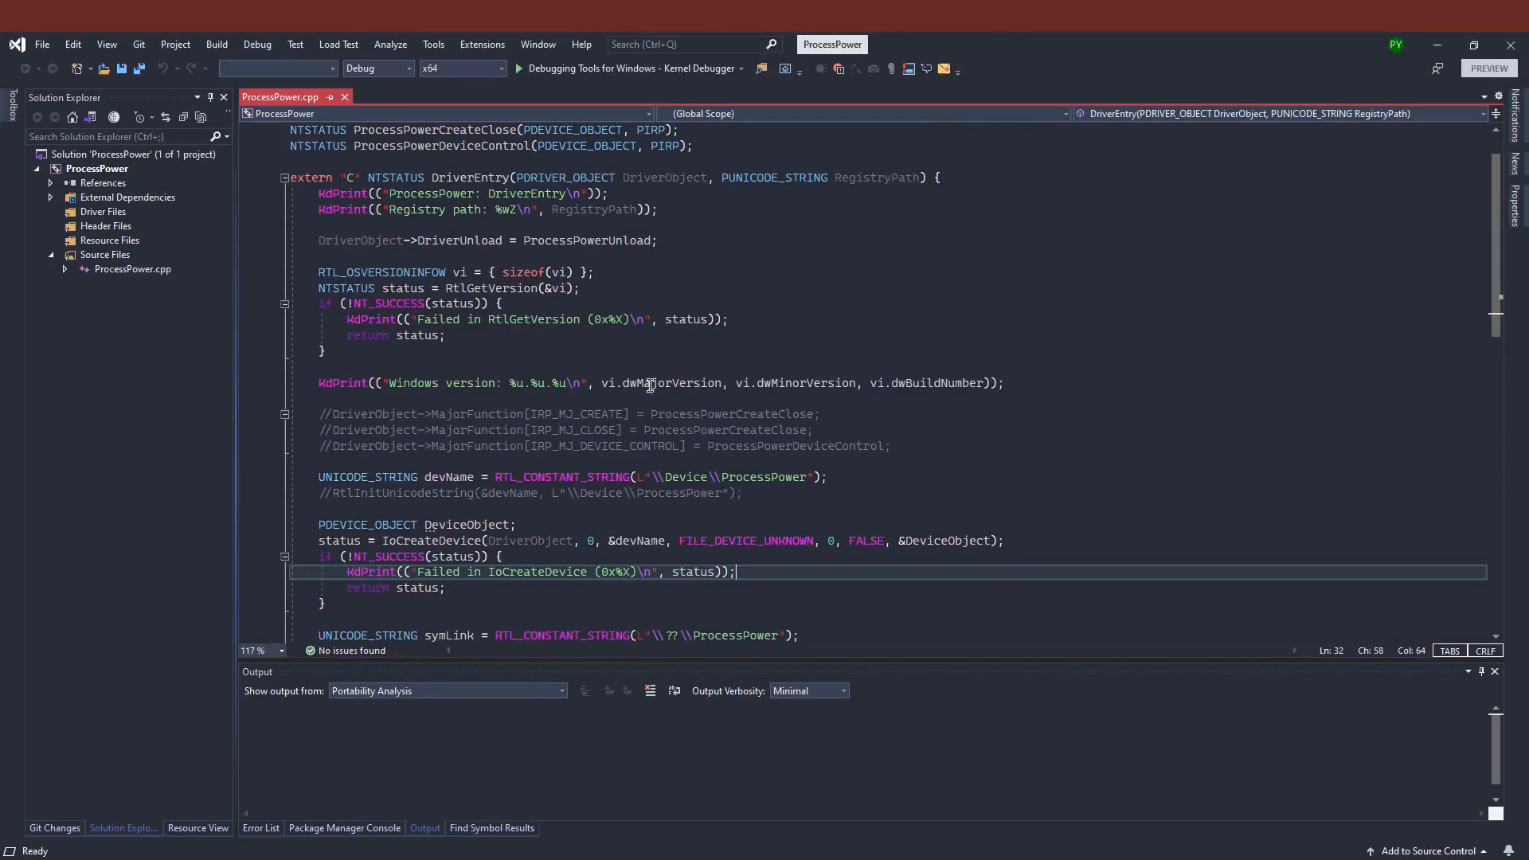
scroll("down", 3)
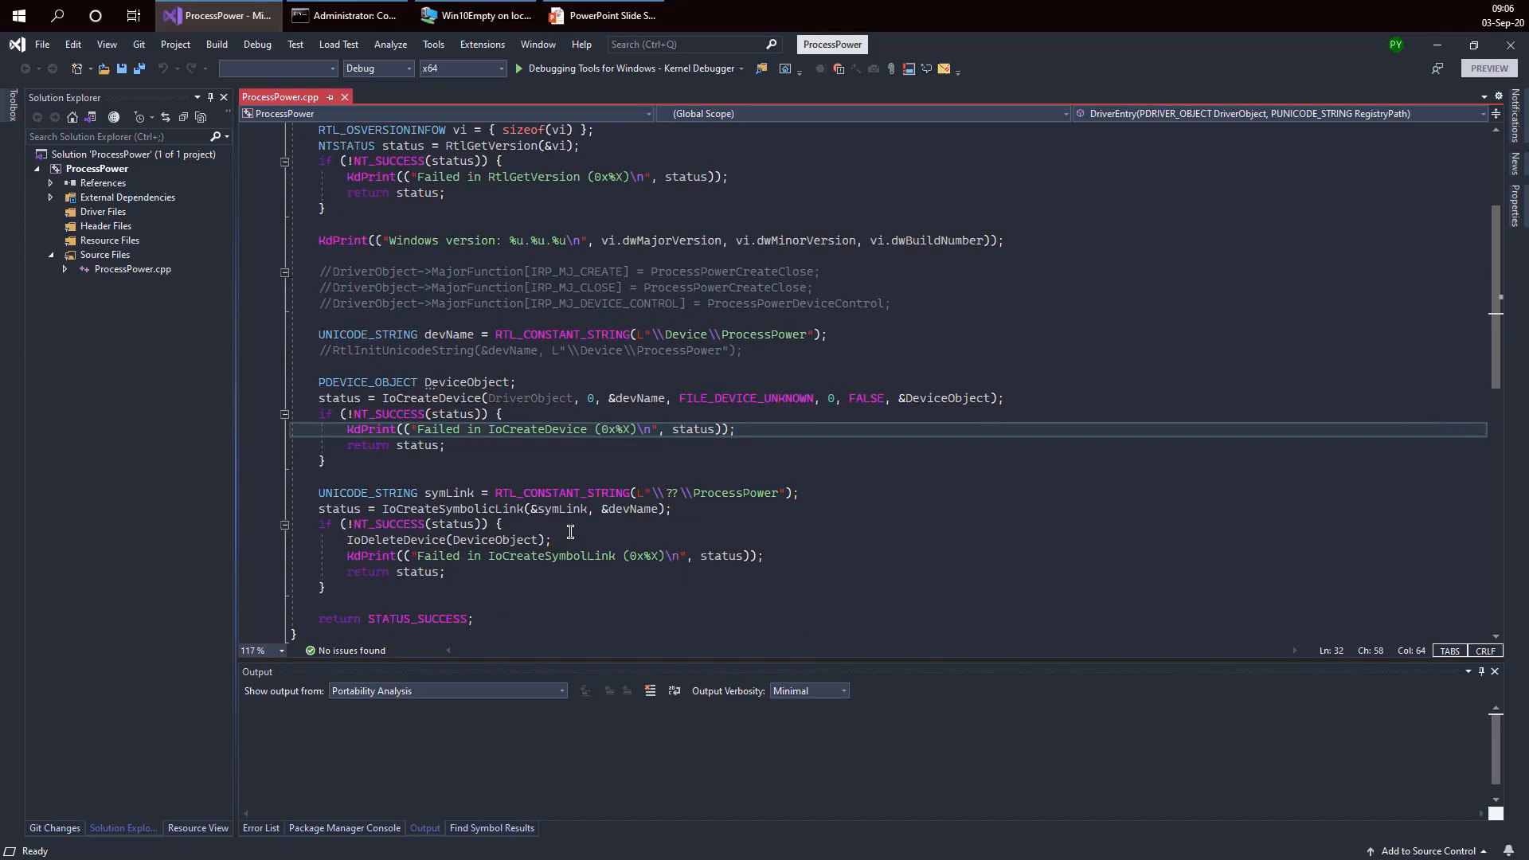
mouse_move(515, 478)
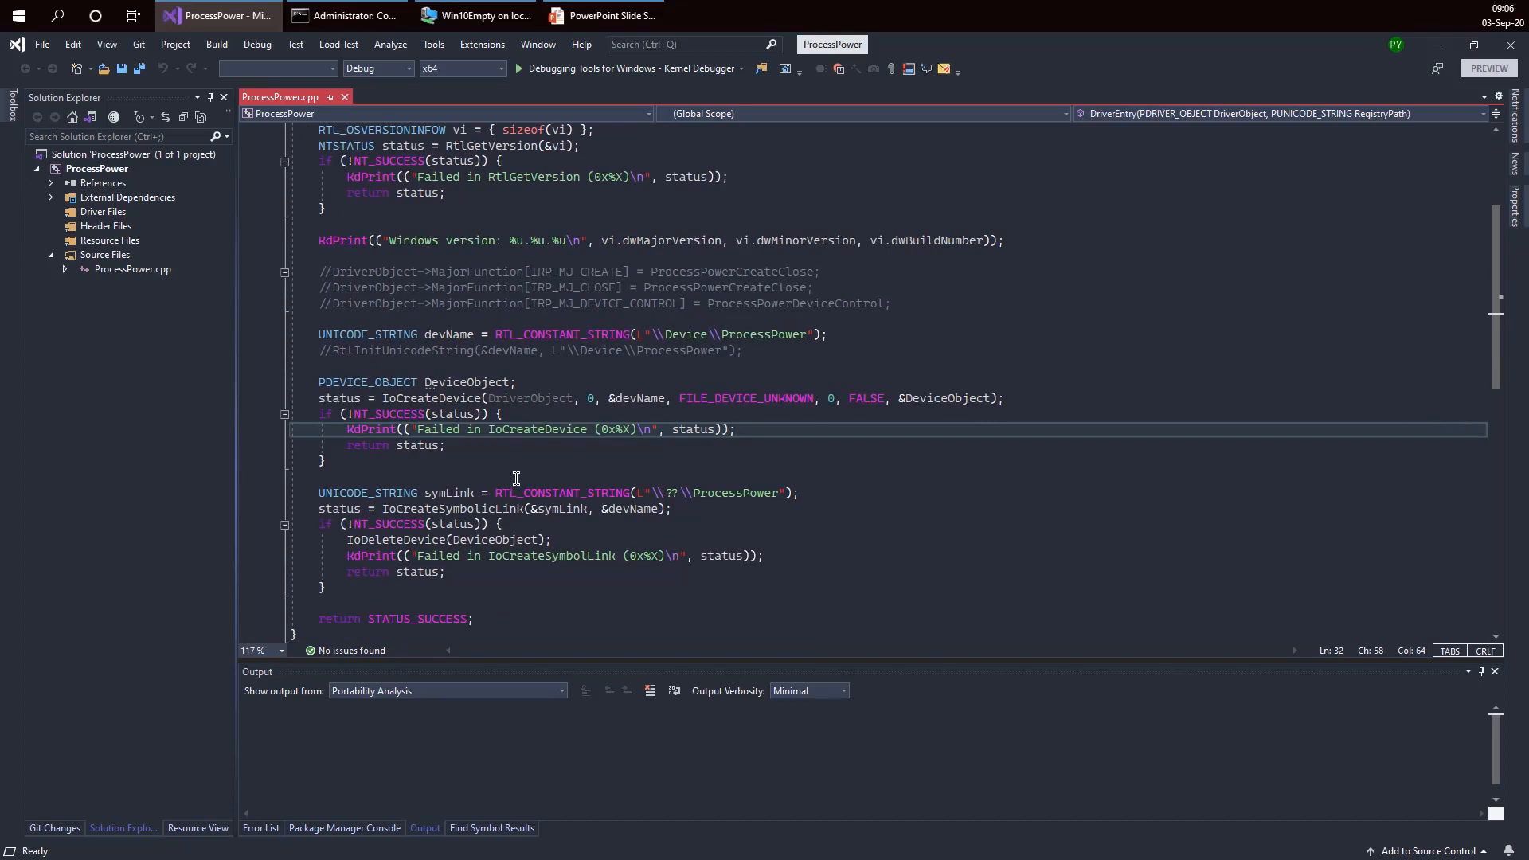
mouse_move(733, 305)
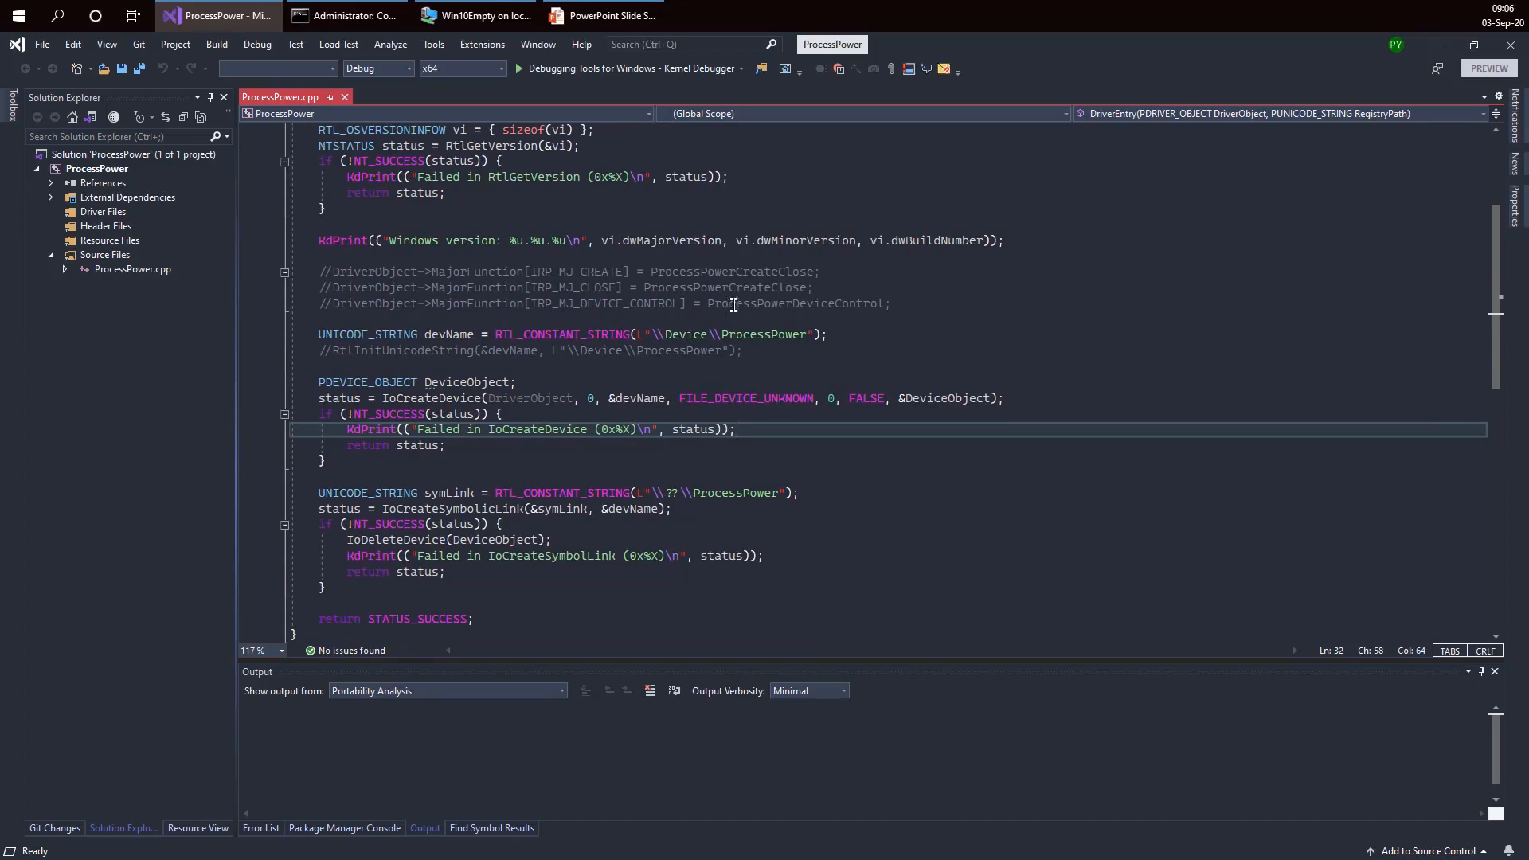
double_click(577, 270)
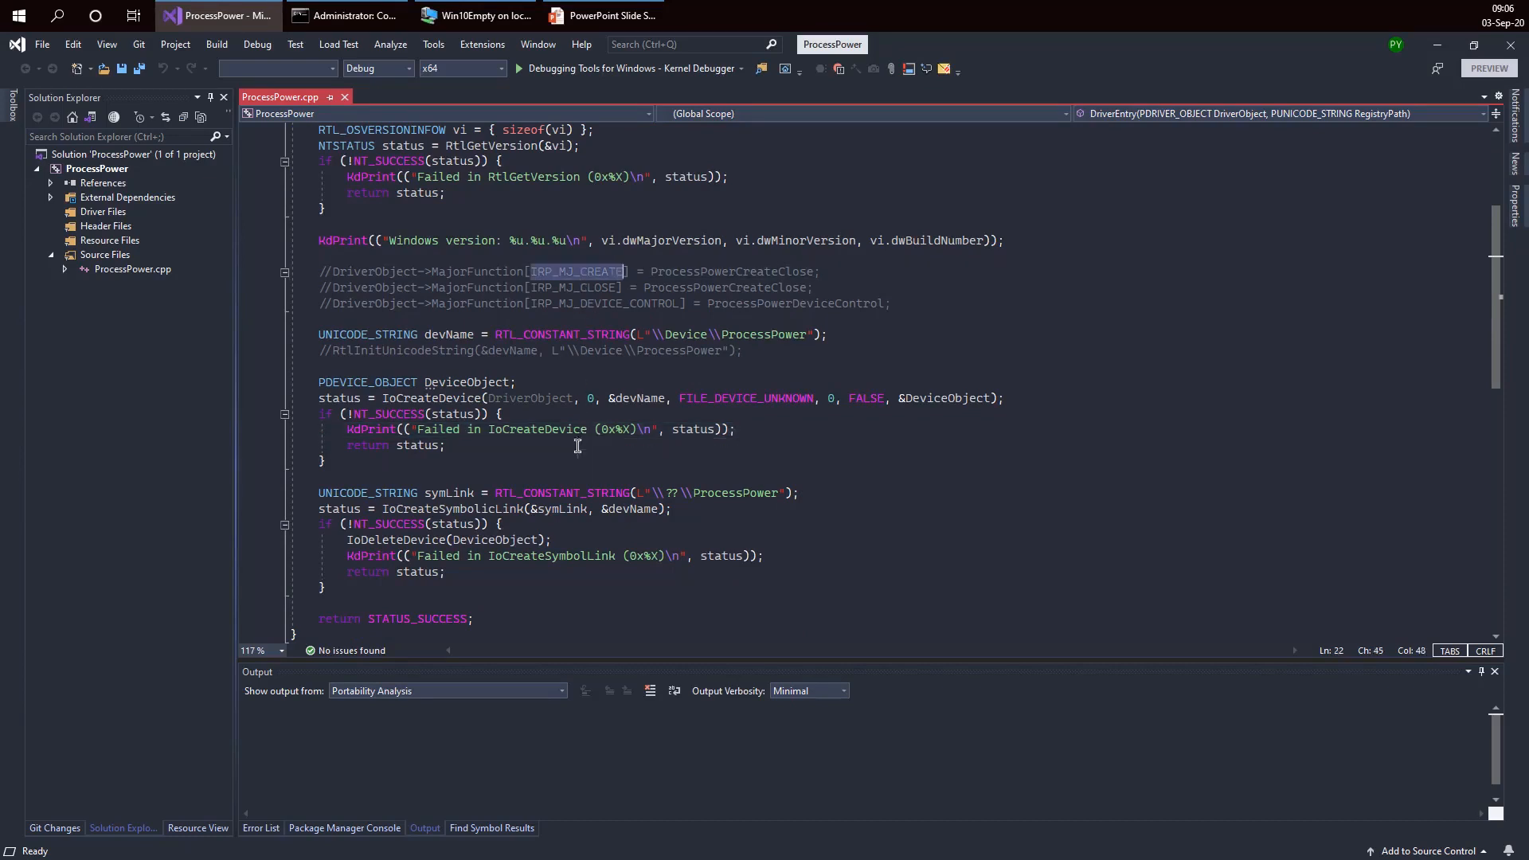
scroll("down", 3)
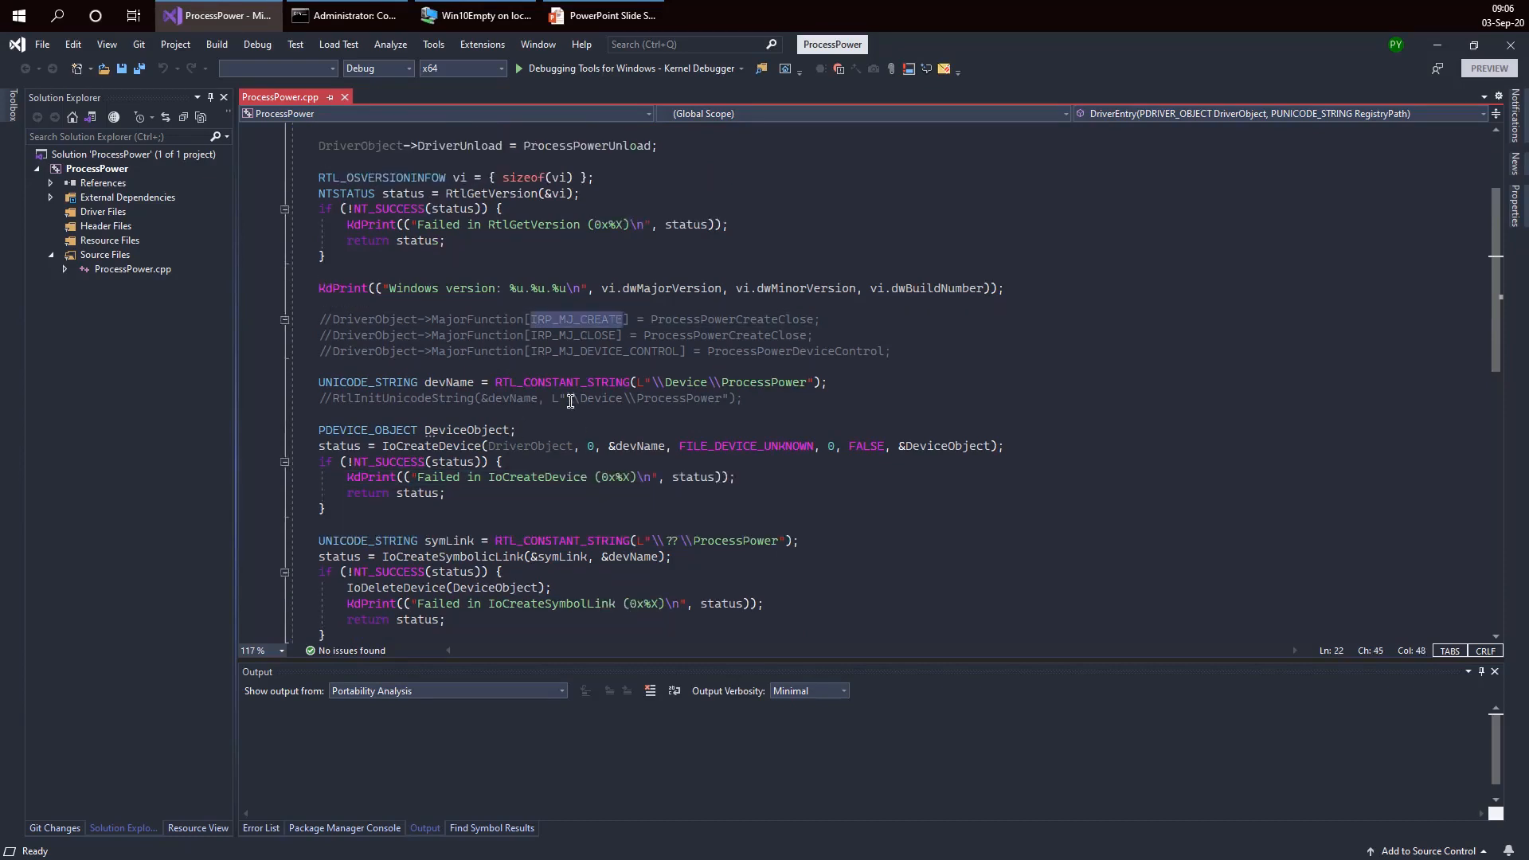
mouse_move(365, 340)
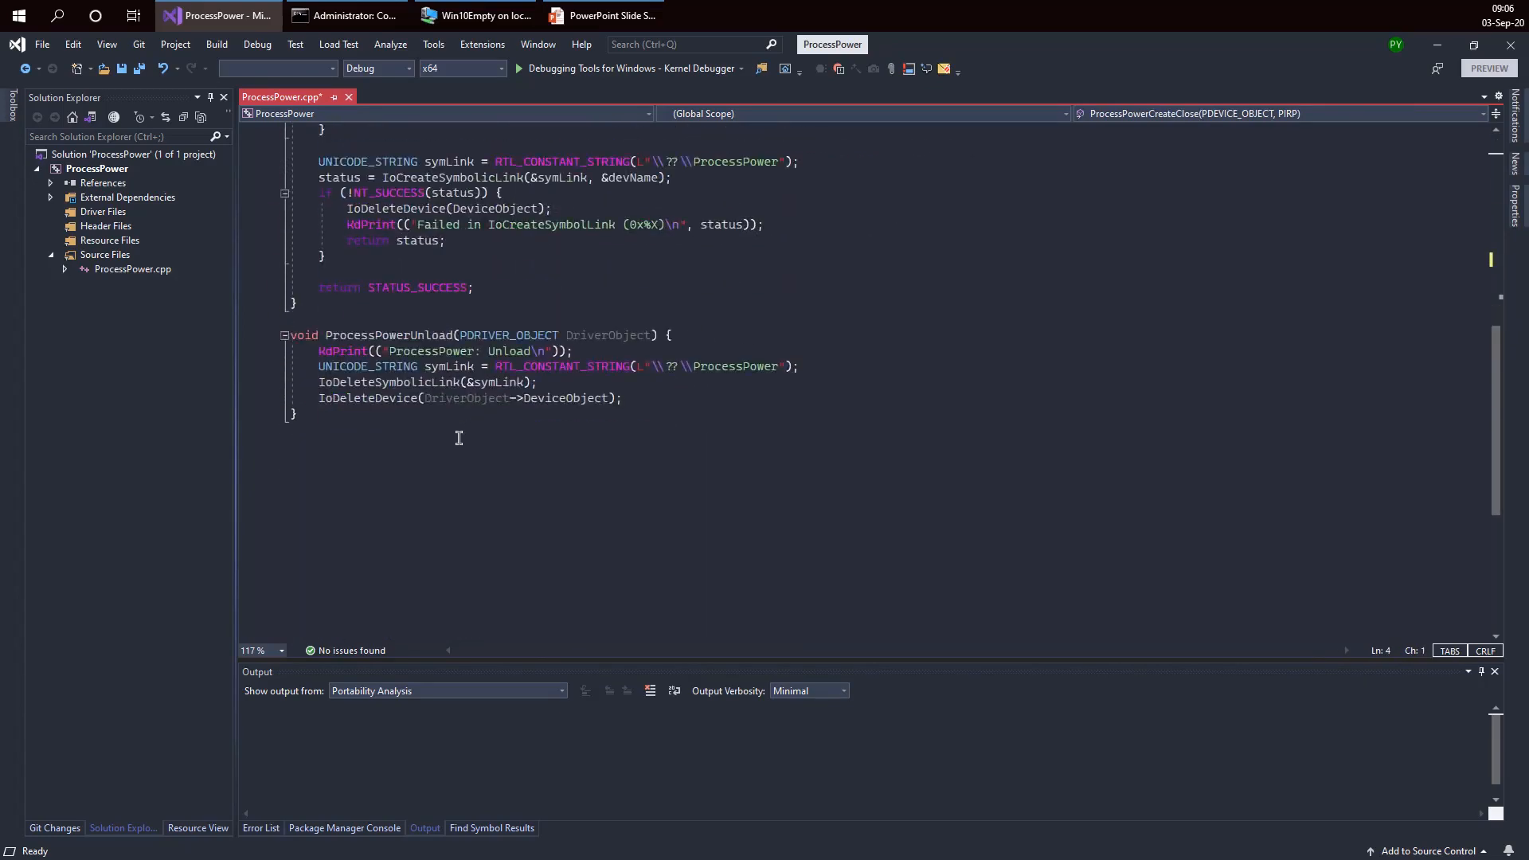
Step: Write the NTSTATUS ProcessPowerCreateClose(PDEVICE_OBJECT, PIRP Irp) signature with an empty brace body
type("NTSTATUS ProcessPowerCreateClose(PDEVICE_OBJECT, PIRP)")
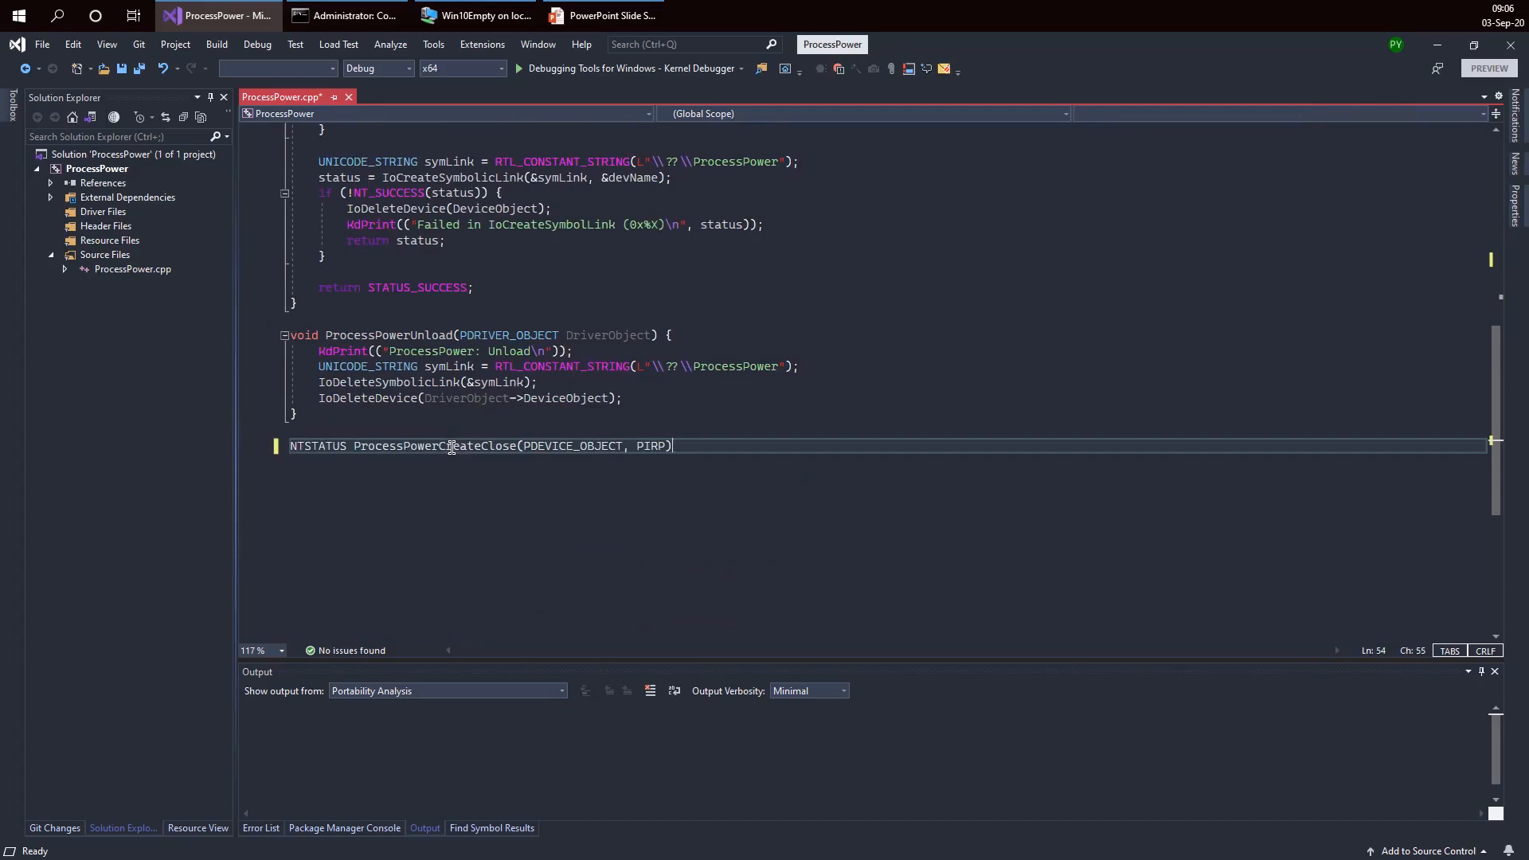
type("{")
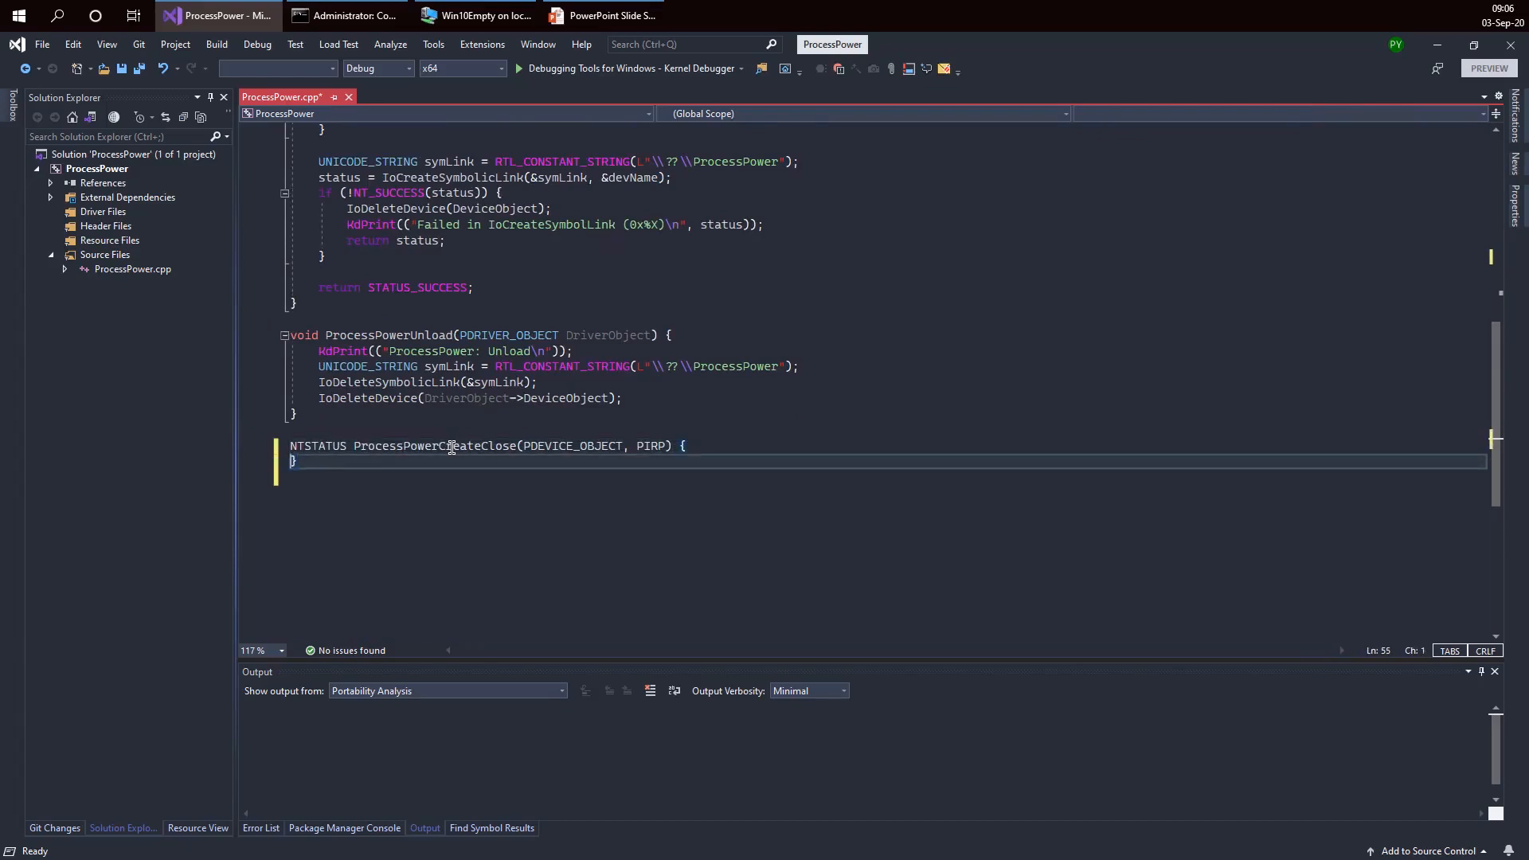
double_click(650, 446)
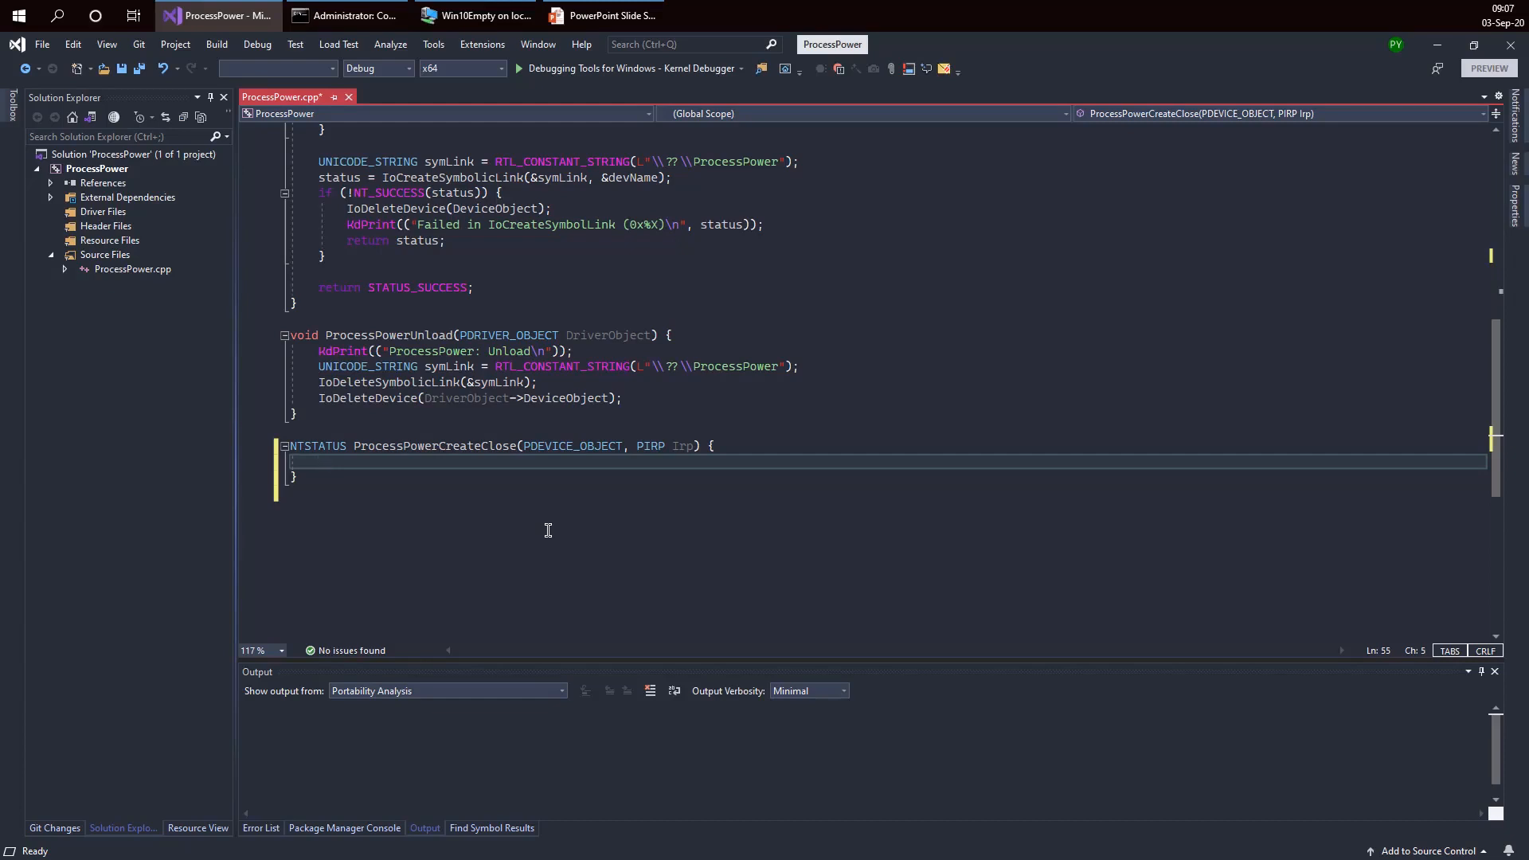
Step: Set Irp->IoStatus.Status to STATUS_SUCCESS using IntelliSense completion
type("Irp->")
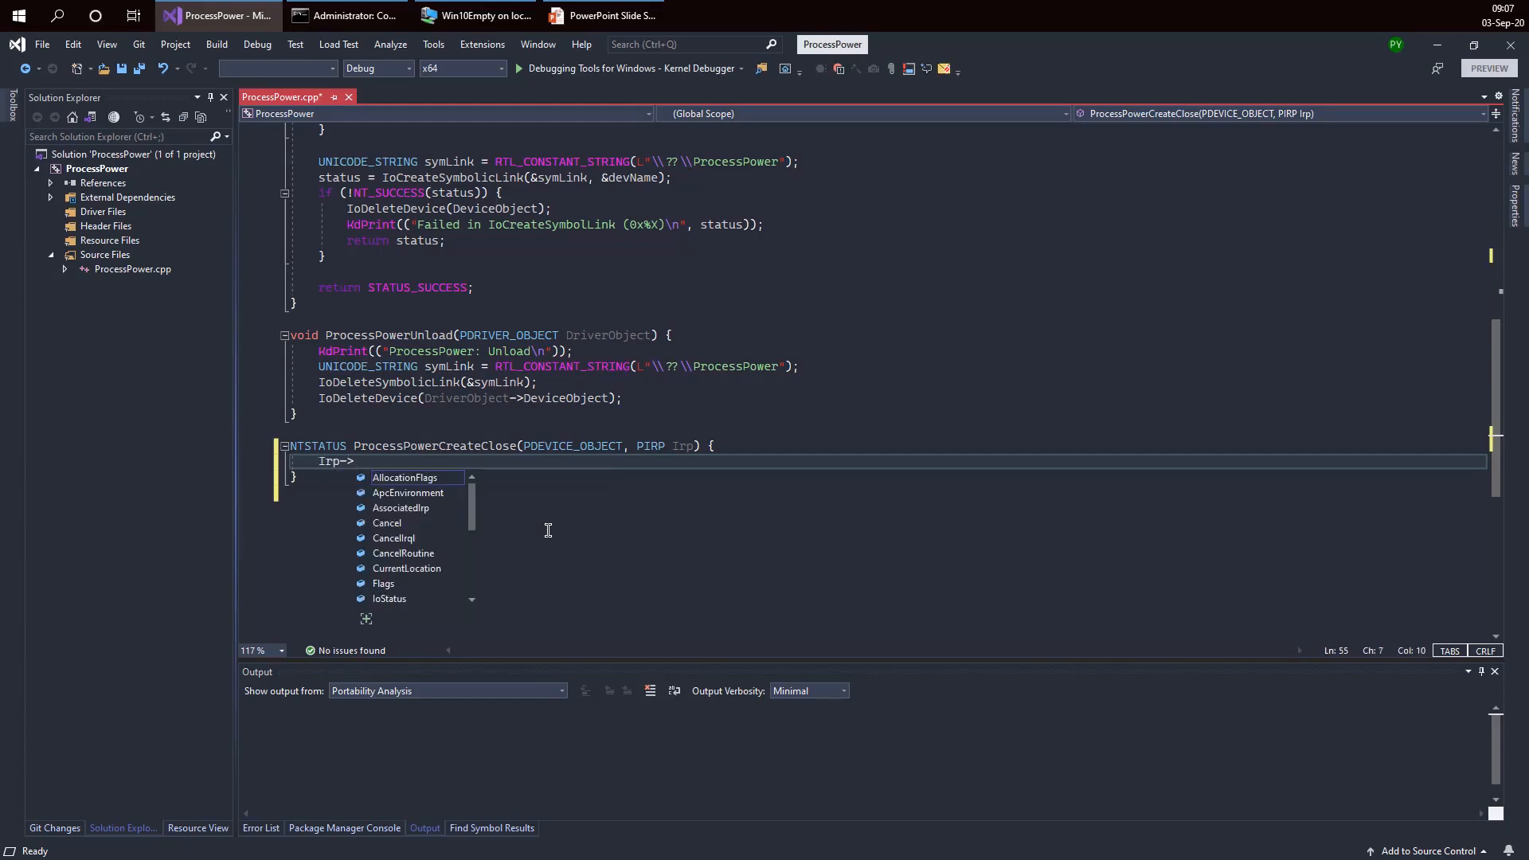
type("IoStatus.")
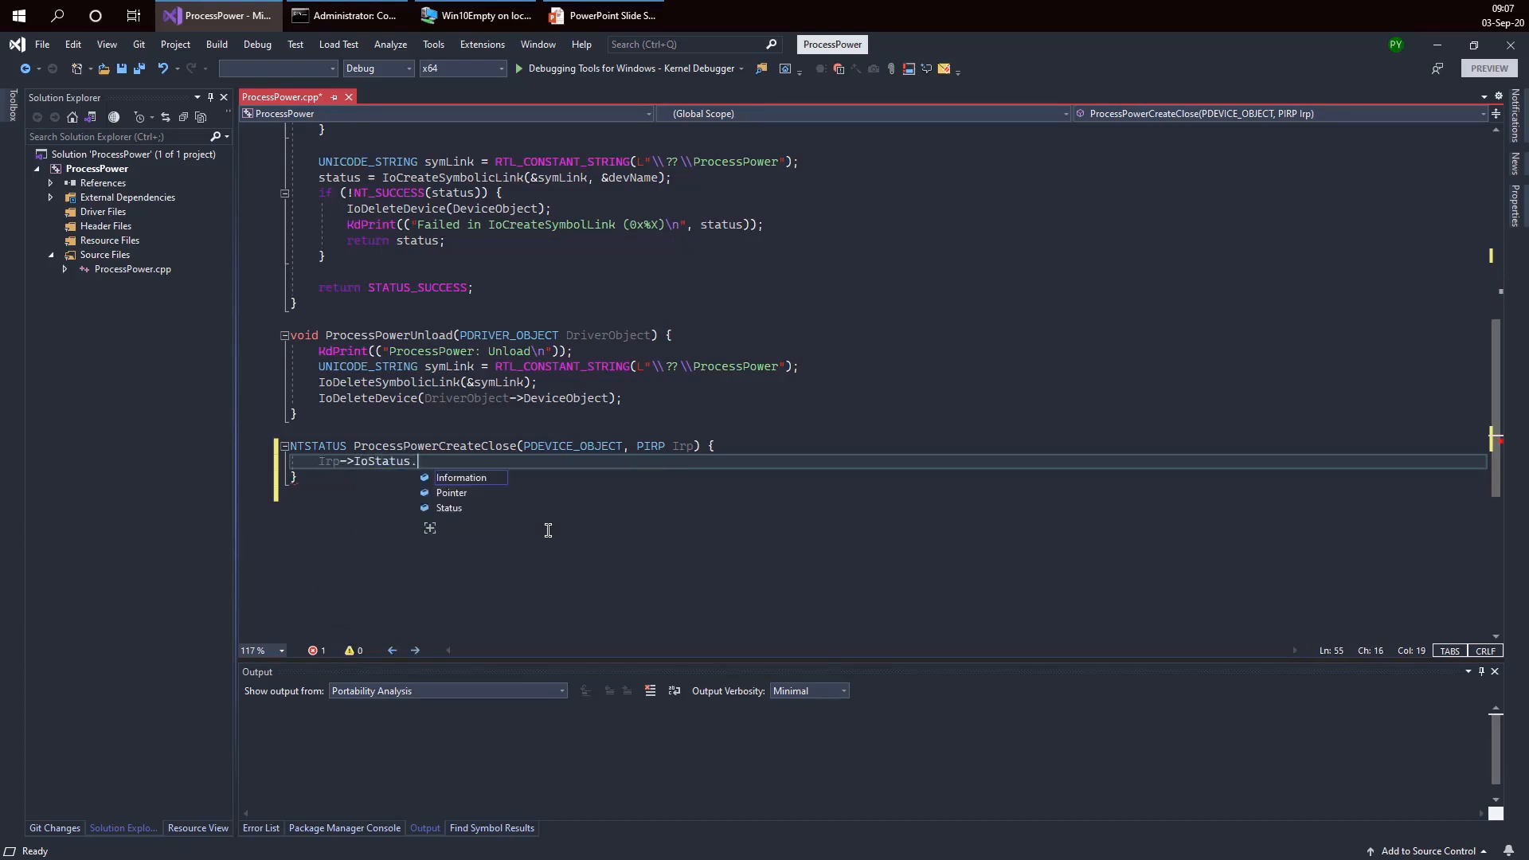
type("Status = status")
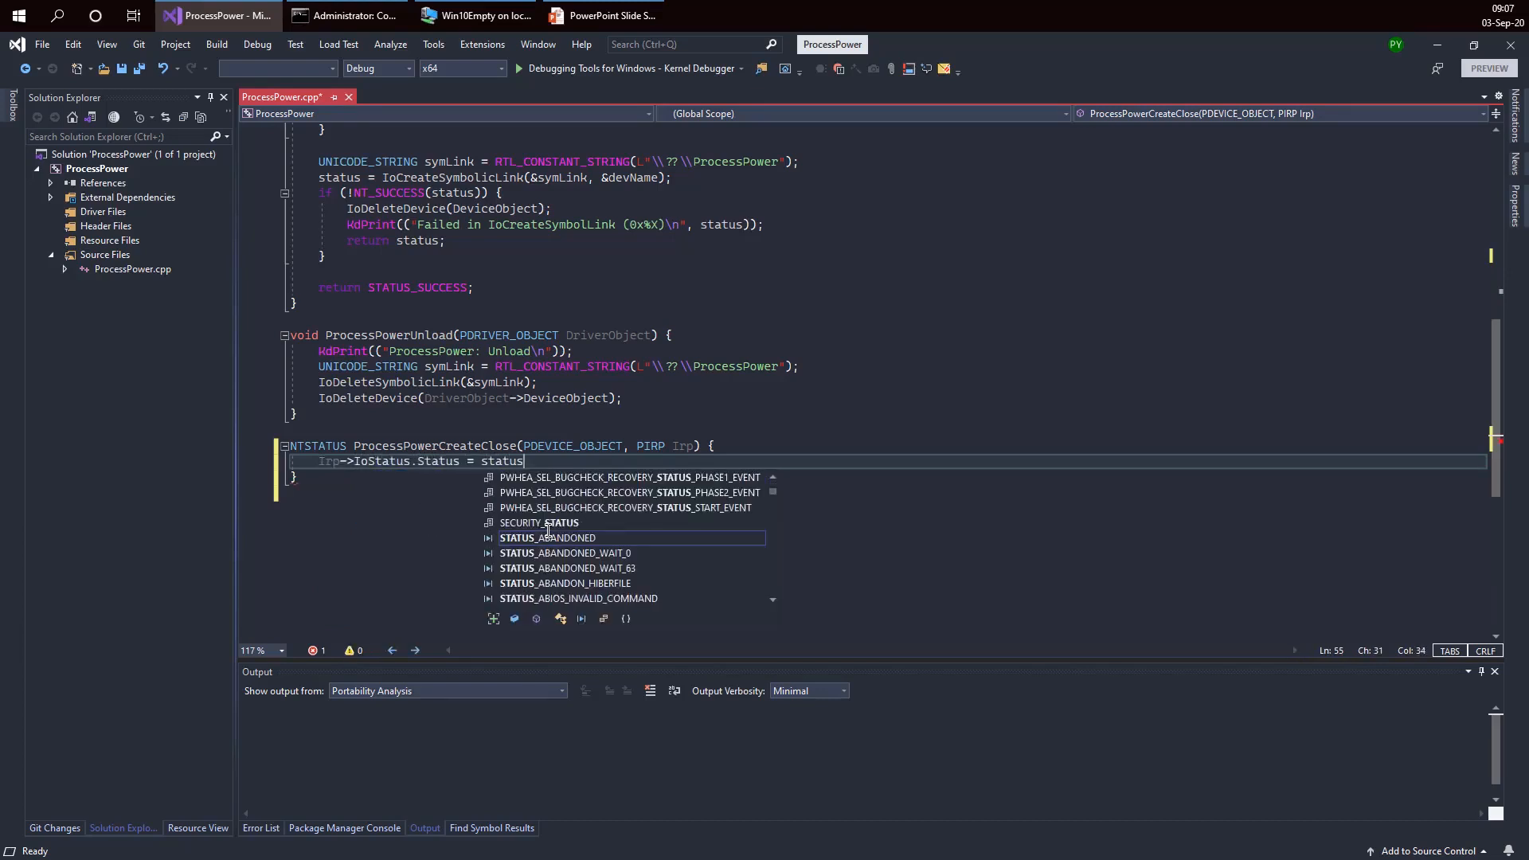
type("_suc")
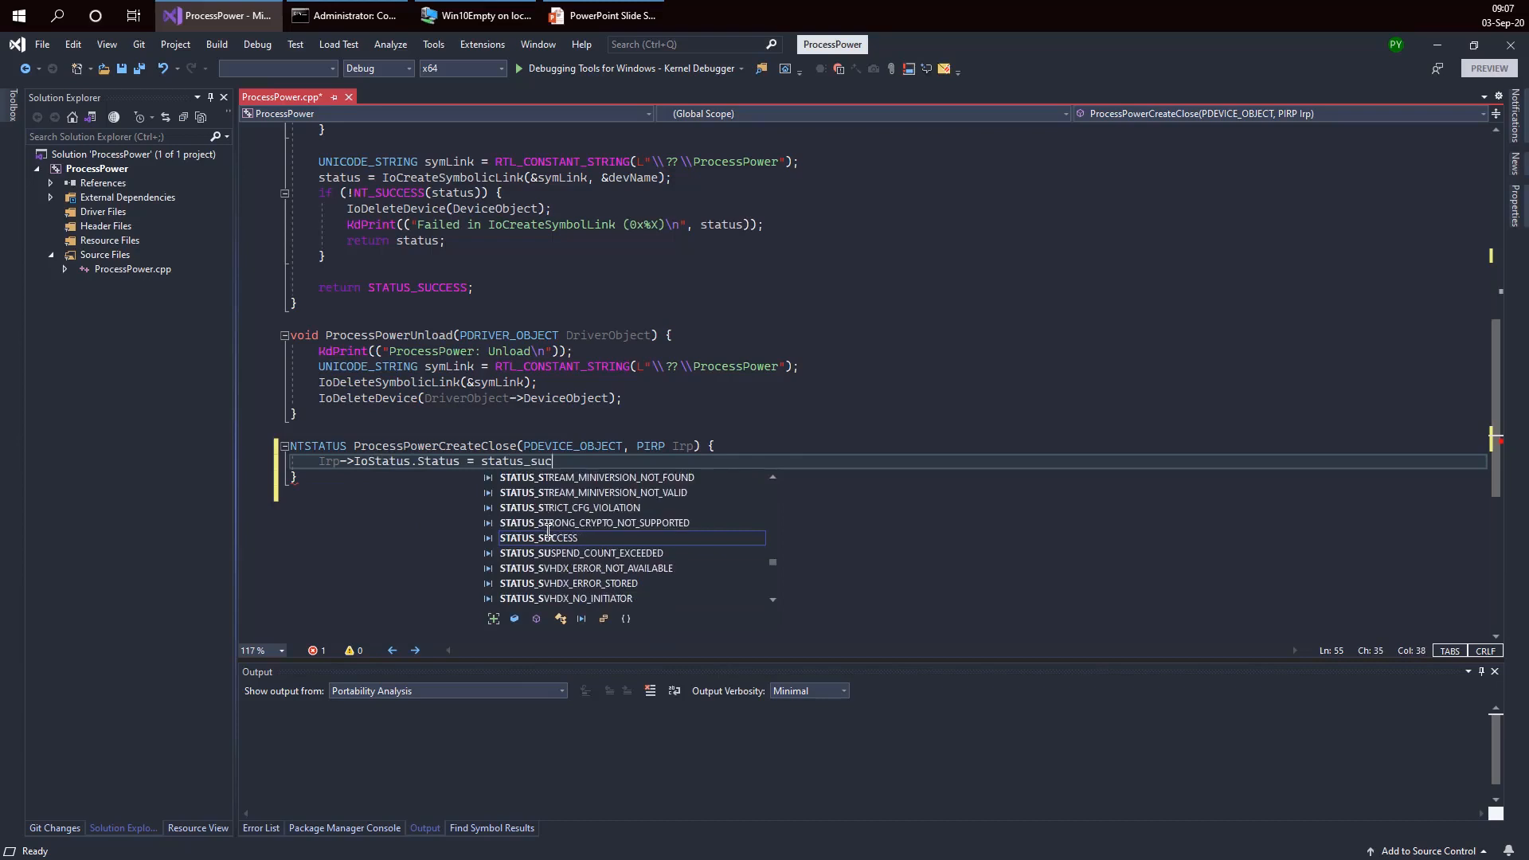
key("Enter")
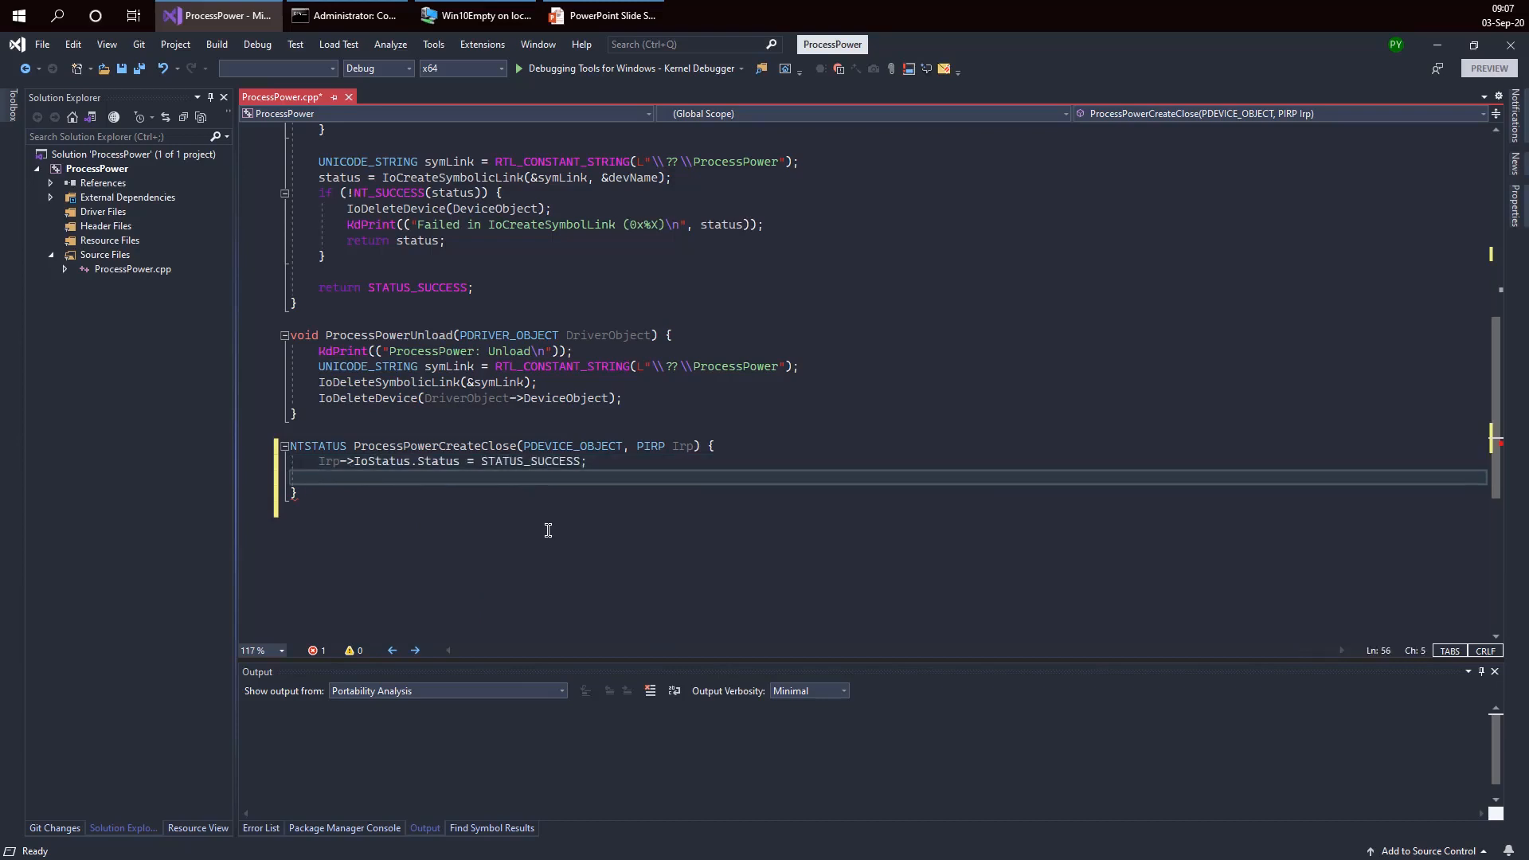
Step: Set Irp->IoStatus.Information to 0 and call IoCompleteRequest(Irp, 0)
type("Irp-")
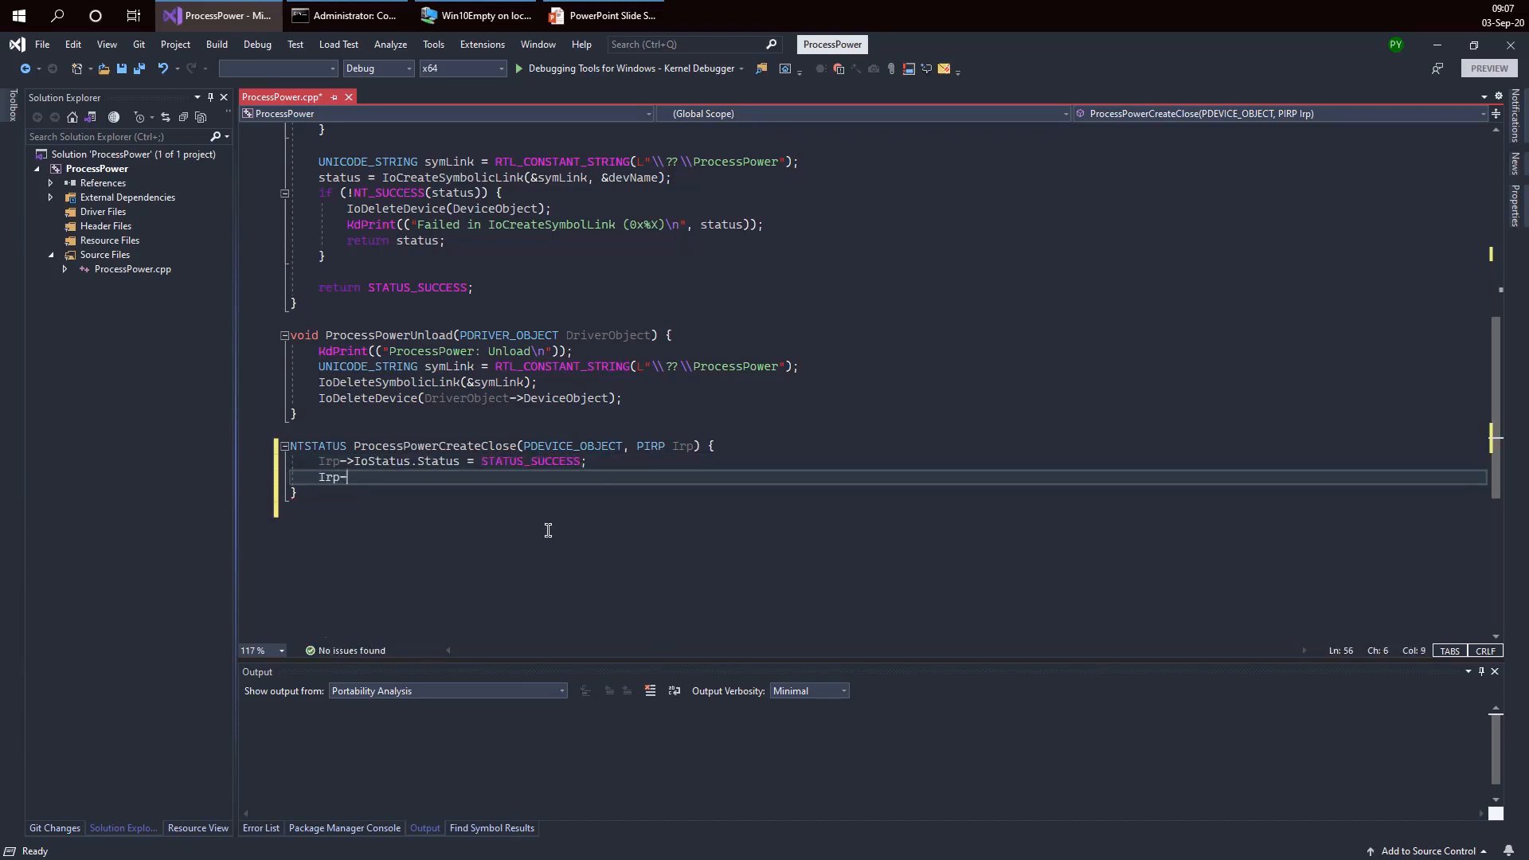
type("IoStatus.")
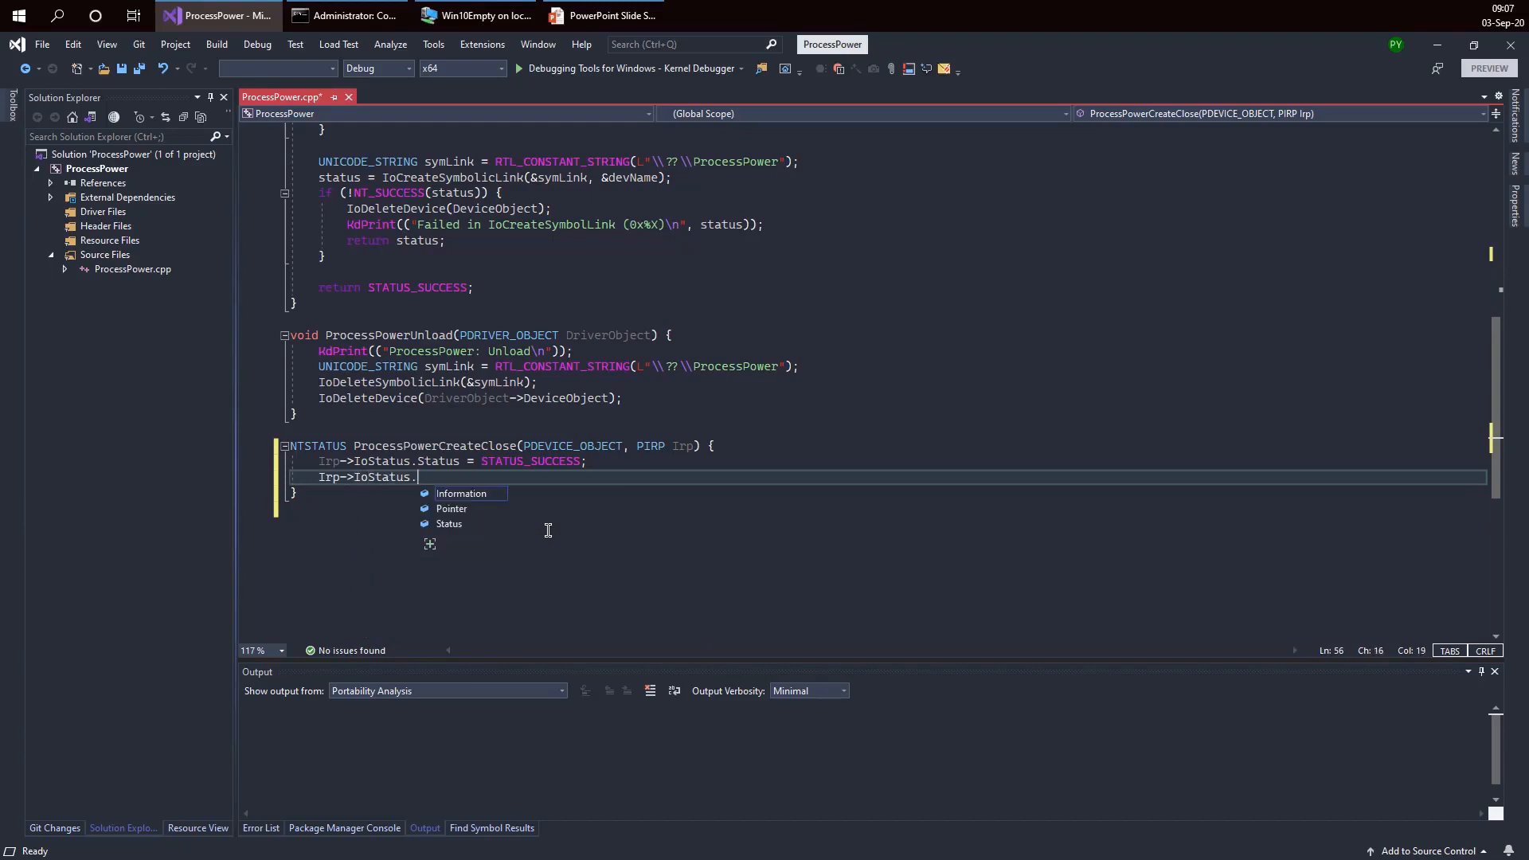
type("Information = 0;")
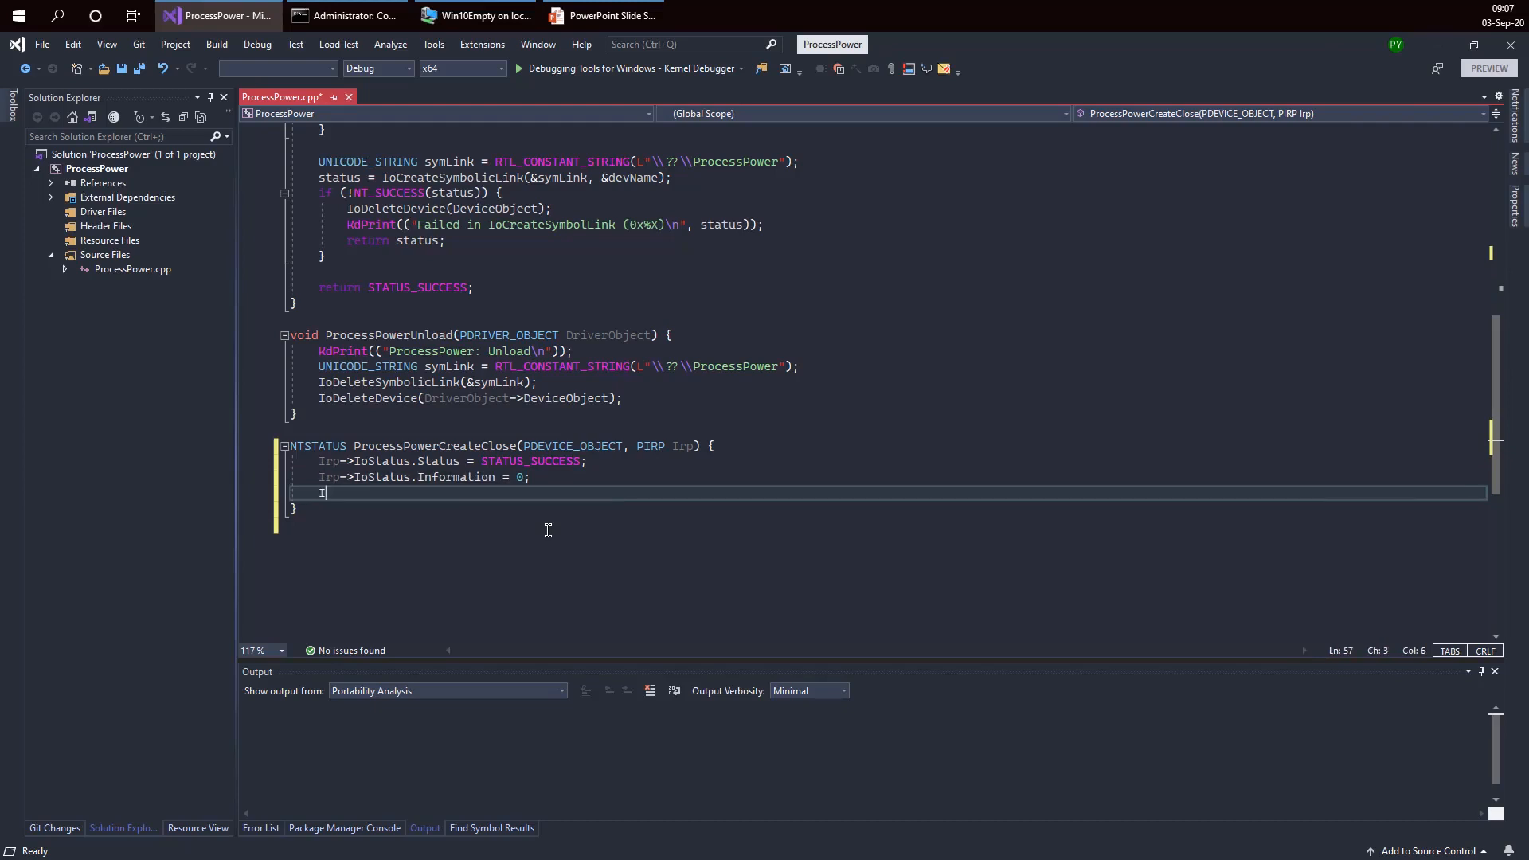
type("IoCompleteRequest(")
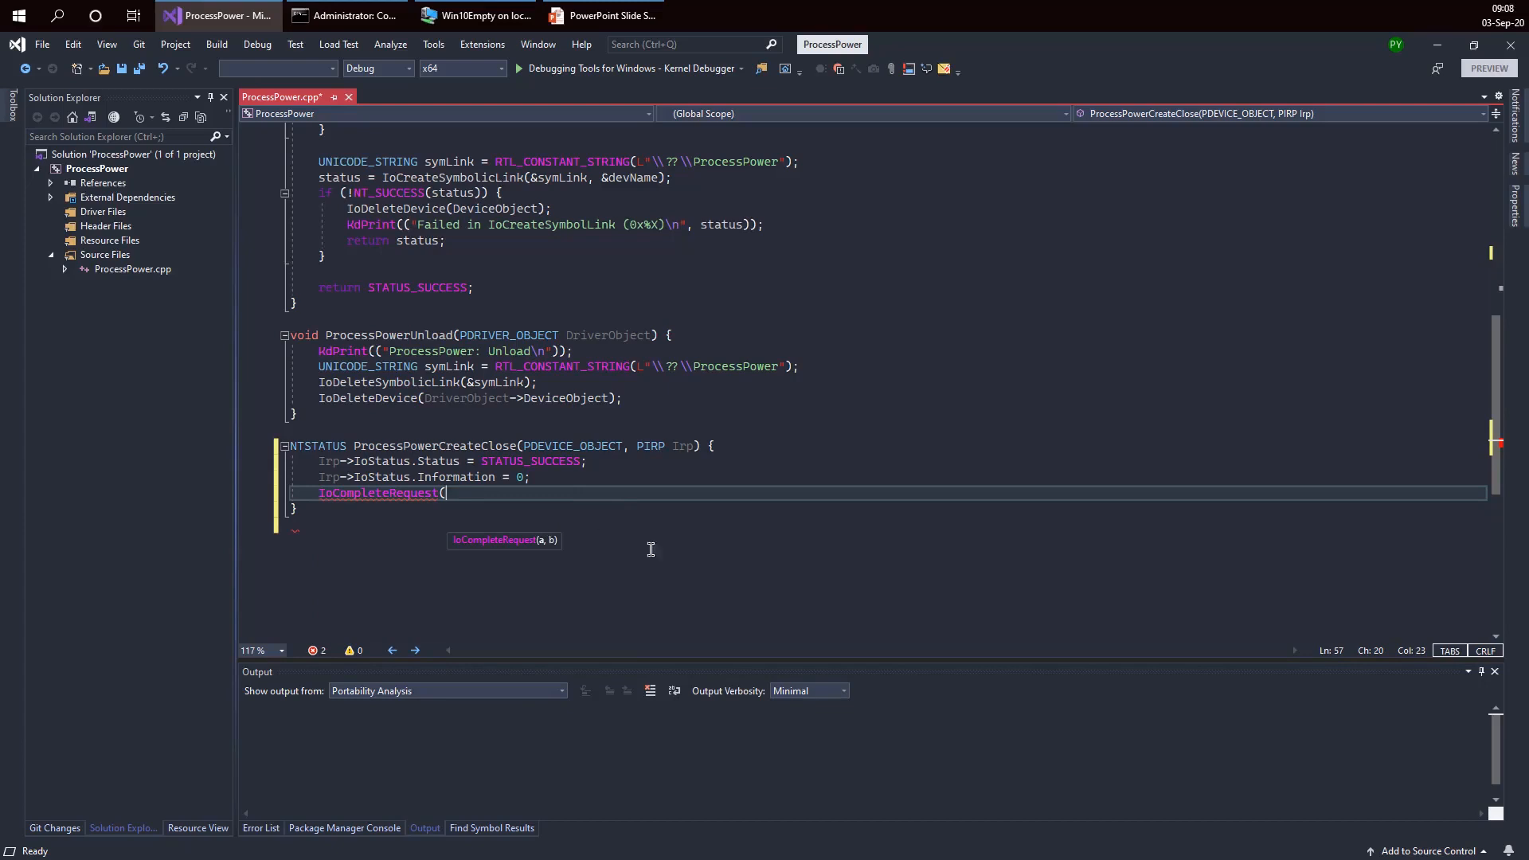
type("Irp, 0);")
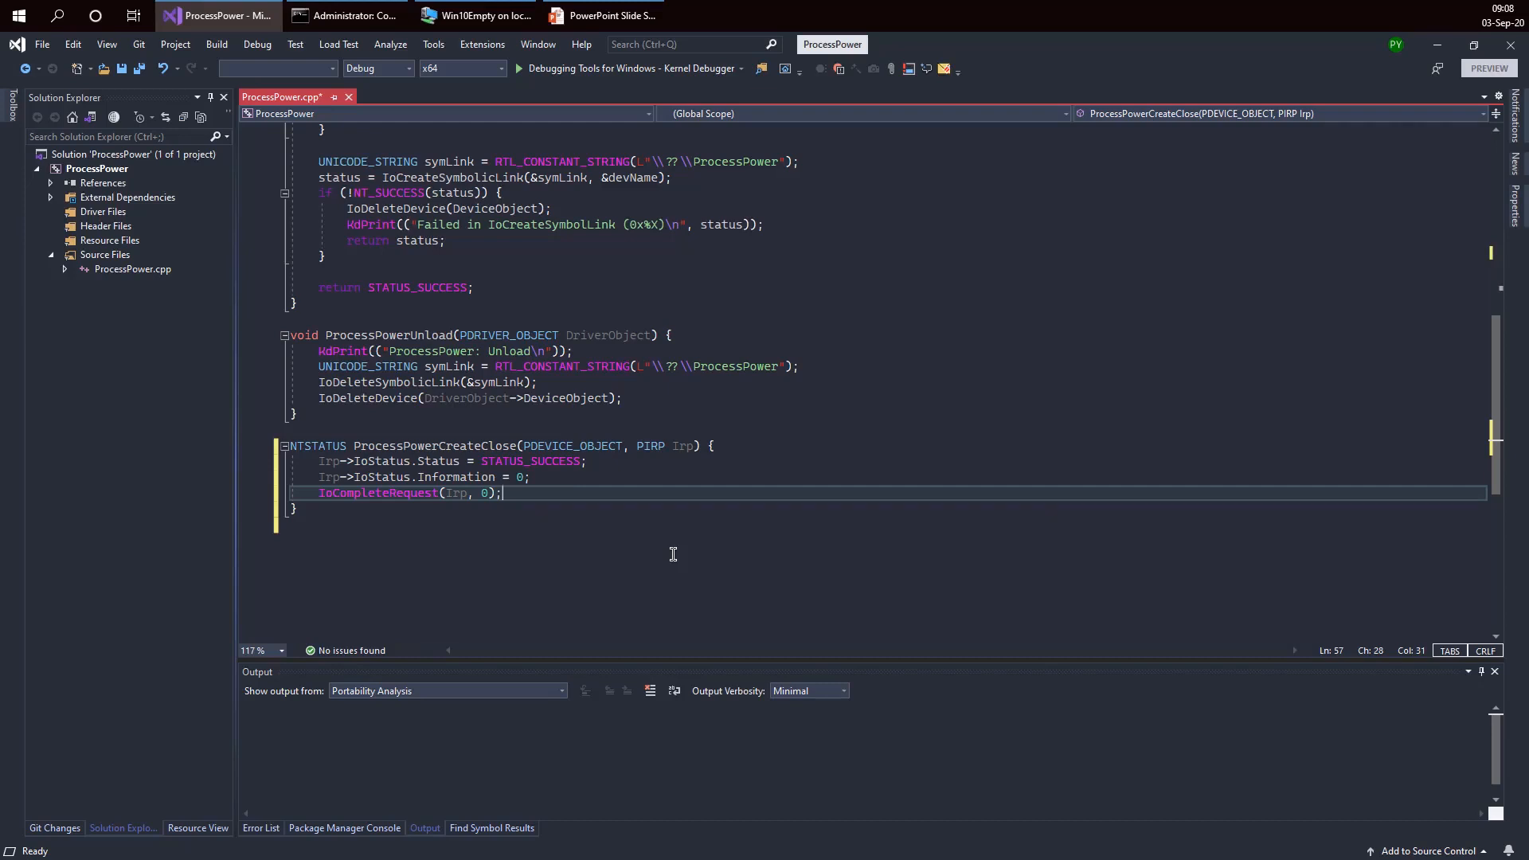
Step: Add a return statement, trying Irp->IoStatus.Status before settling on return STATUS_SUCCESS
type("return STATUS_SUCCESS;")
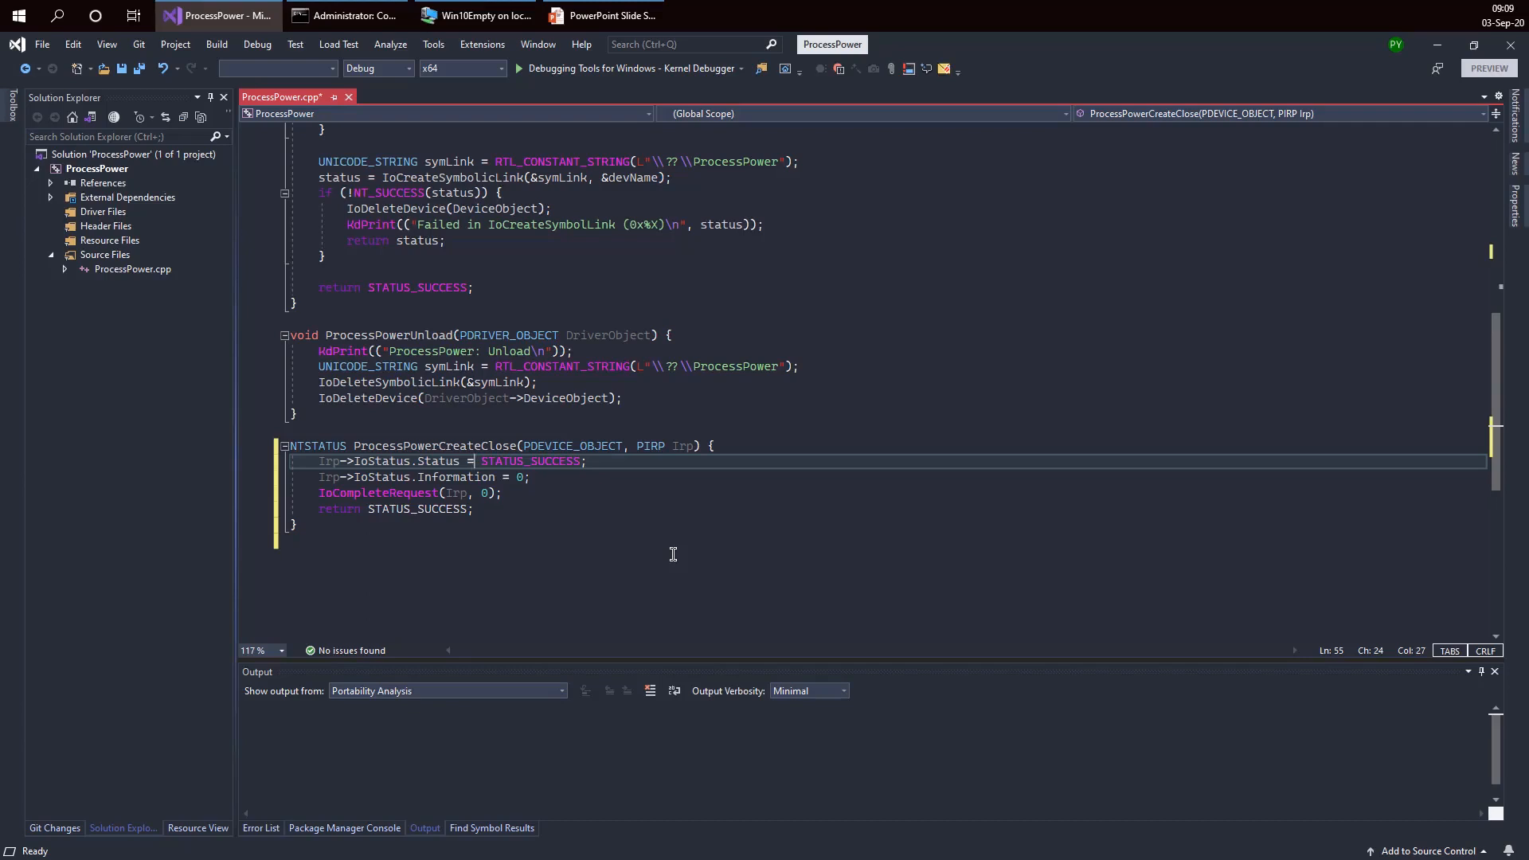
double_click(417, 509)
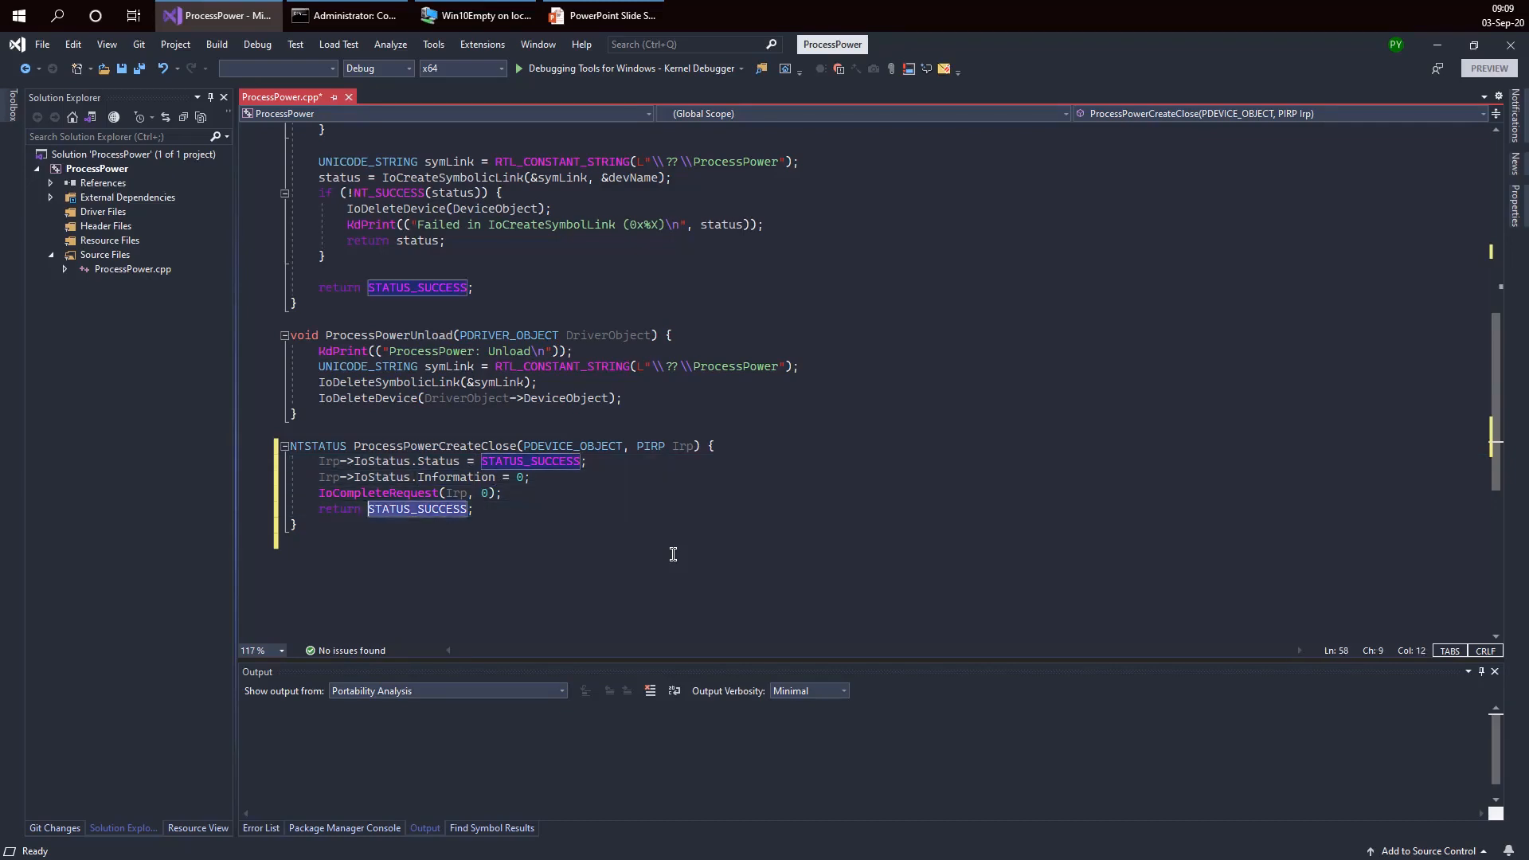
type("Irp->Io;")
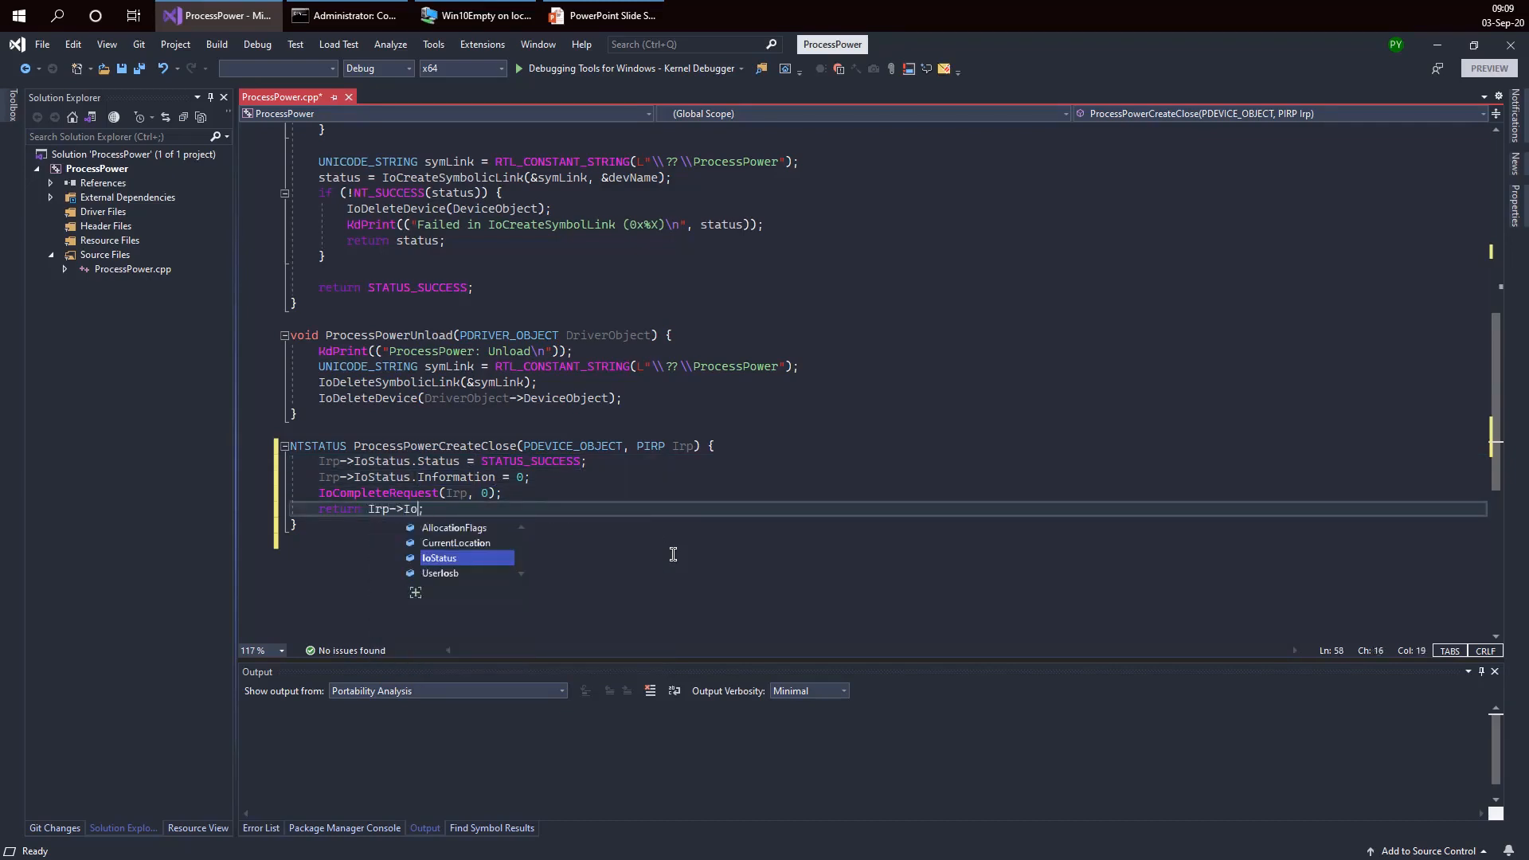
type("Status.Status")
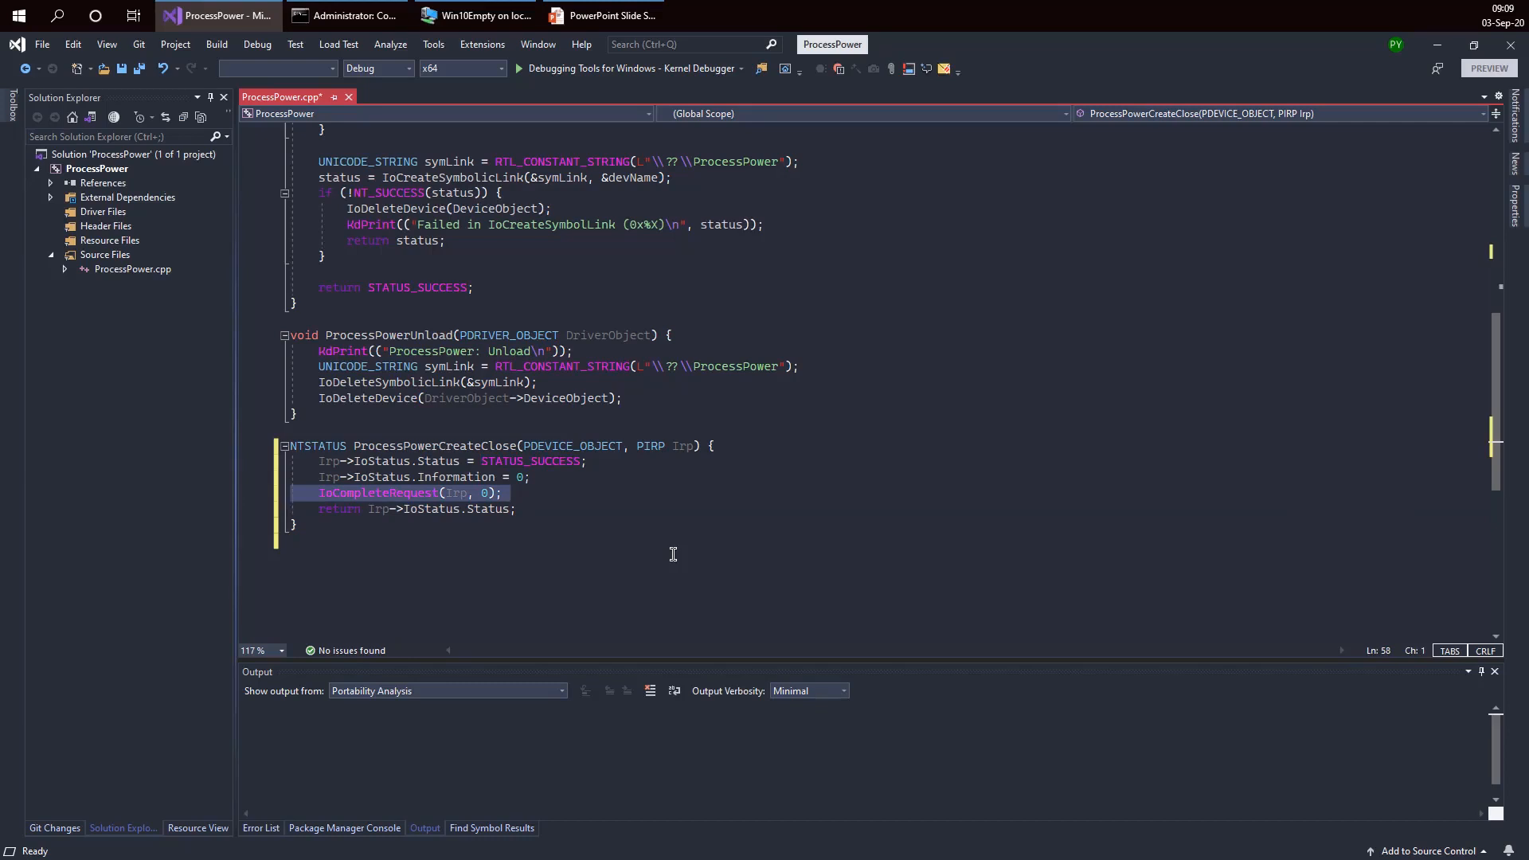
left_click(292, 524)
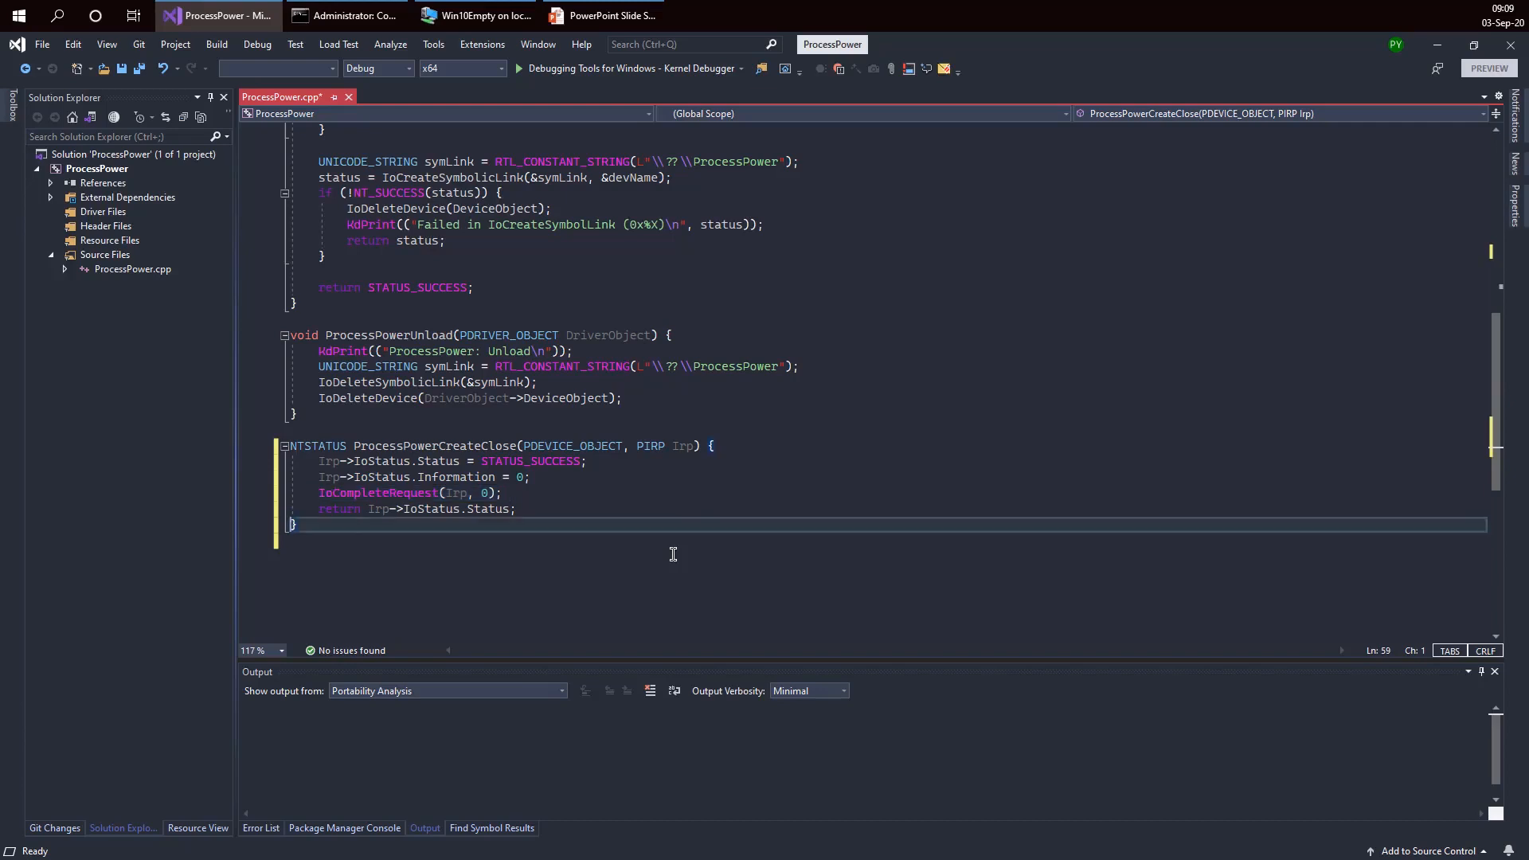
double_click(486, 508)
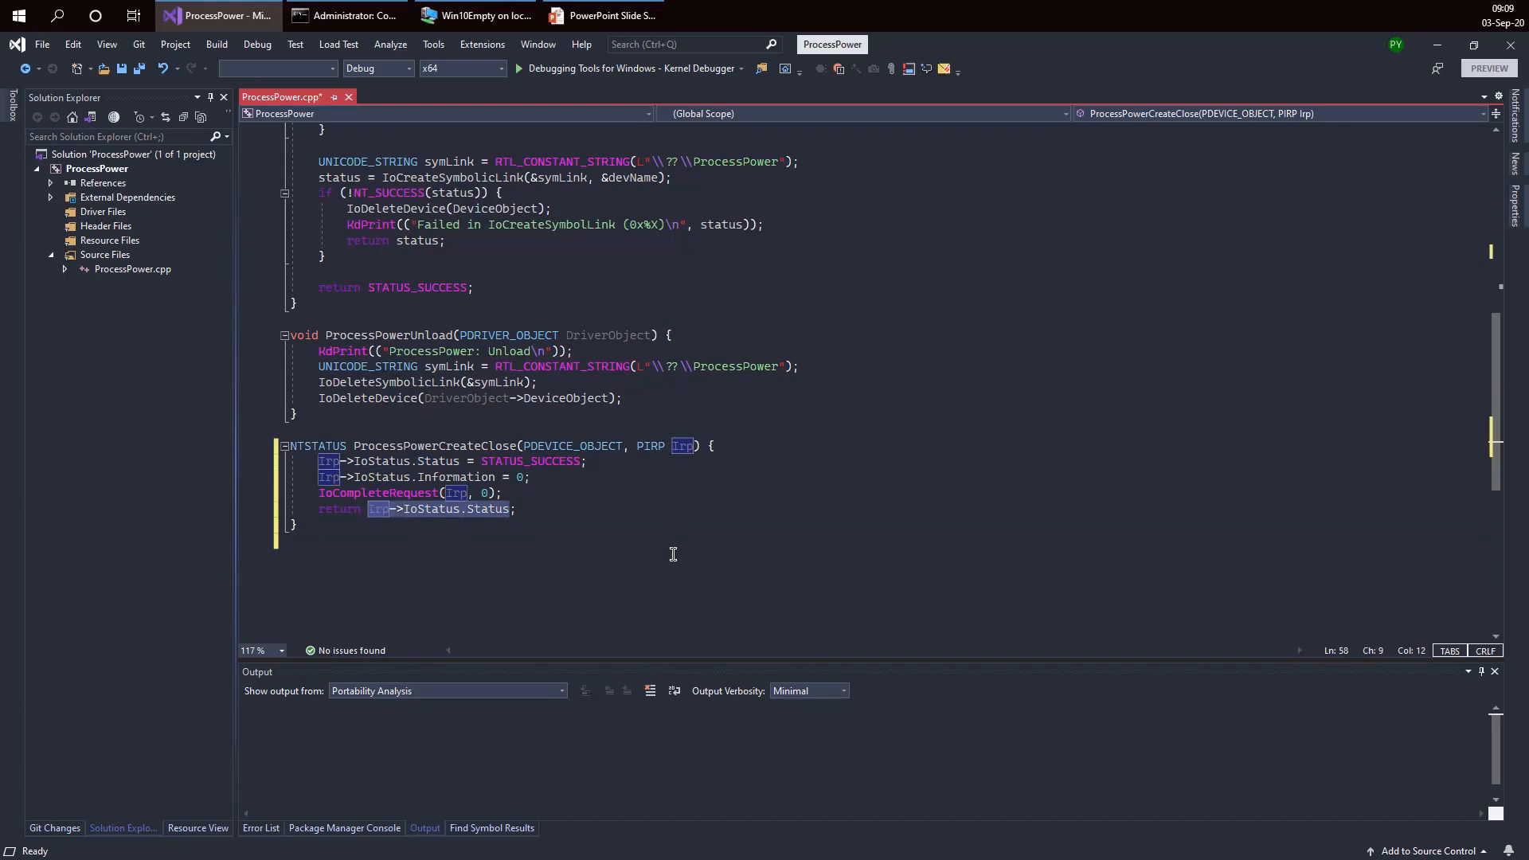
type("STATUS_S;")
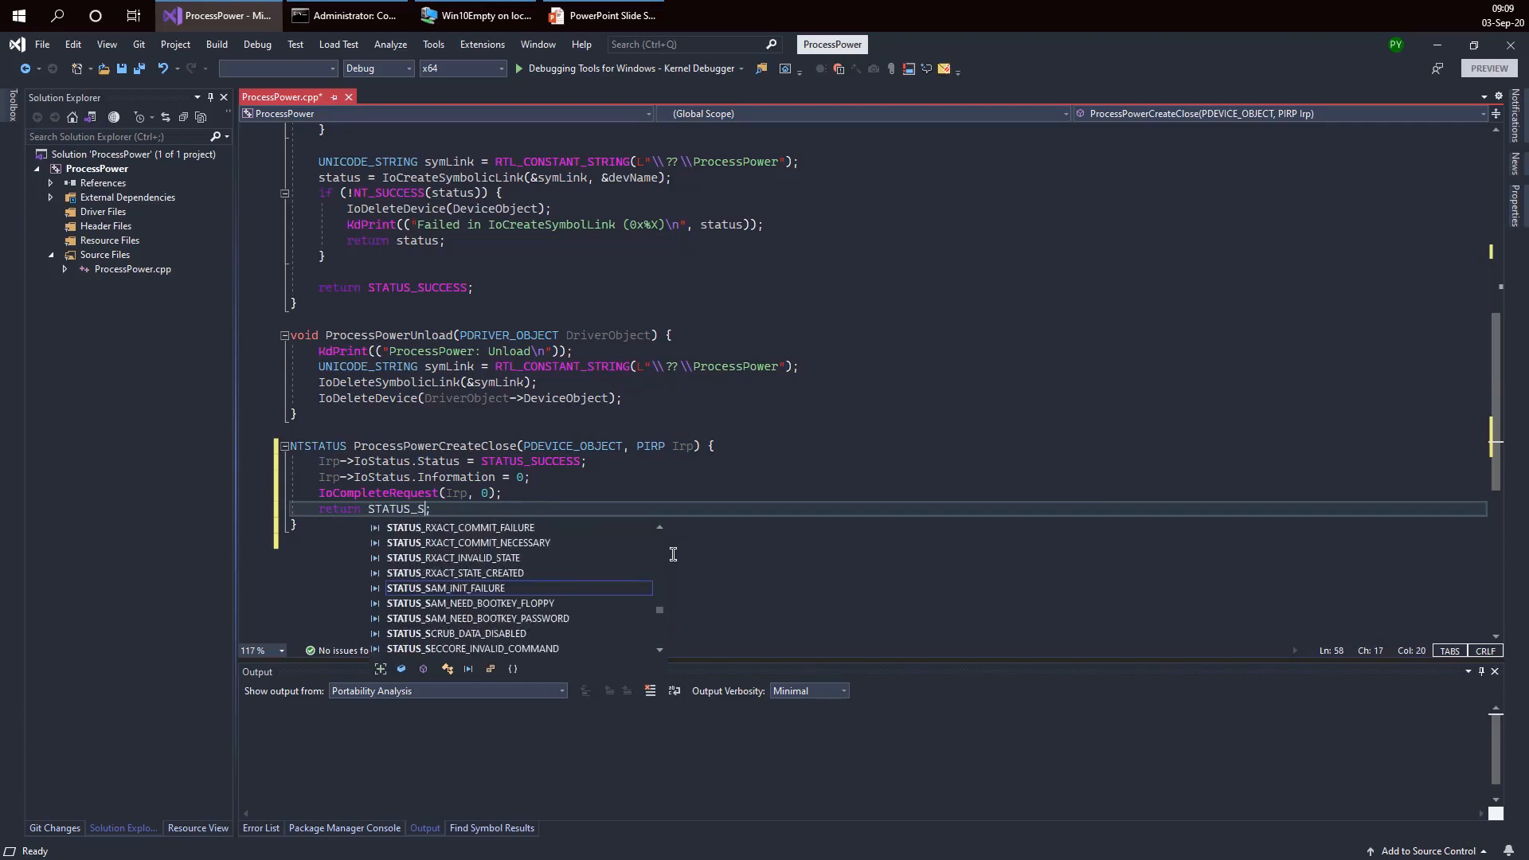
type("STATUS_SUCCESS")
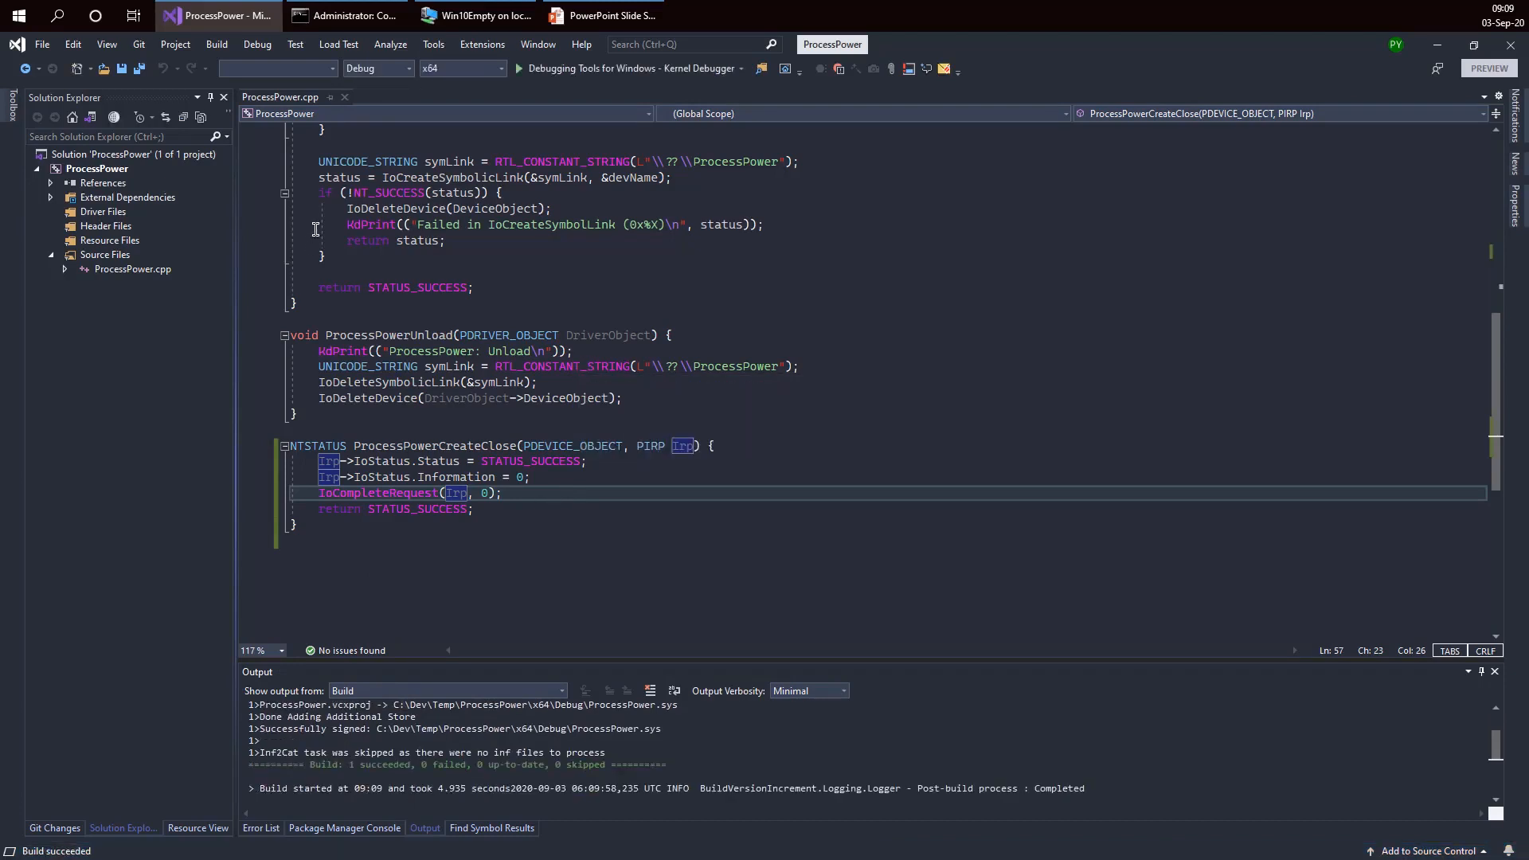
mouse_move(484, 301)
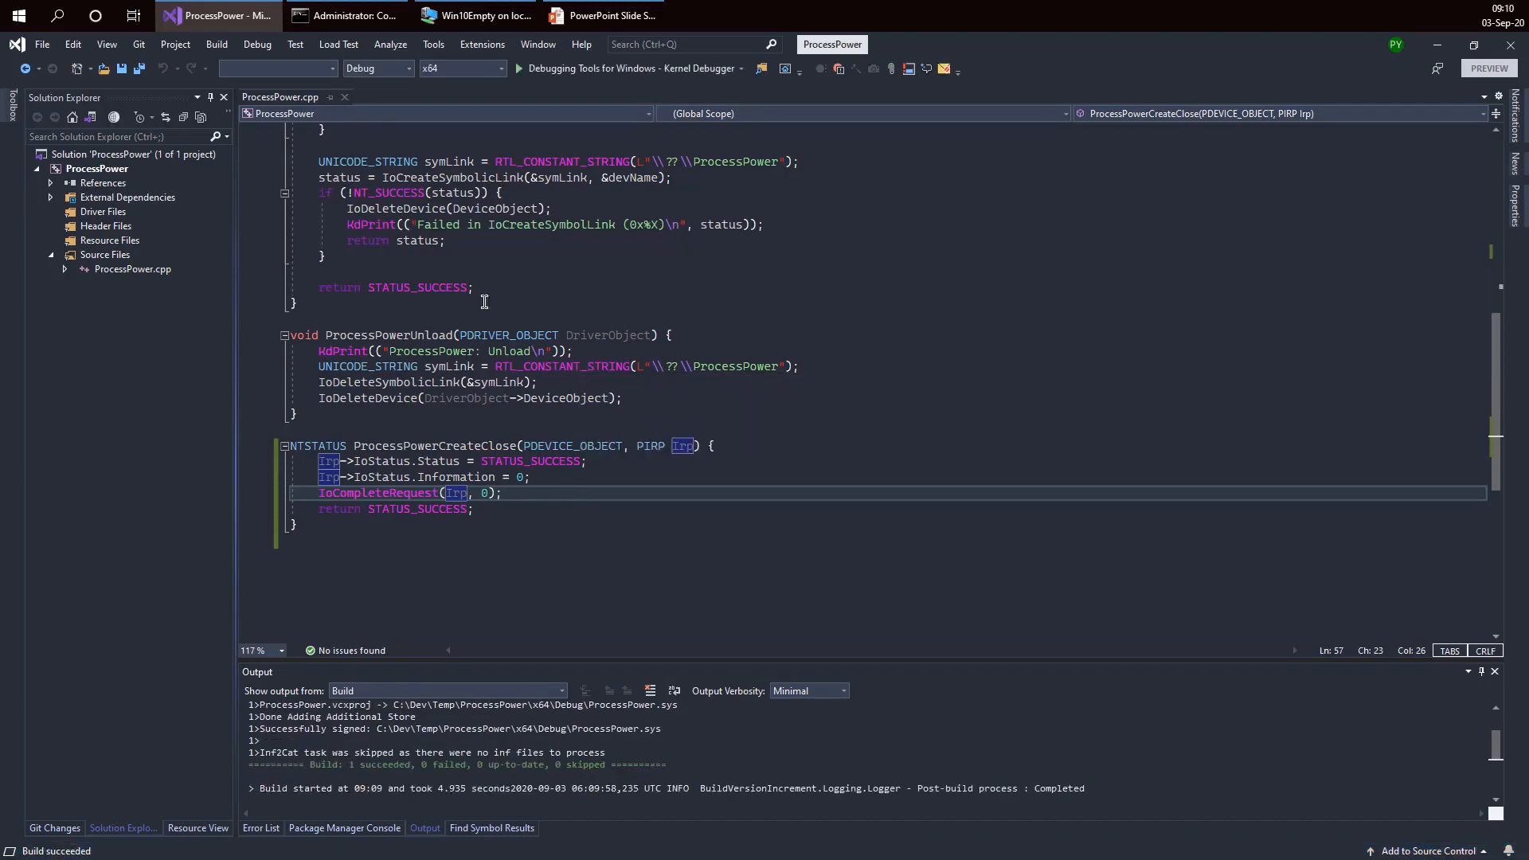
Step: Select the ProcessPower solution in Solution Explorer after the successful build
left_click(131, 154)
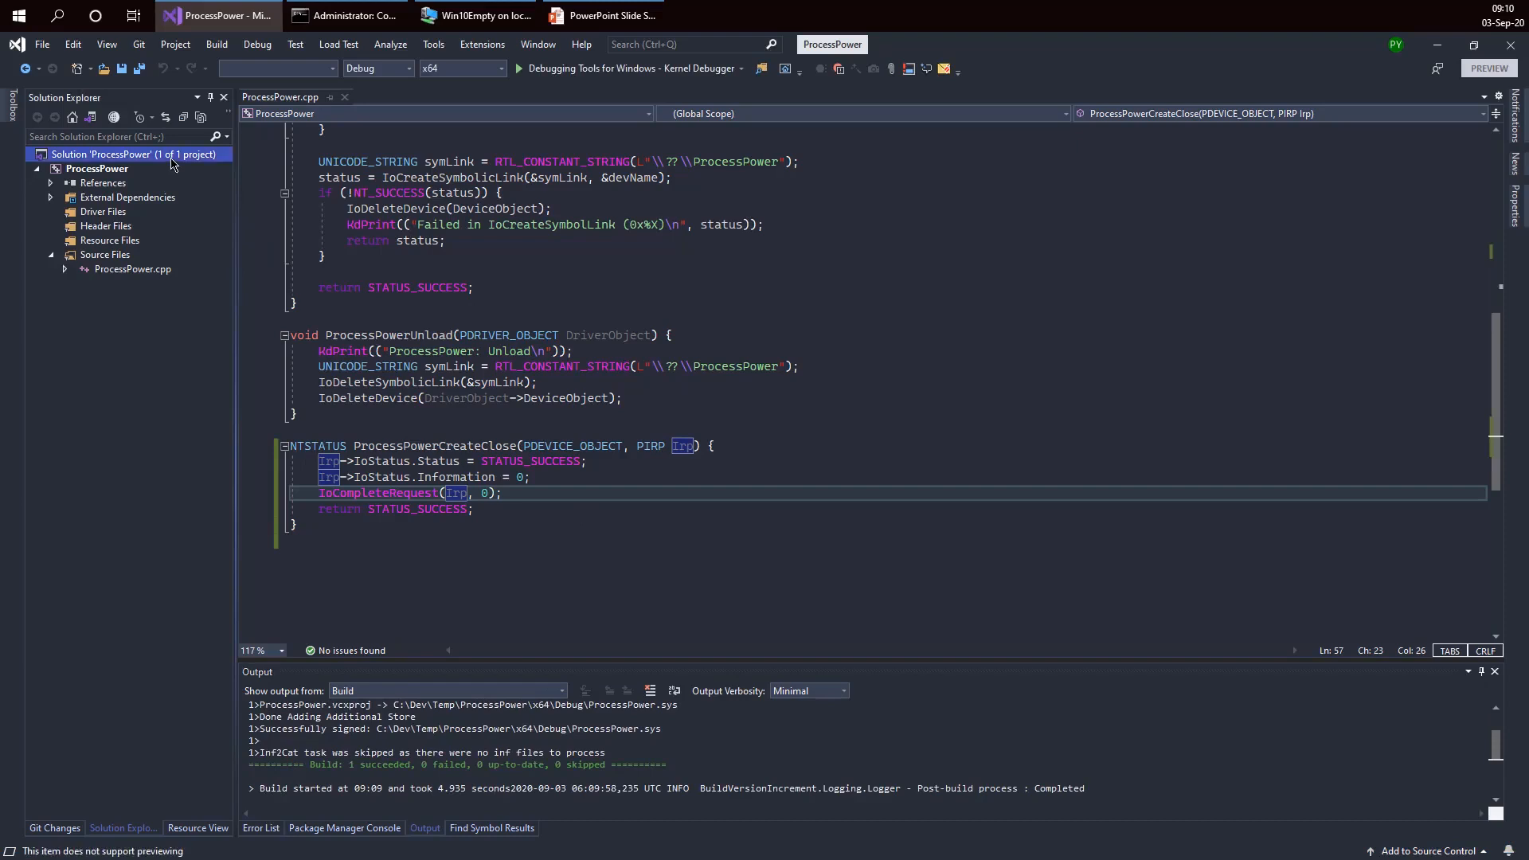
Step: Add a Visual C++ Console App project named 'Test' to the ProcessPower solution
right_click(127, 154)
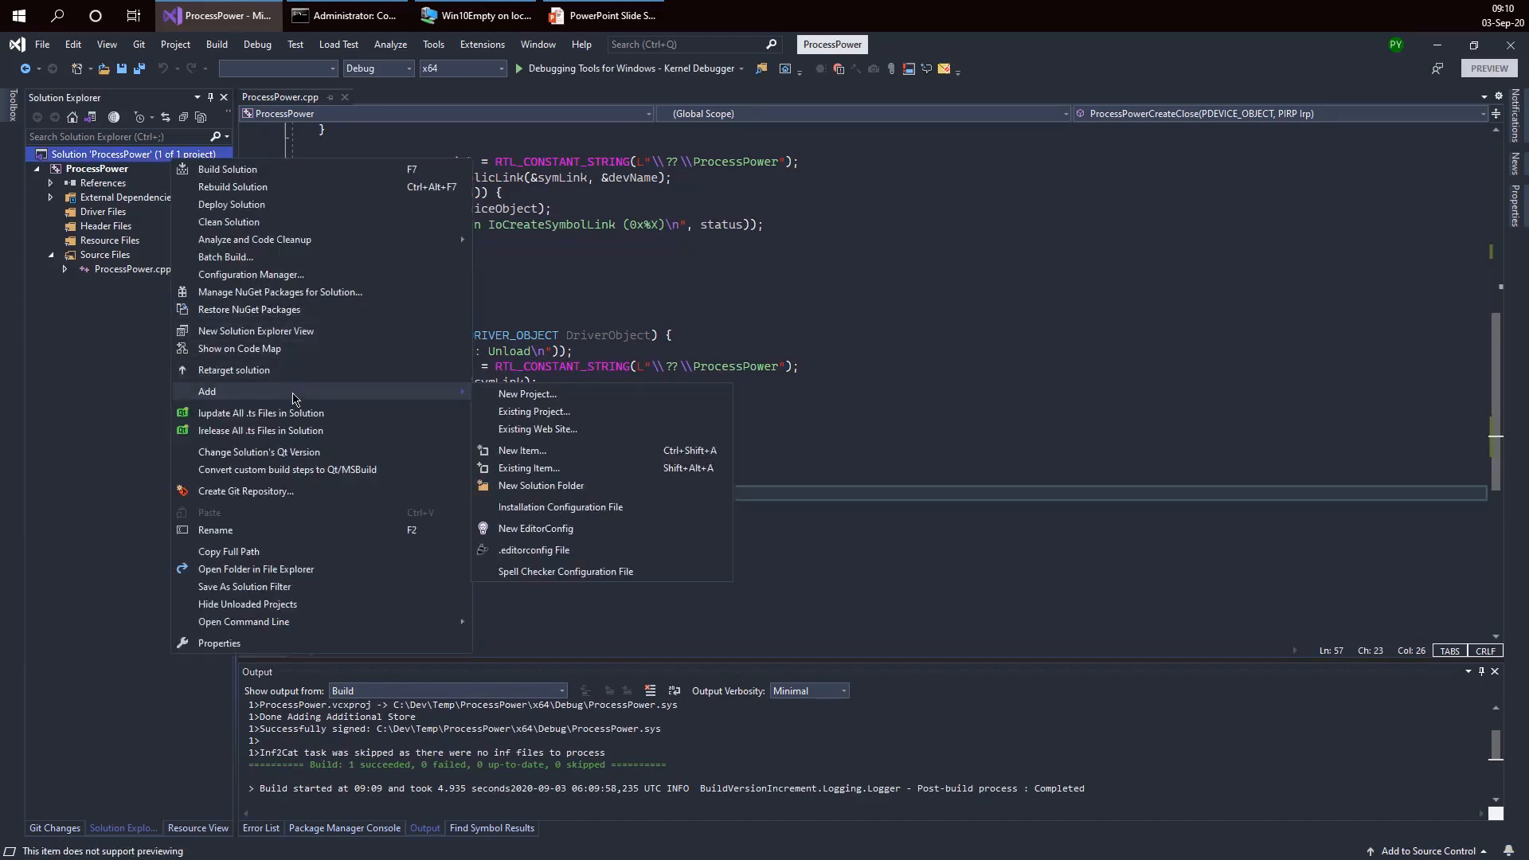
mouse_move(570, 394)
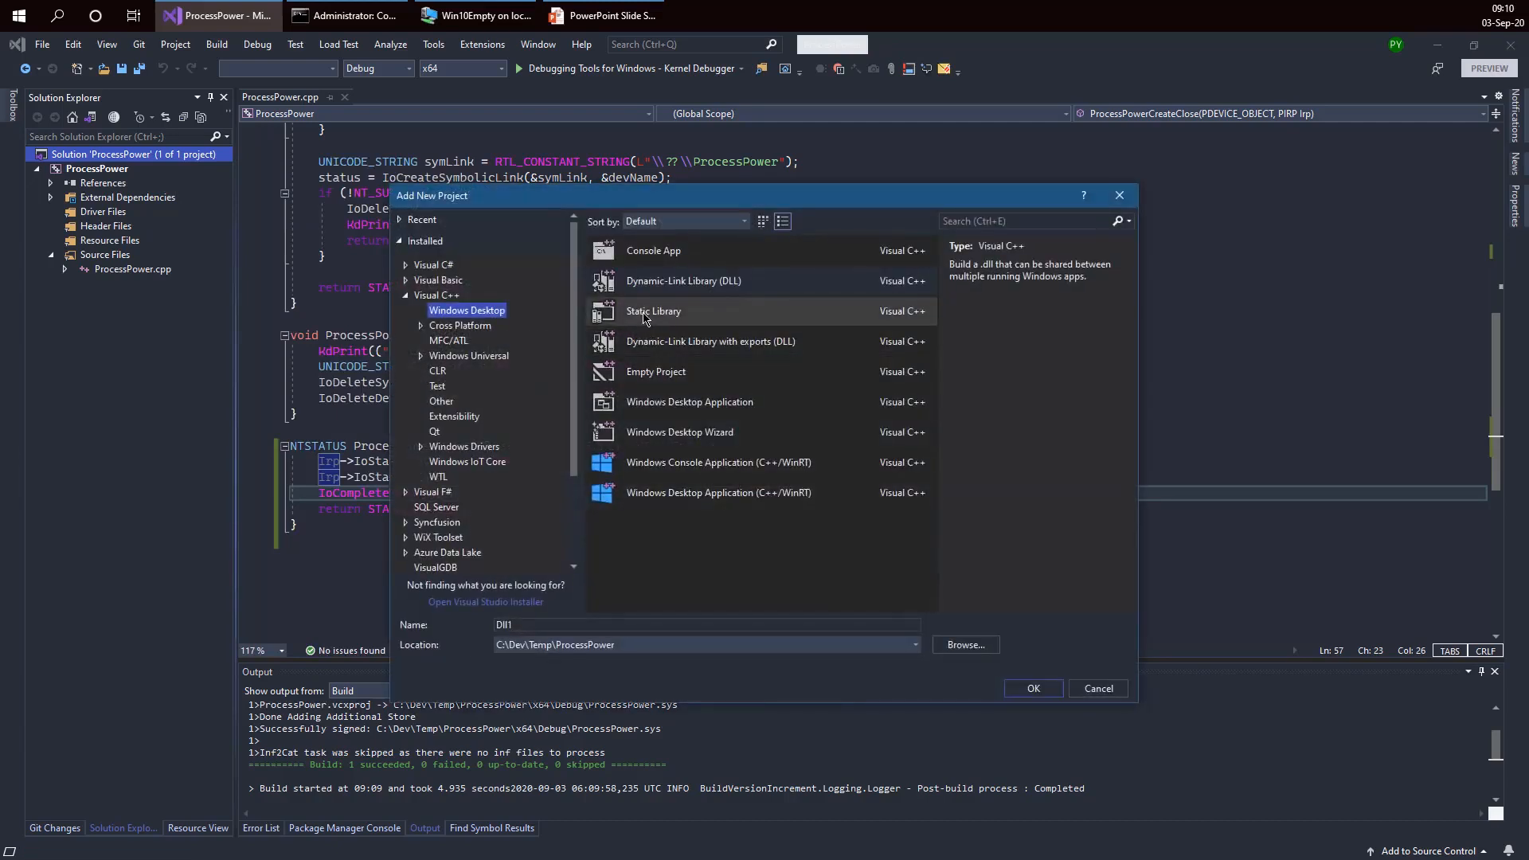
mouse_move(656, 372)
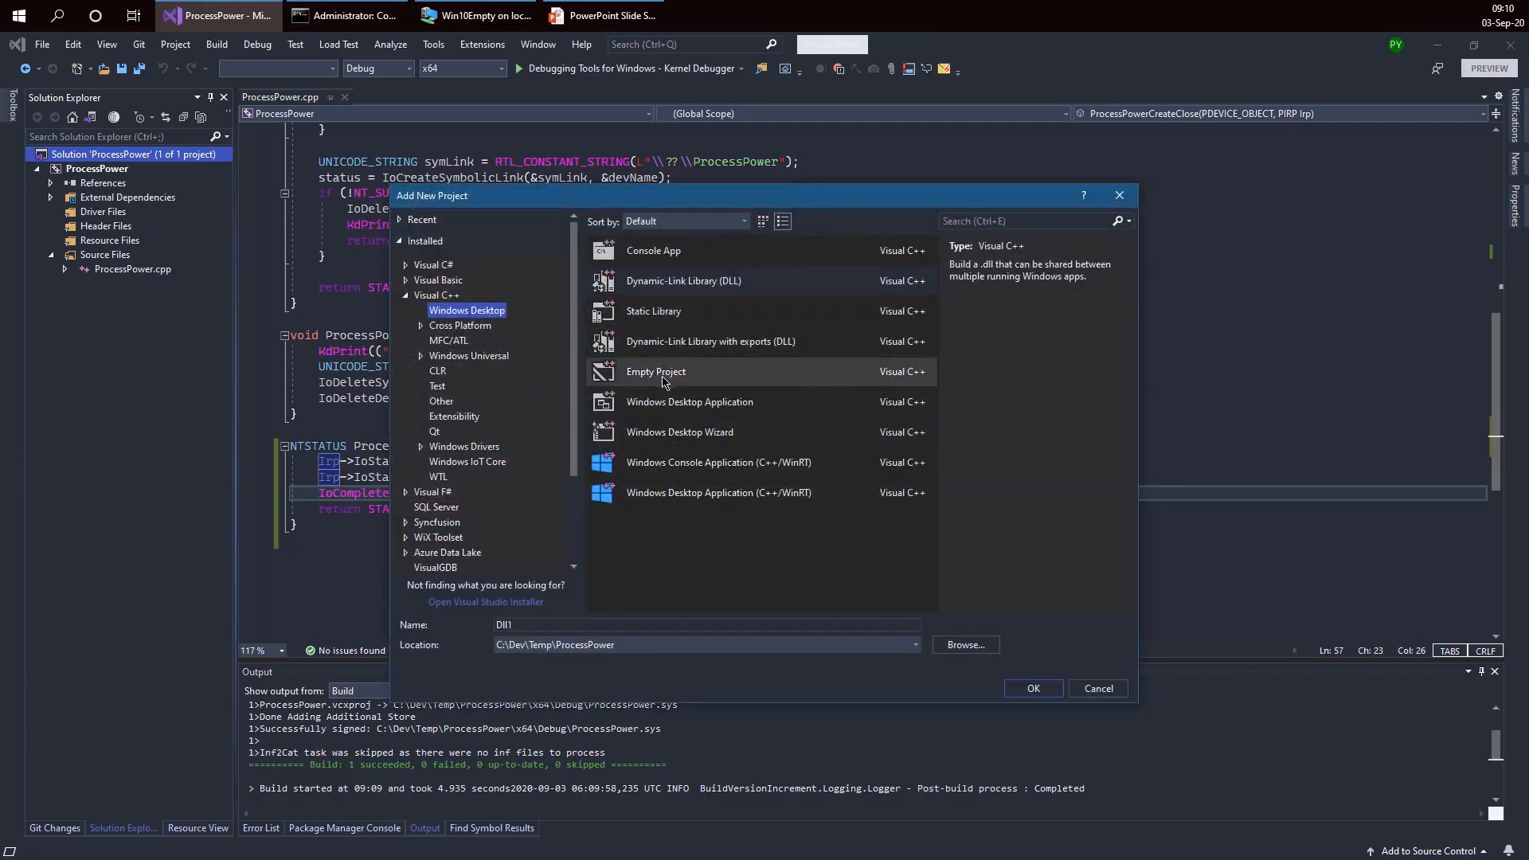
mouse_move(653, 341)
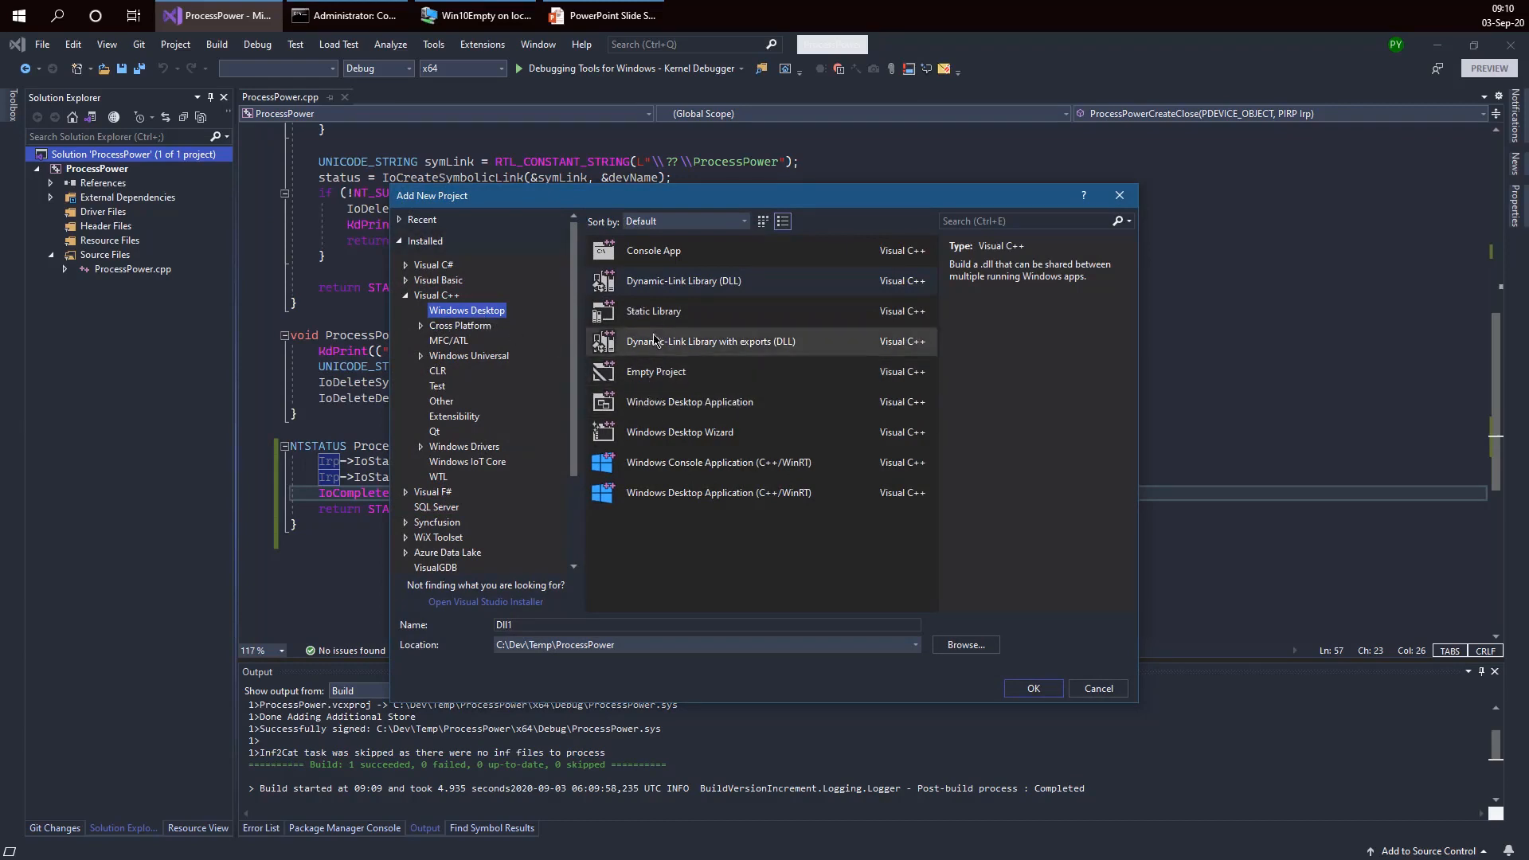
left_click(652, 251)
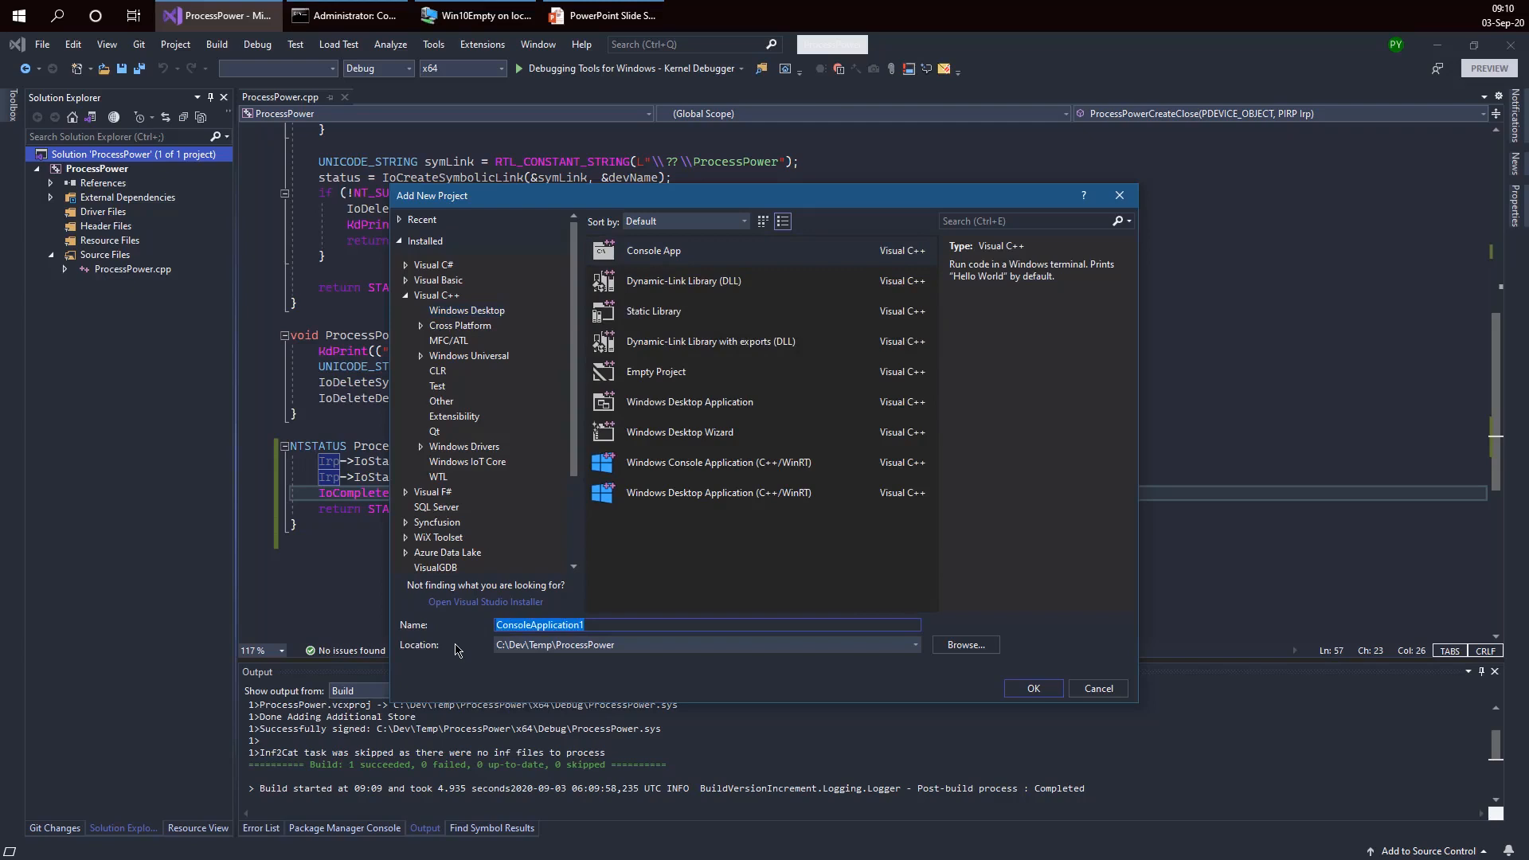
type("T")
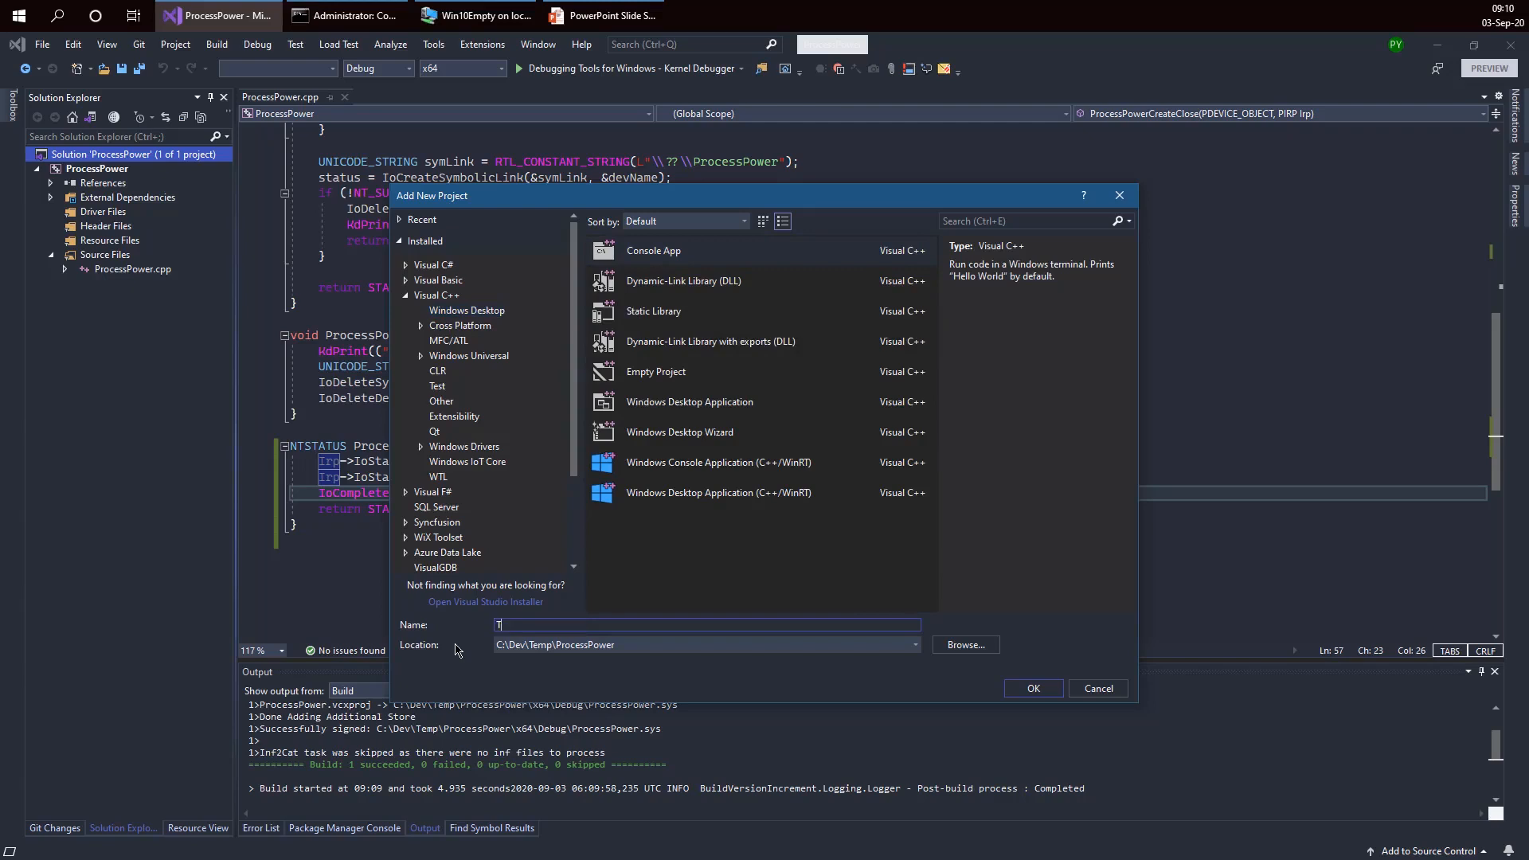
type("Test")
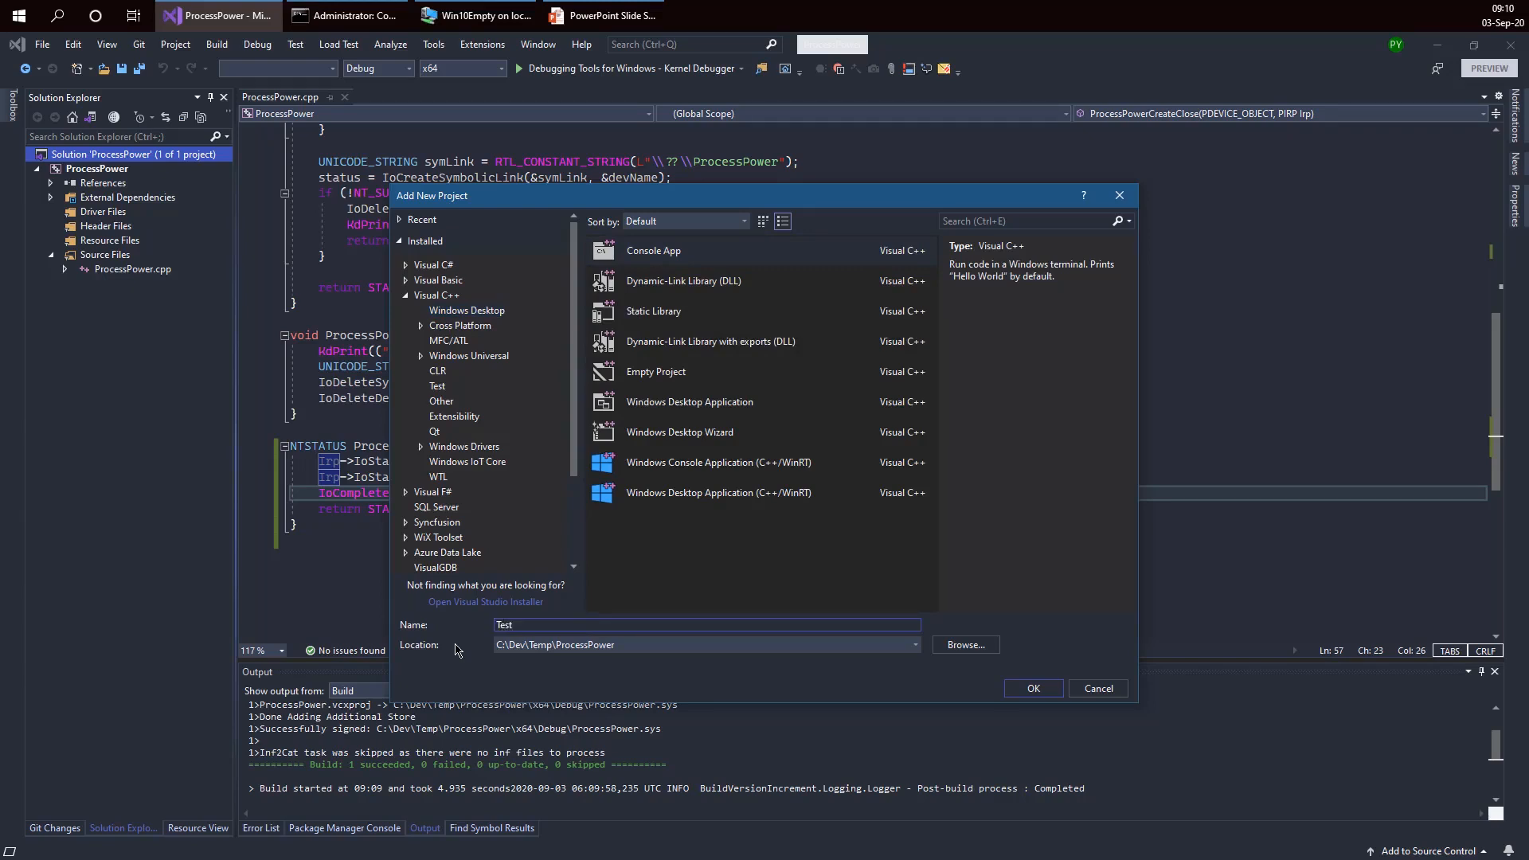
left_click(1033, 687)
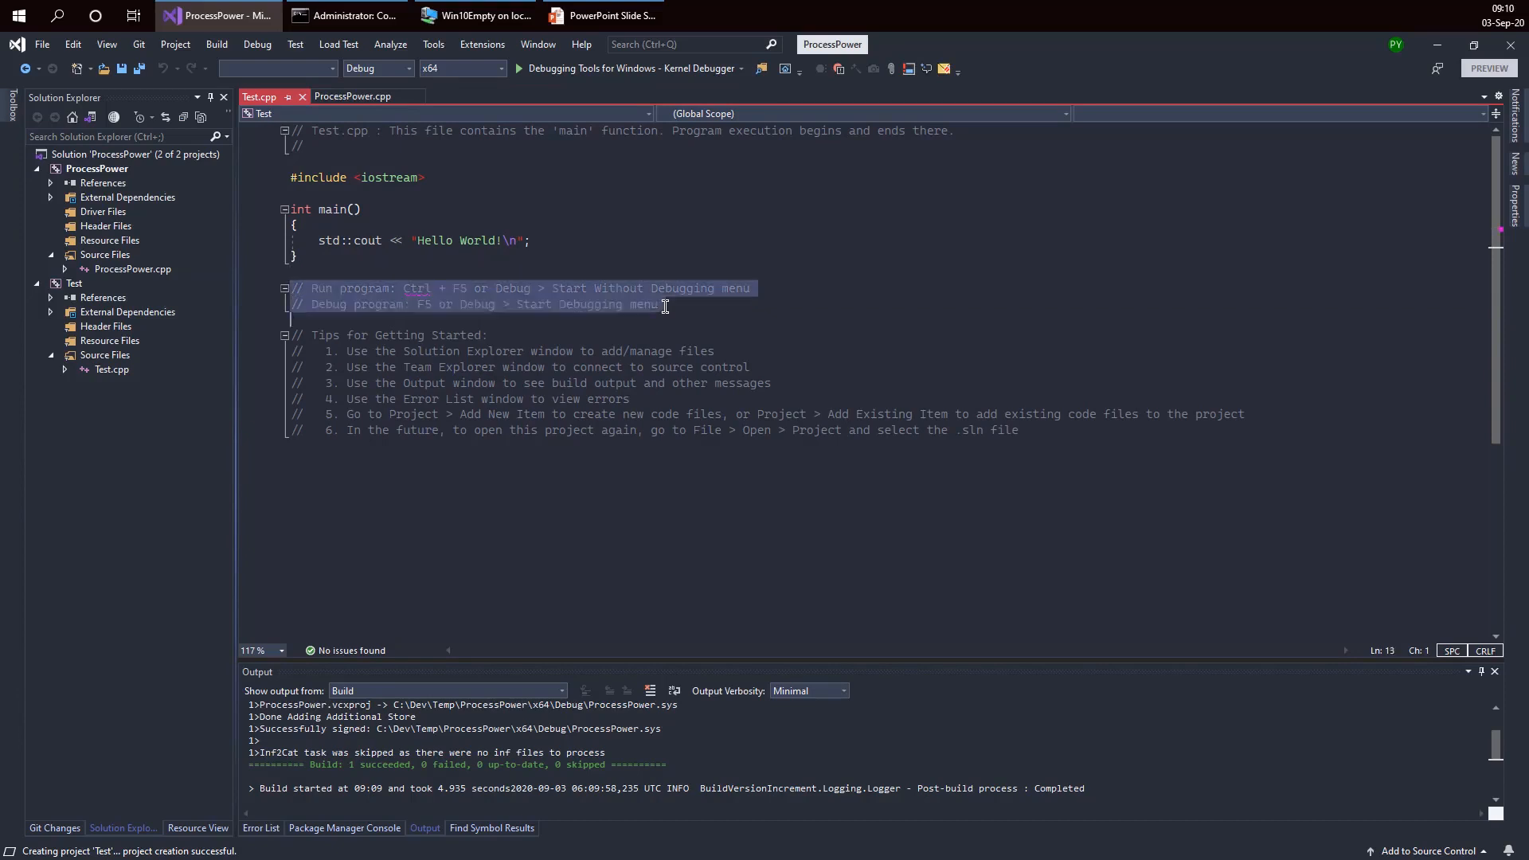
Step: Replace Test.cpp's template with #include <Windows.h>, #include <stdio.h> and an empty main
key("Delete")
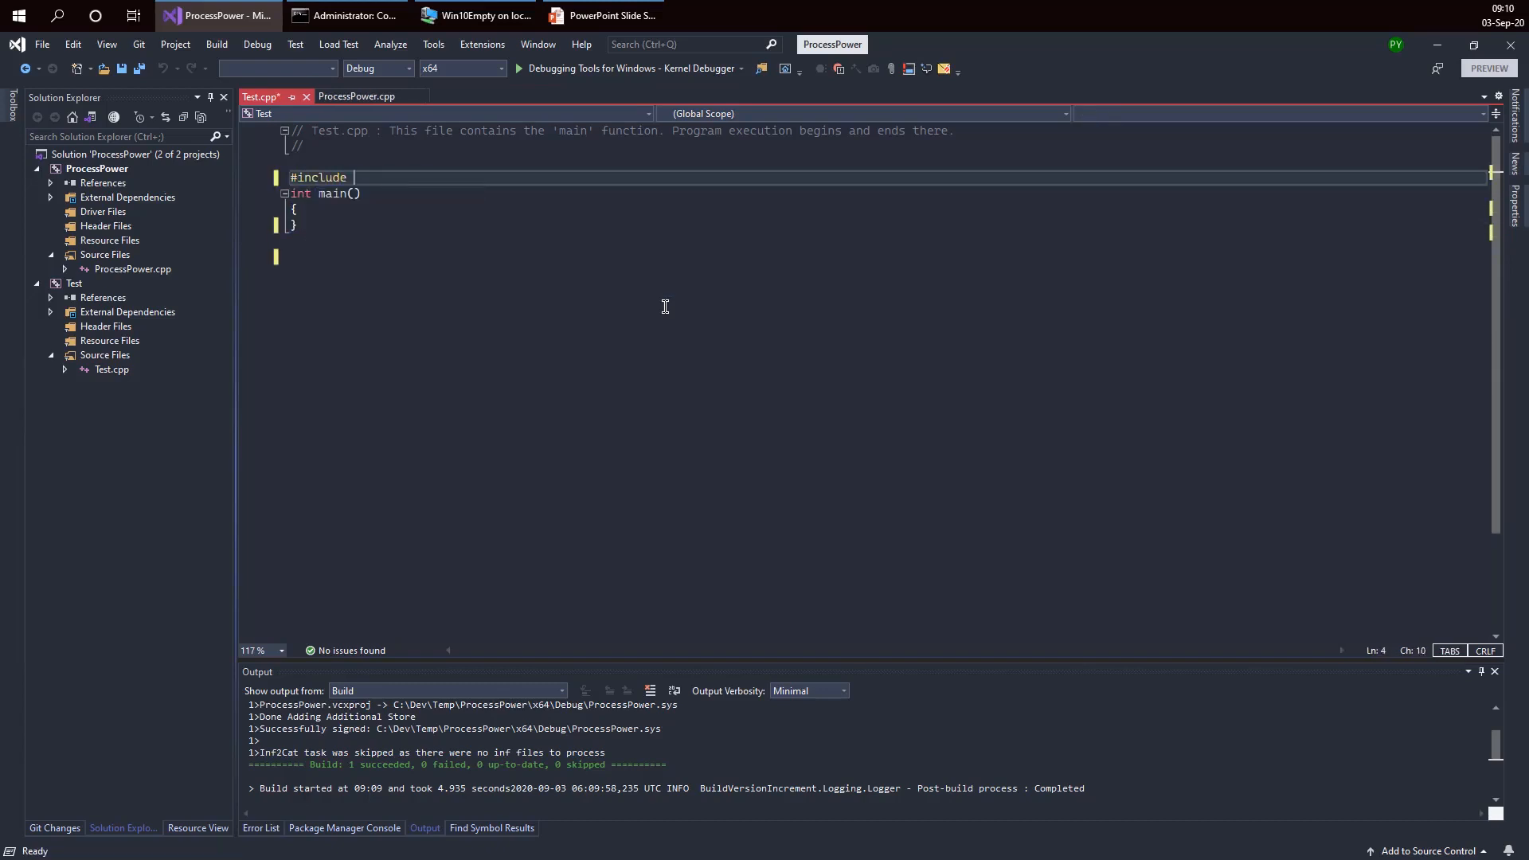
type("<Windows.h")
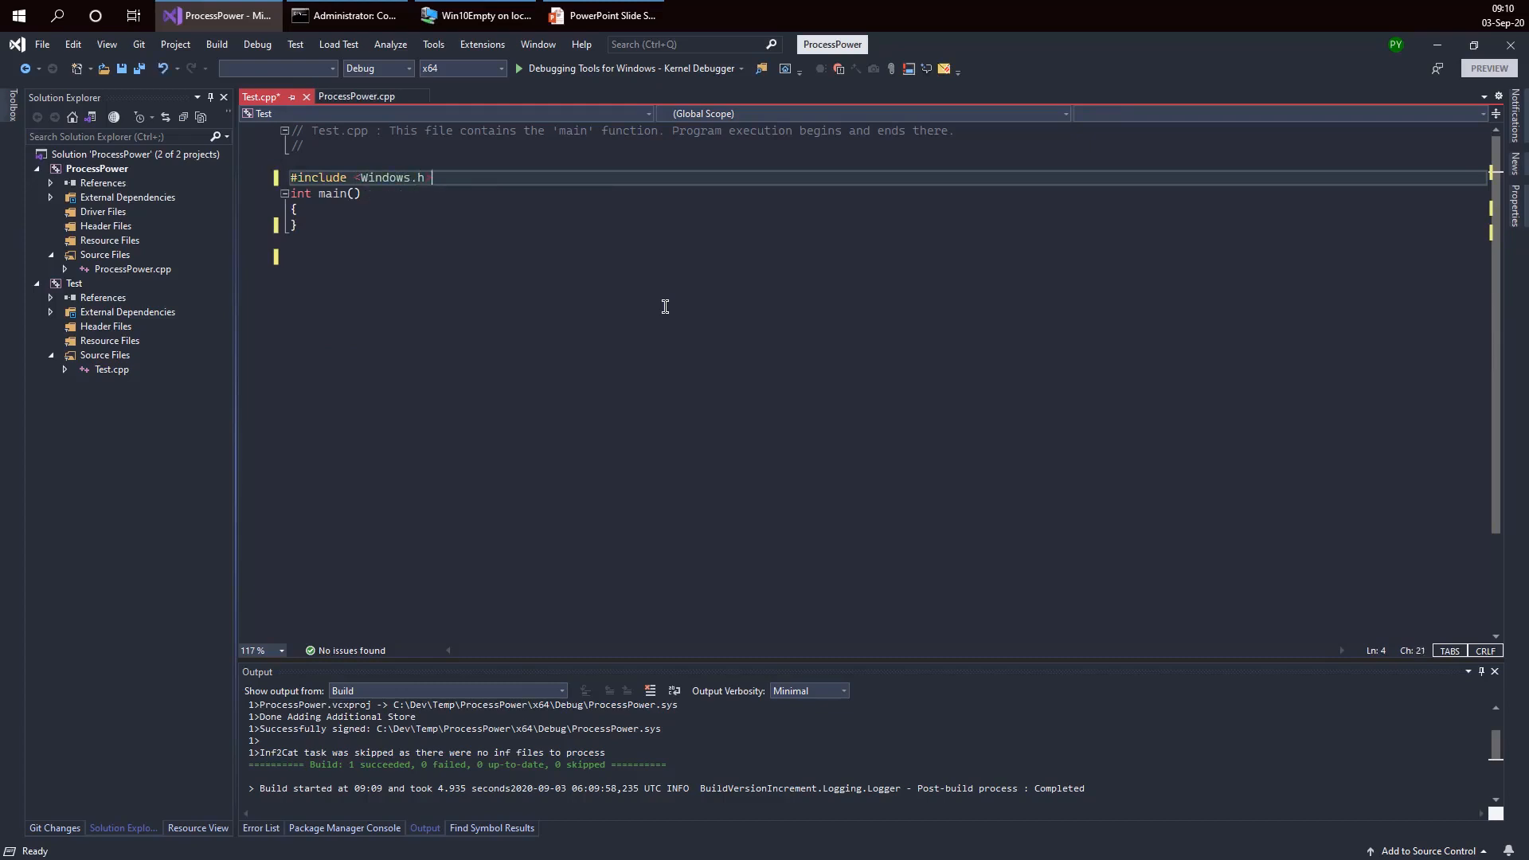
type("#include <")
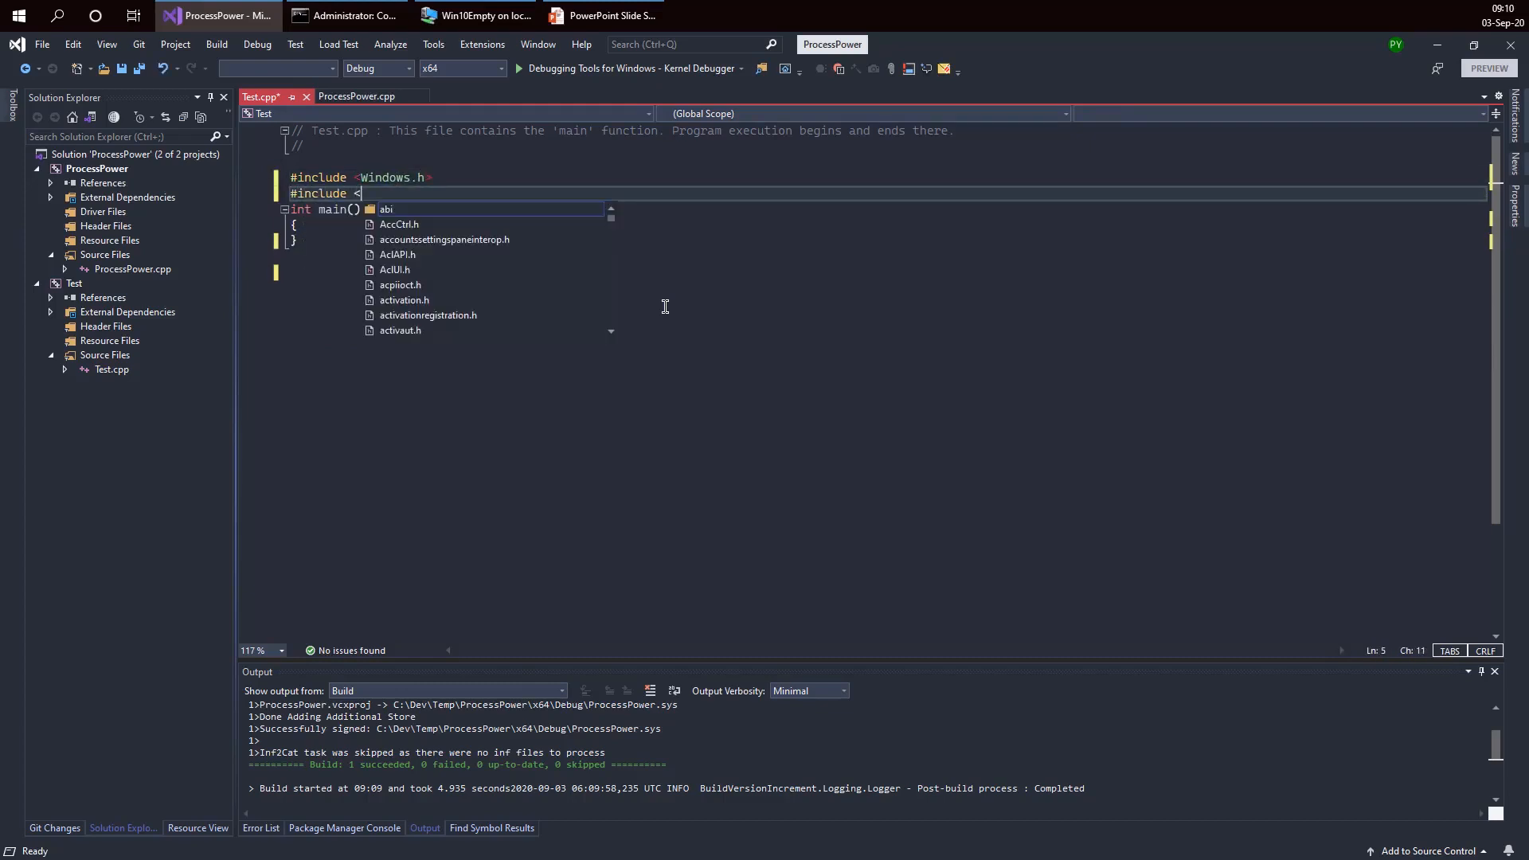
type("stdio.h>")
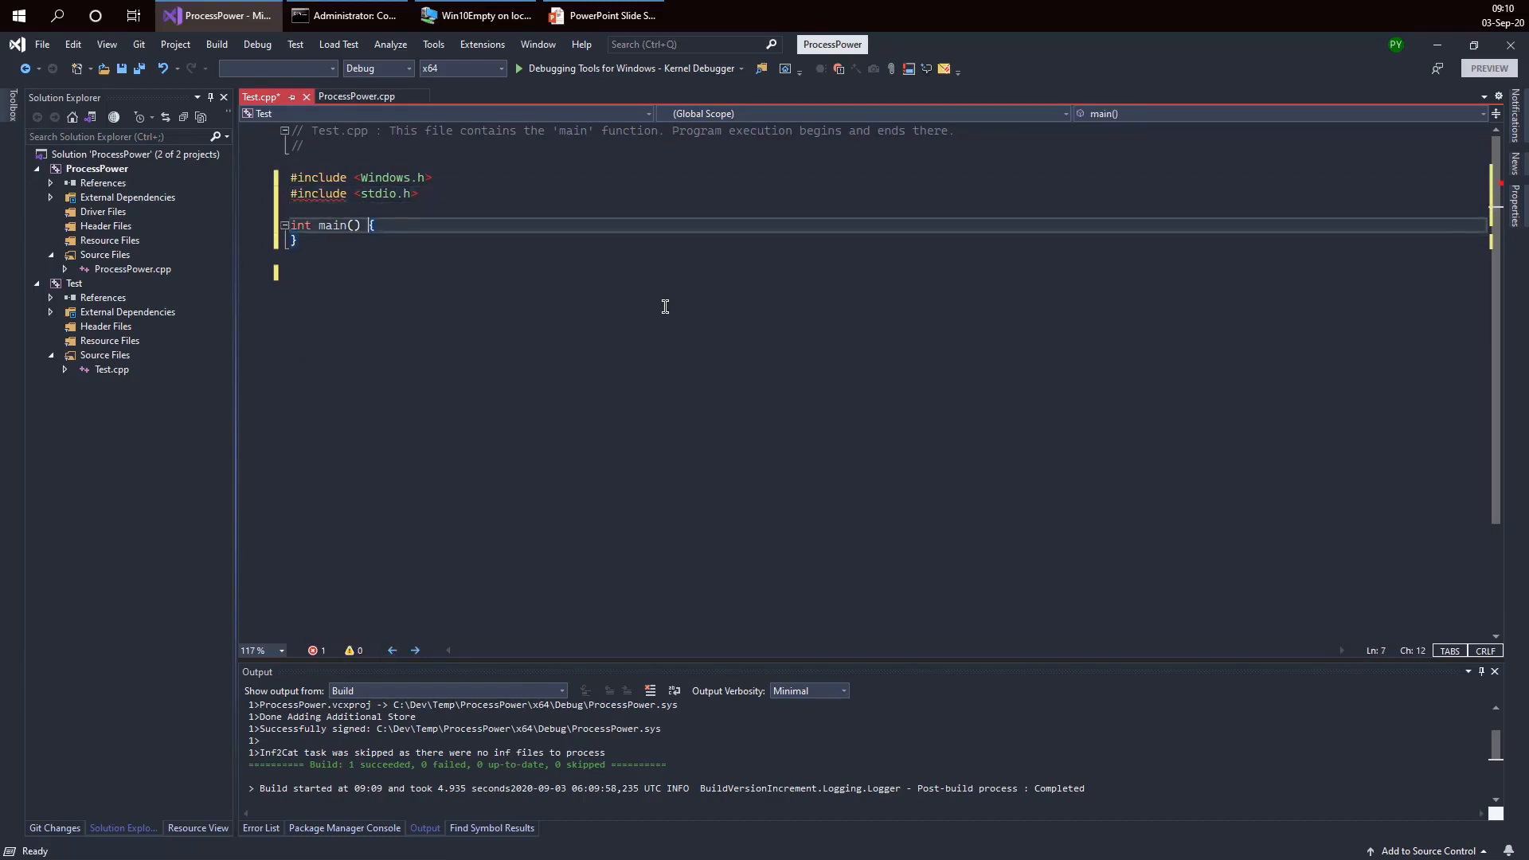
key("enter")
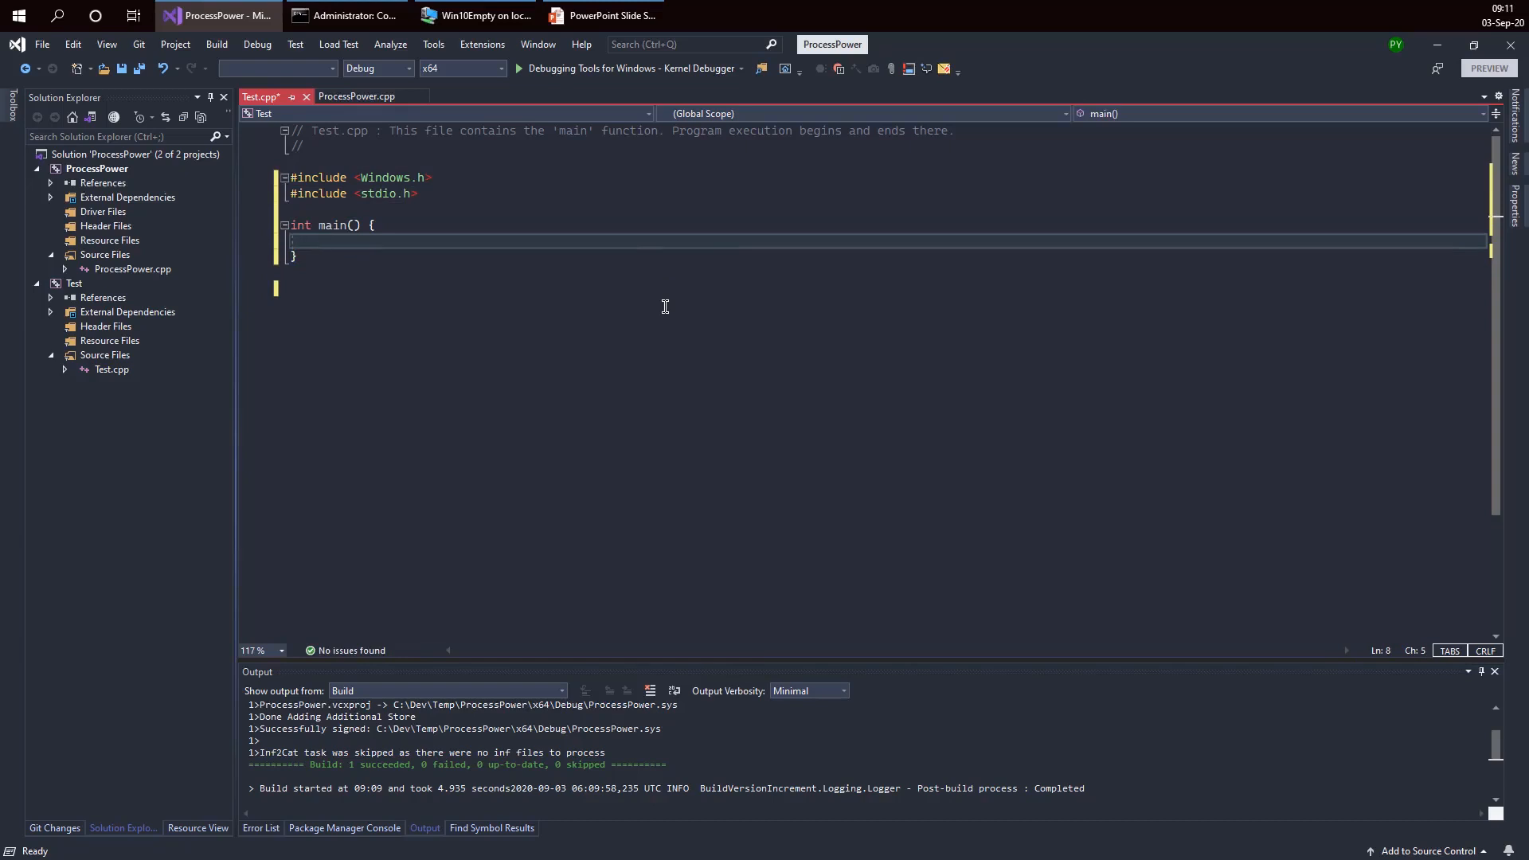
Step: Begin HANDLE hDevice = CreateFile(L"\\.\ProcessPower", checking the symbolic link name in ProcessPower.cpp
type("HANDLE hDevice =")
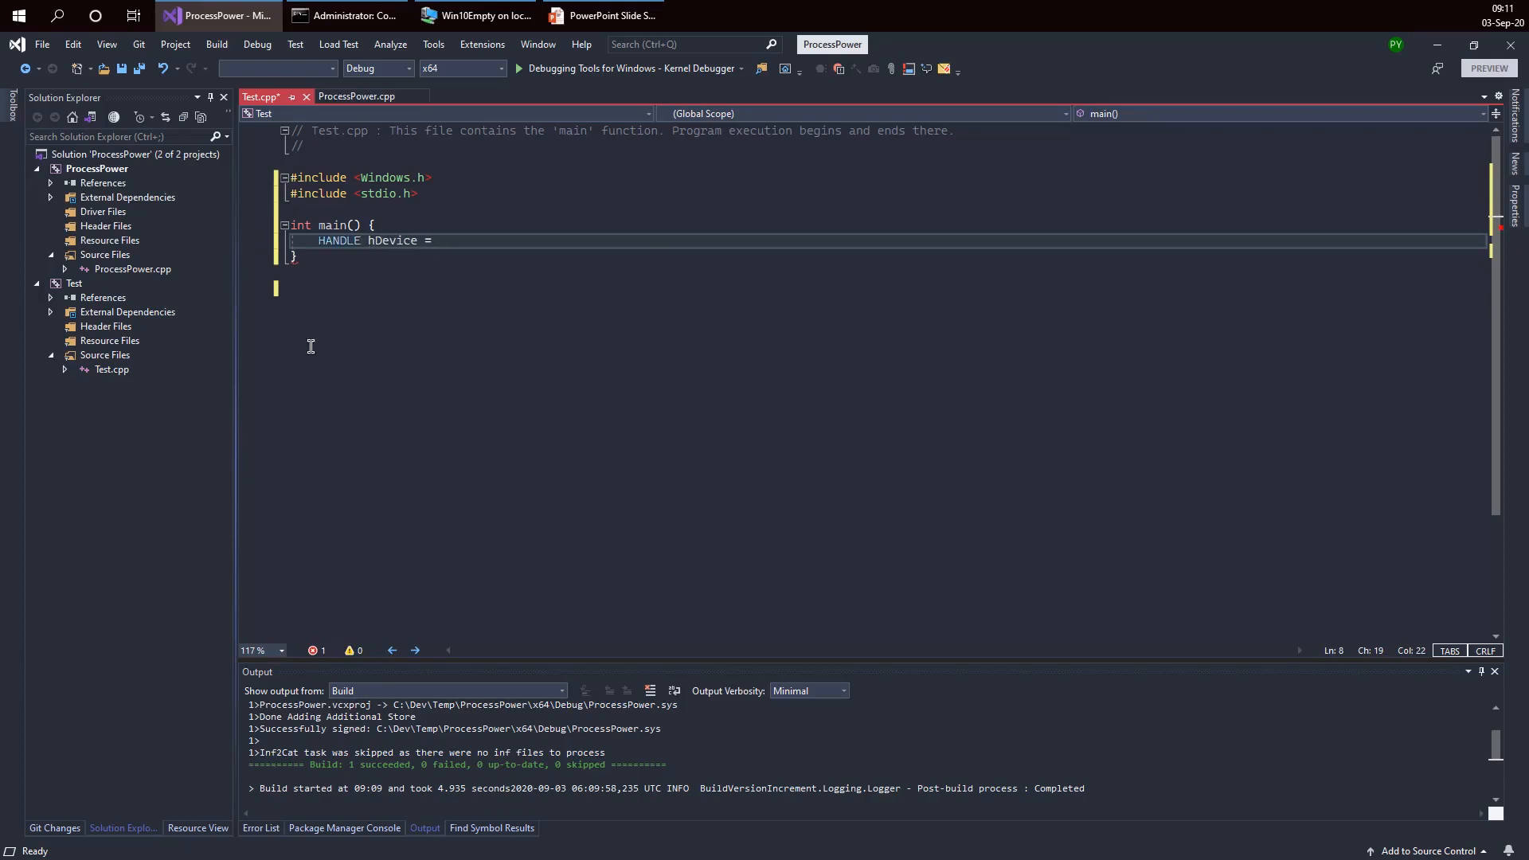
type("C")
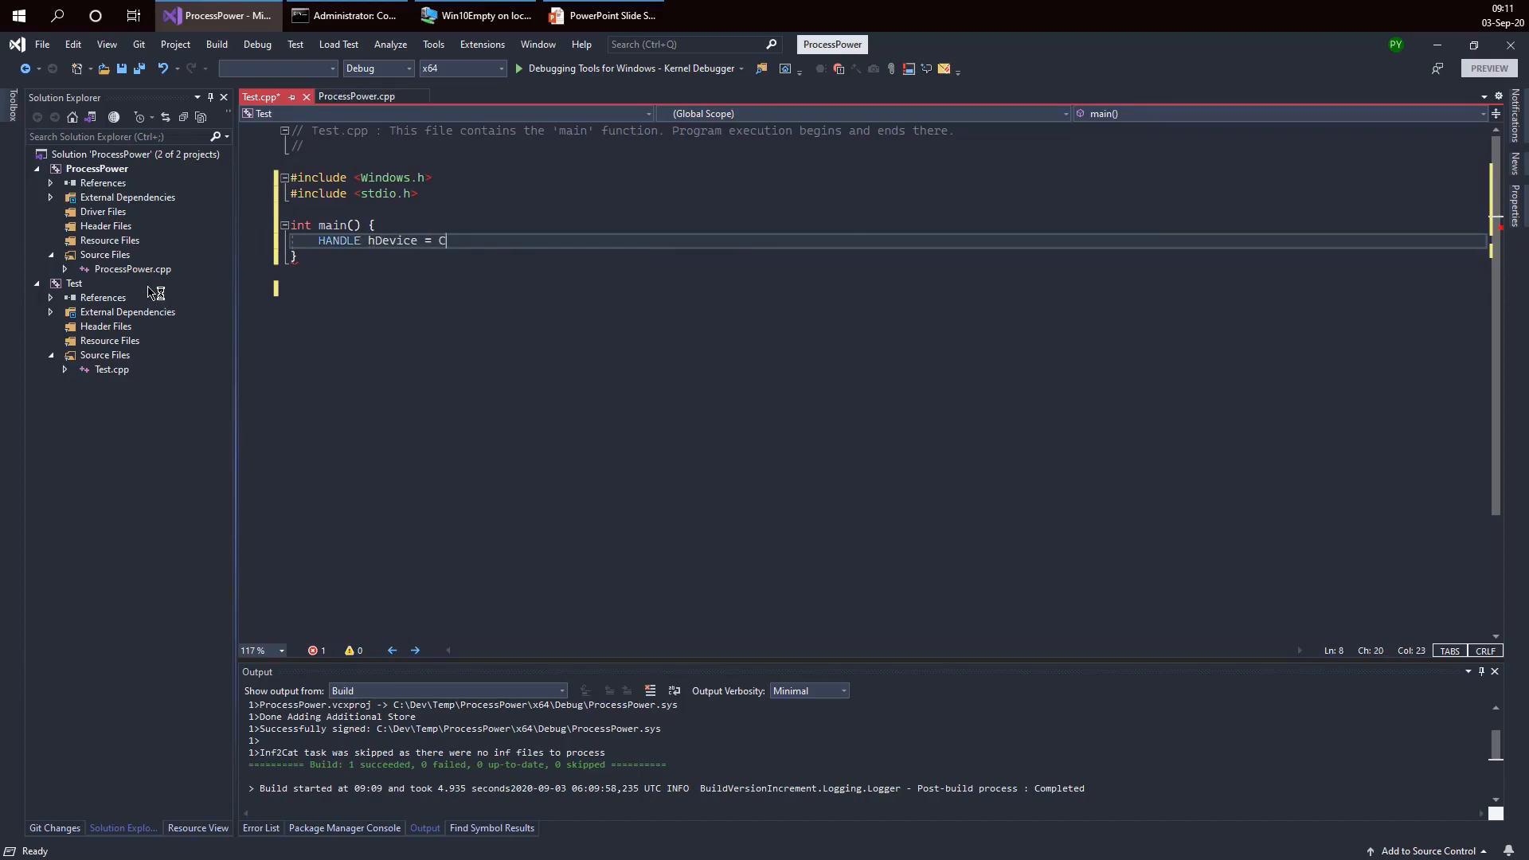
type("reateFile(")
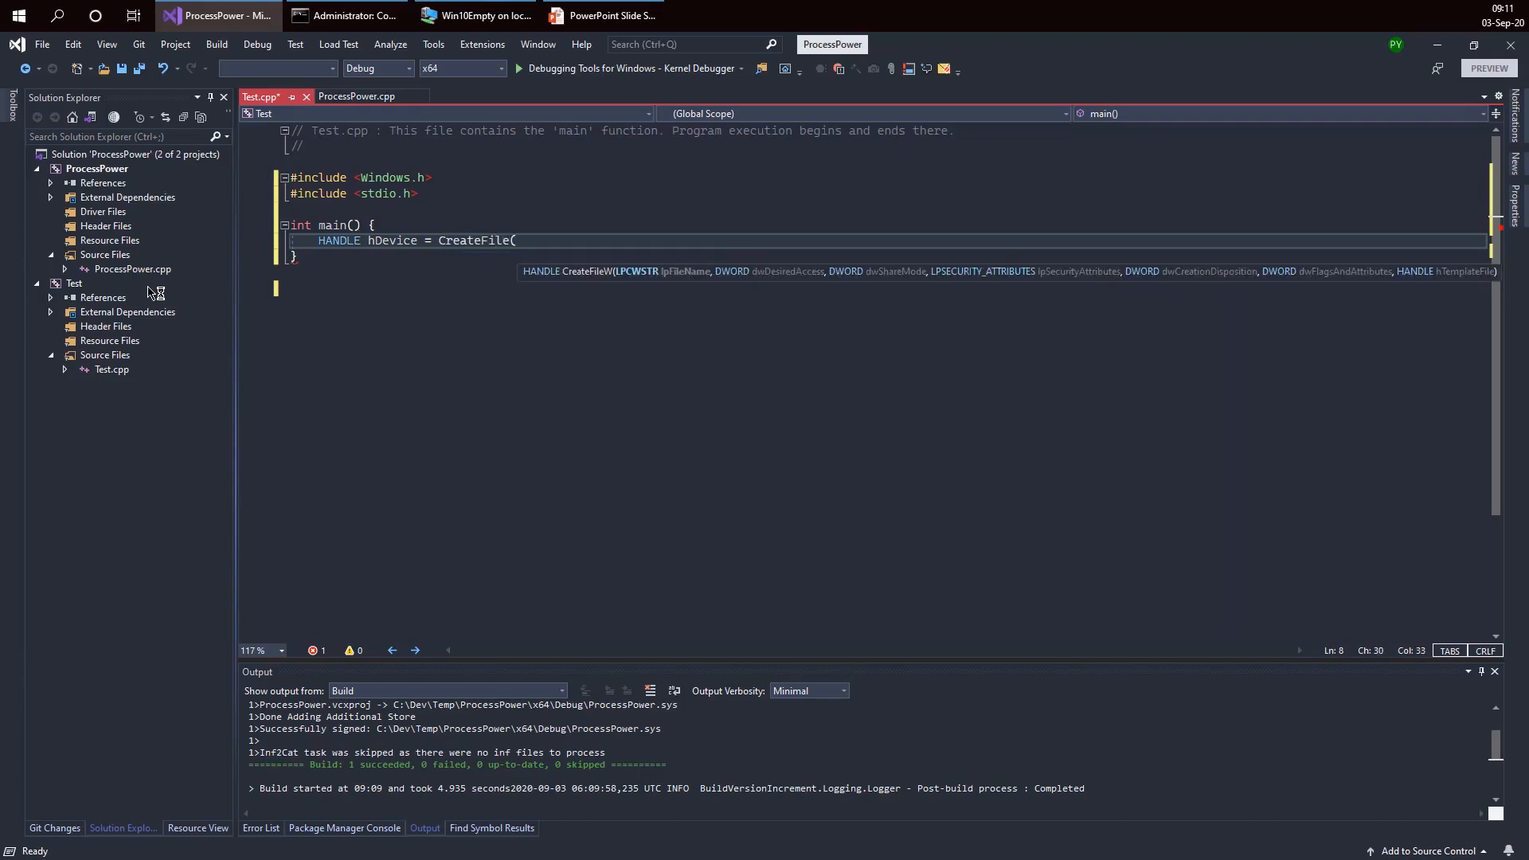
type("L\"\\\\")
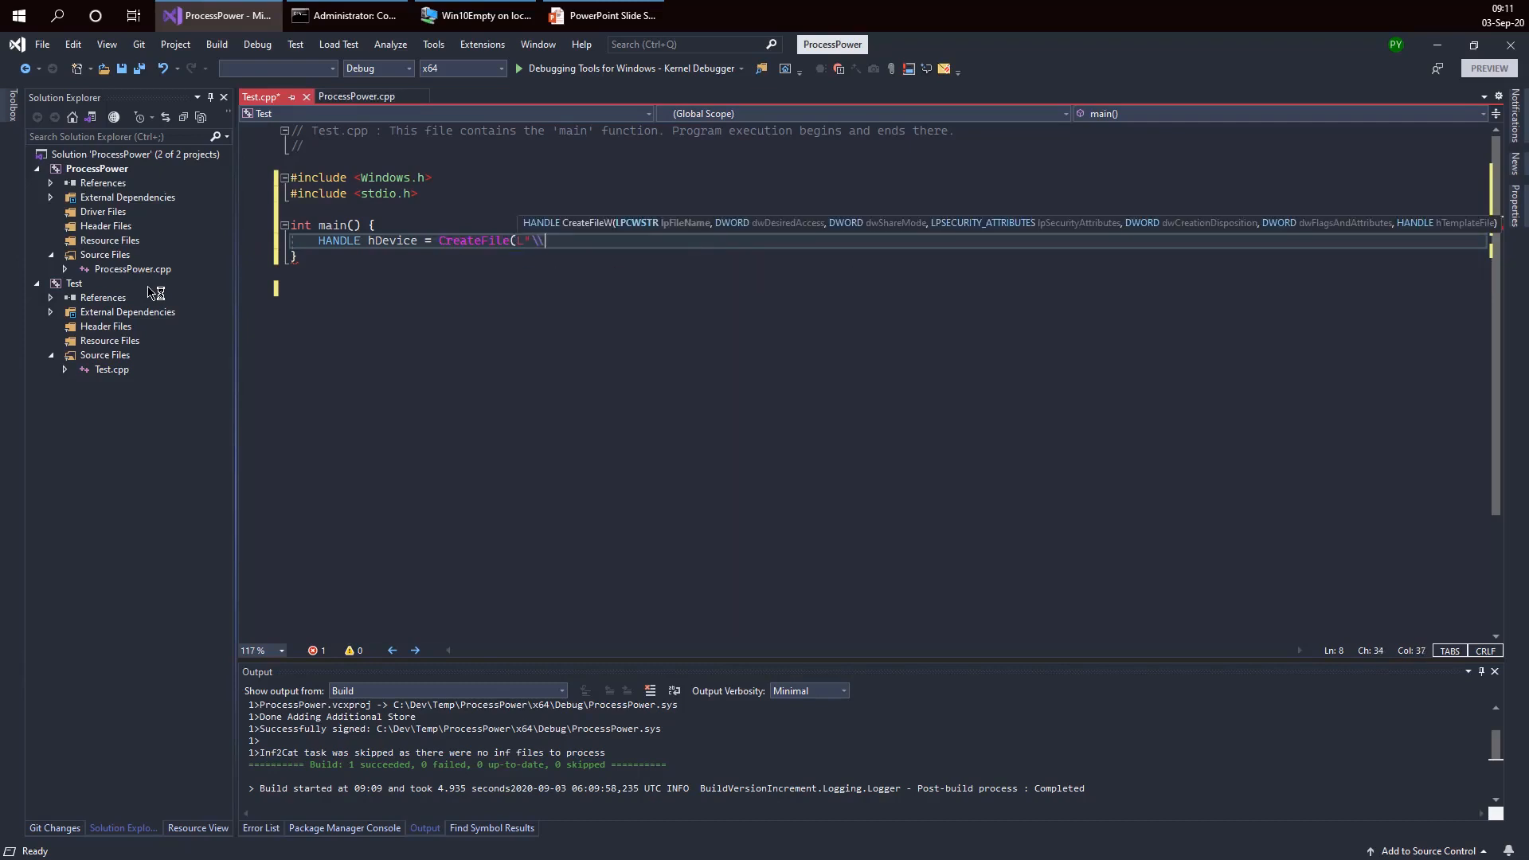
type("\\\\")
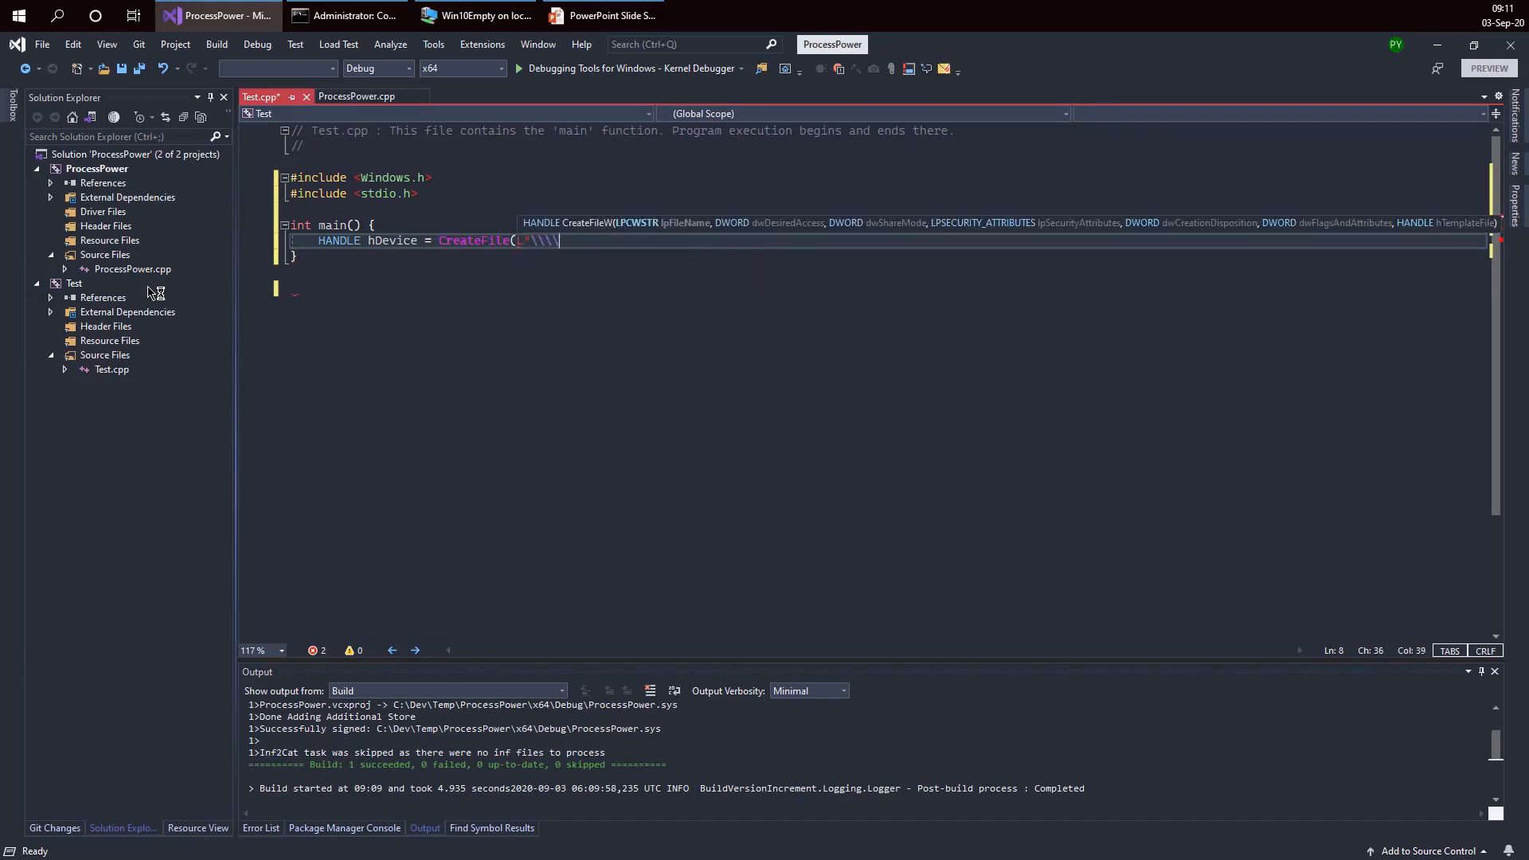
type(".\\\\")
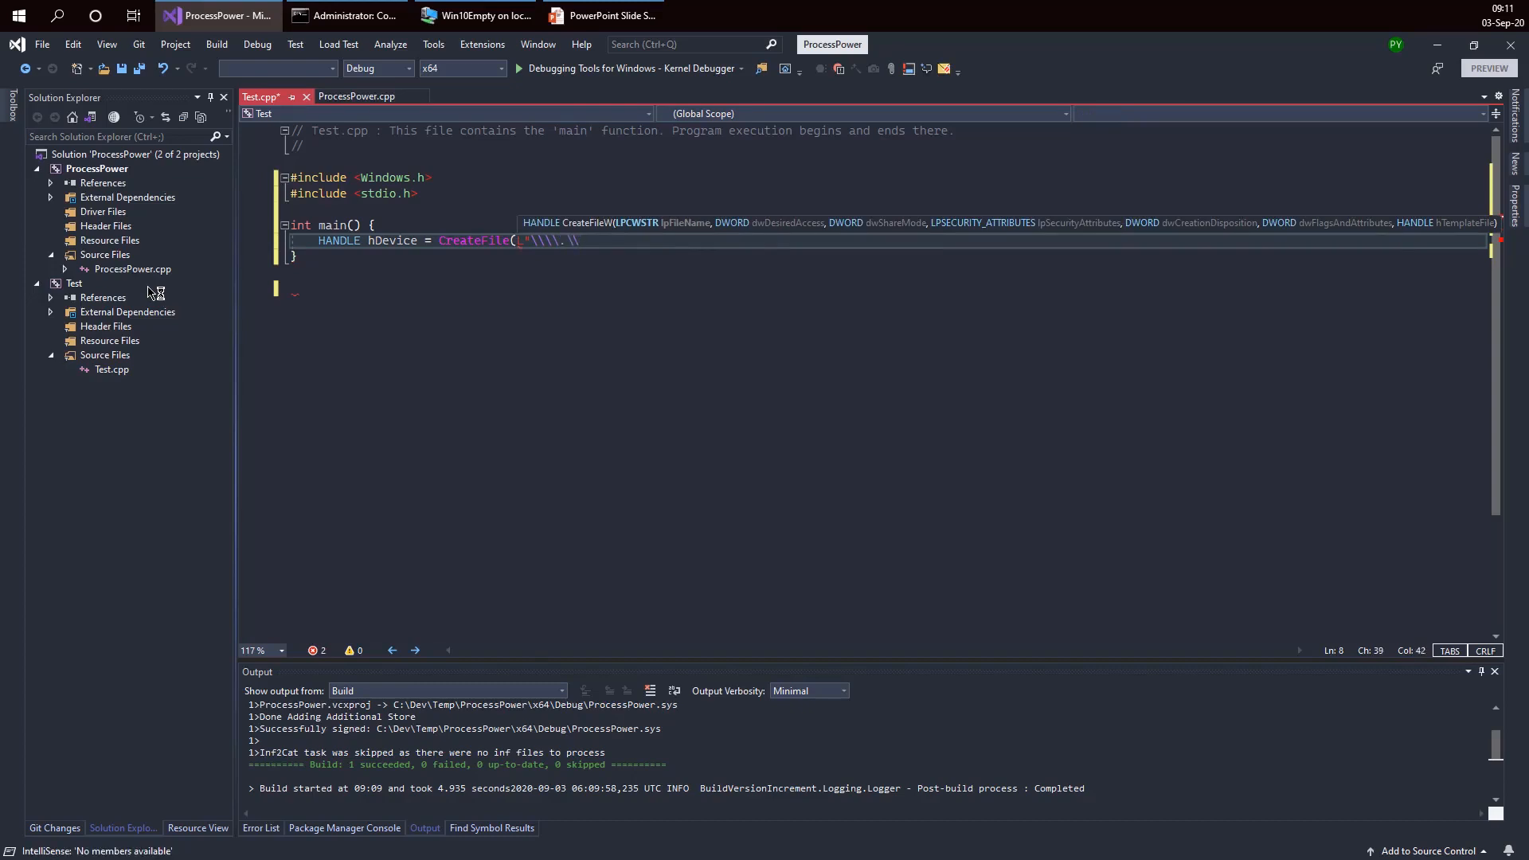
left_click(357, 96)
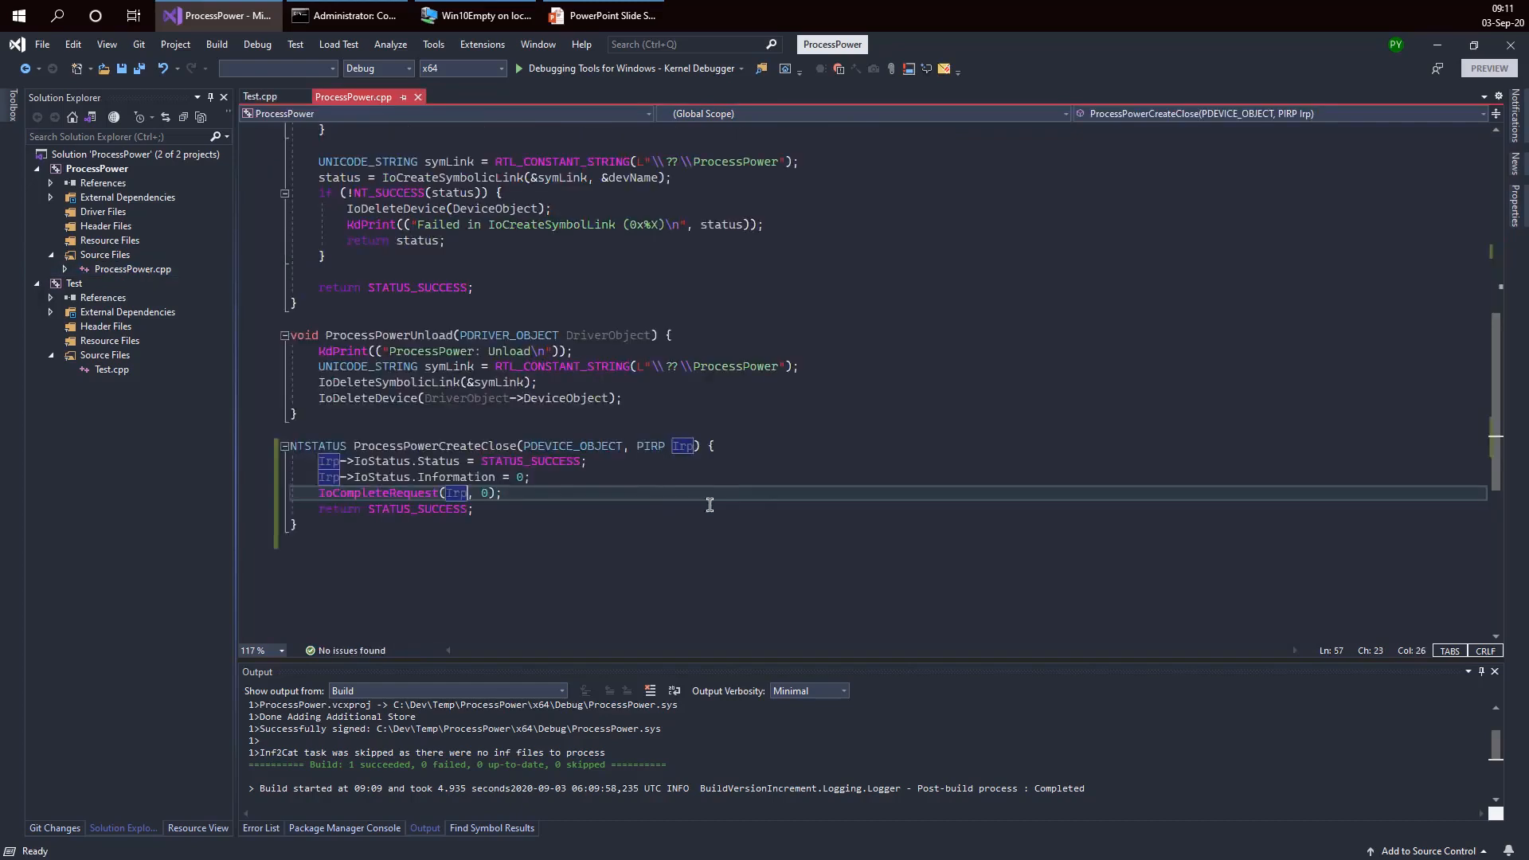
mouse_move(780, 366)
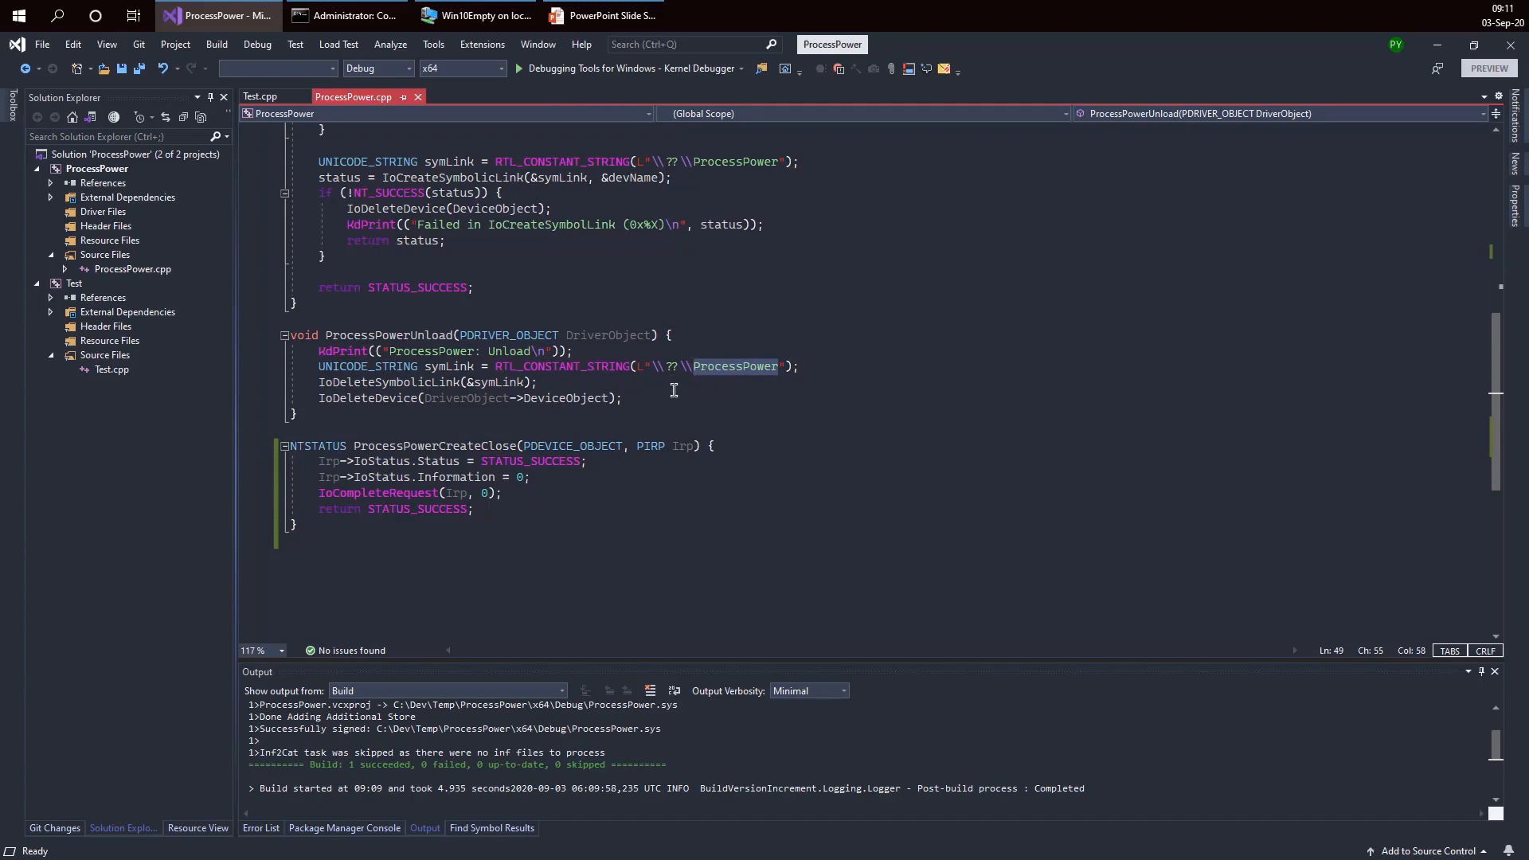
left_click(261, 96)
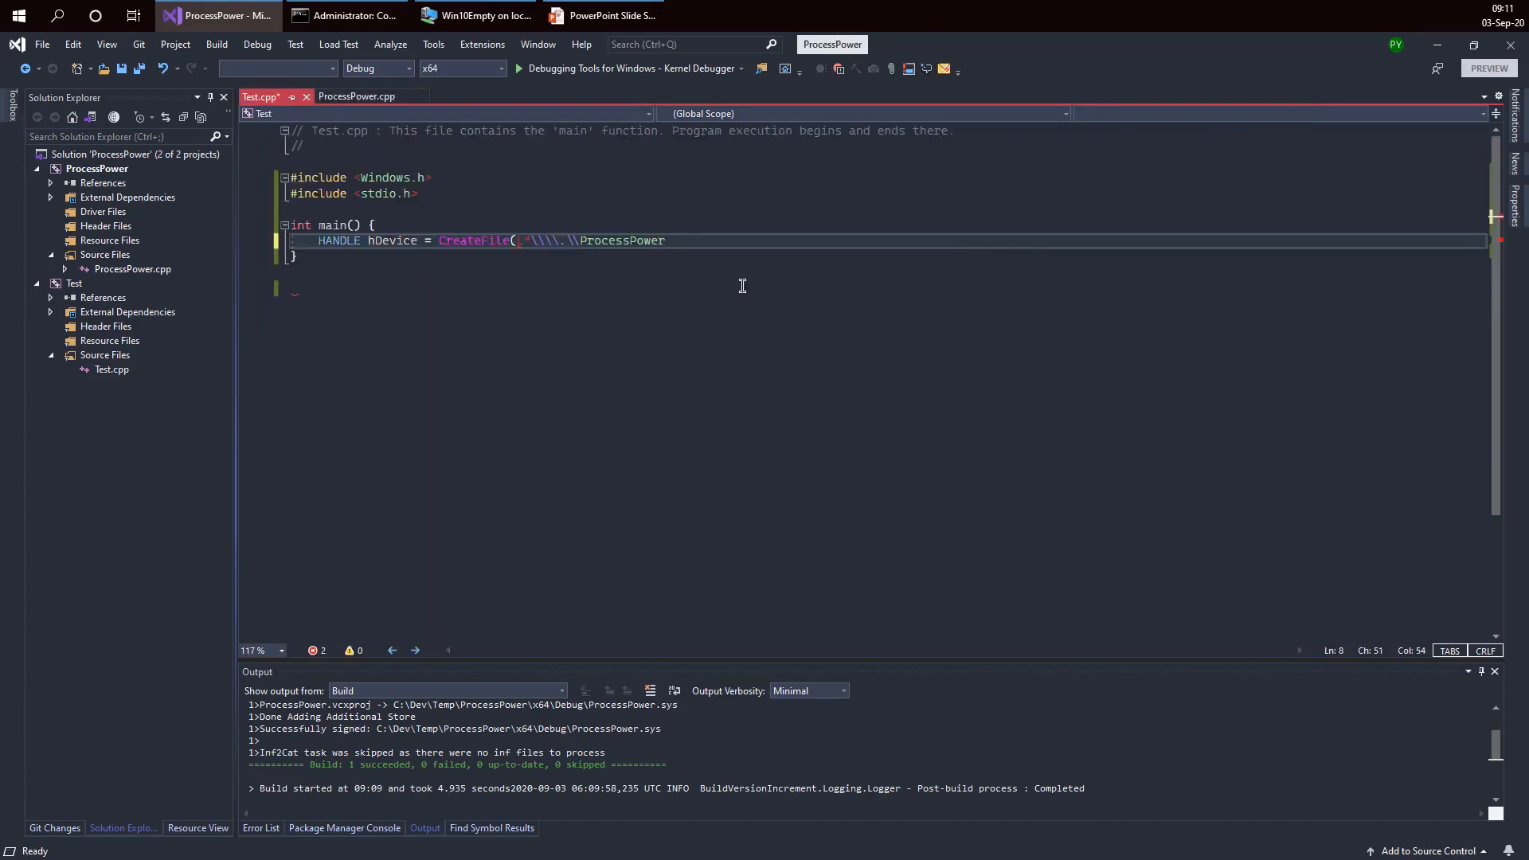
Step: Finish CreateFile with GENERIC_WRITE | GENERIC_READ, 0, nullptr, OPEN_EXISTING, 0, nullptr
type(", GENERI")
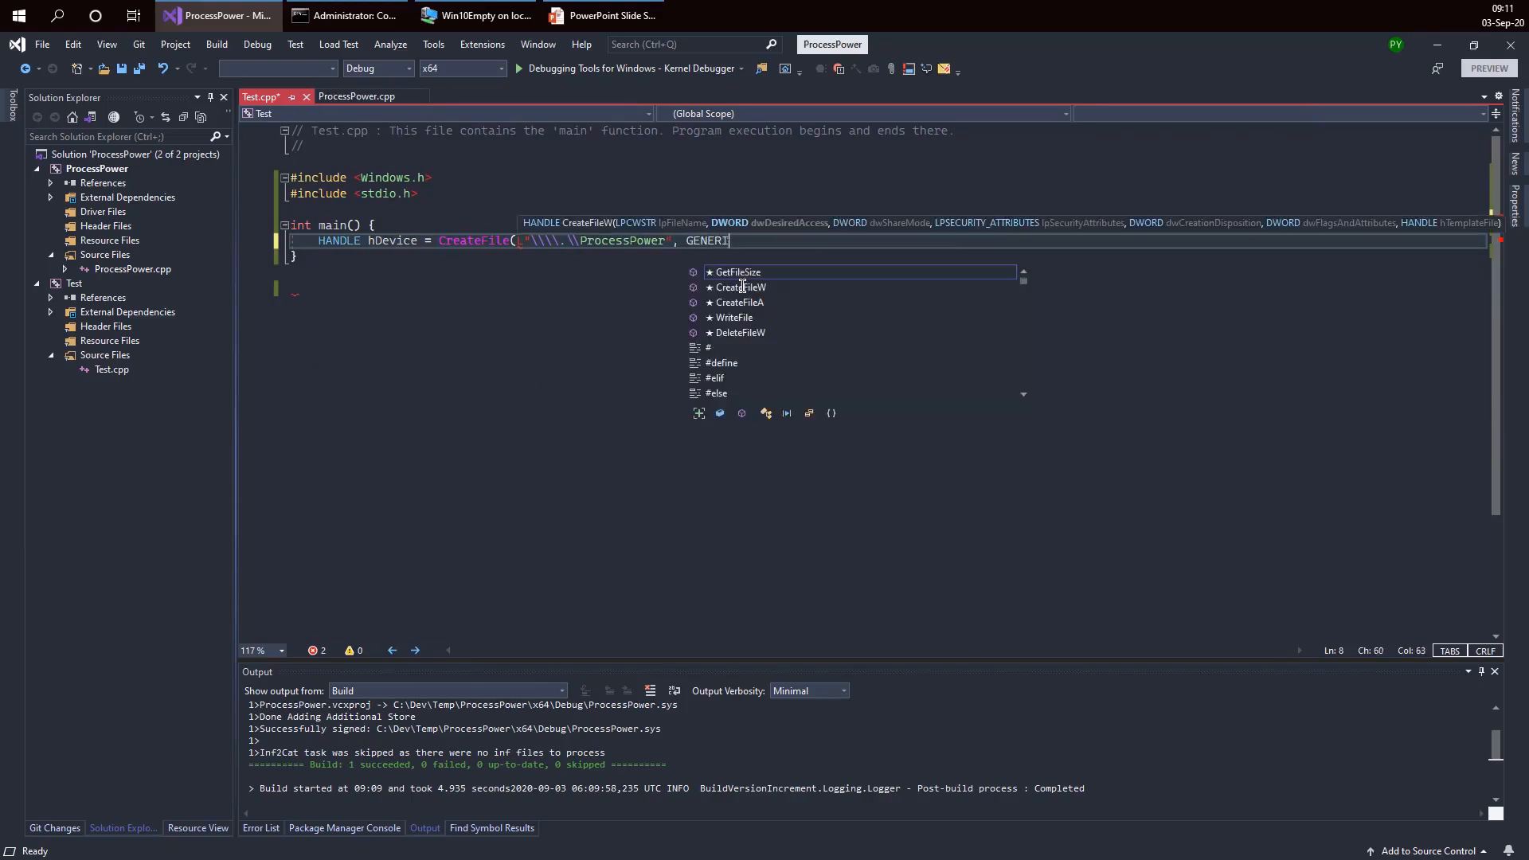
type("C_WRITE")
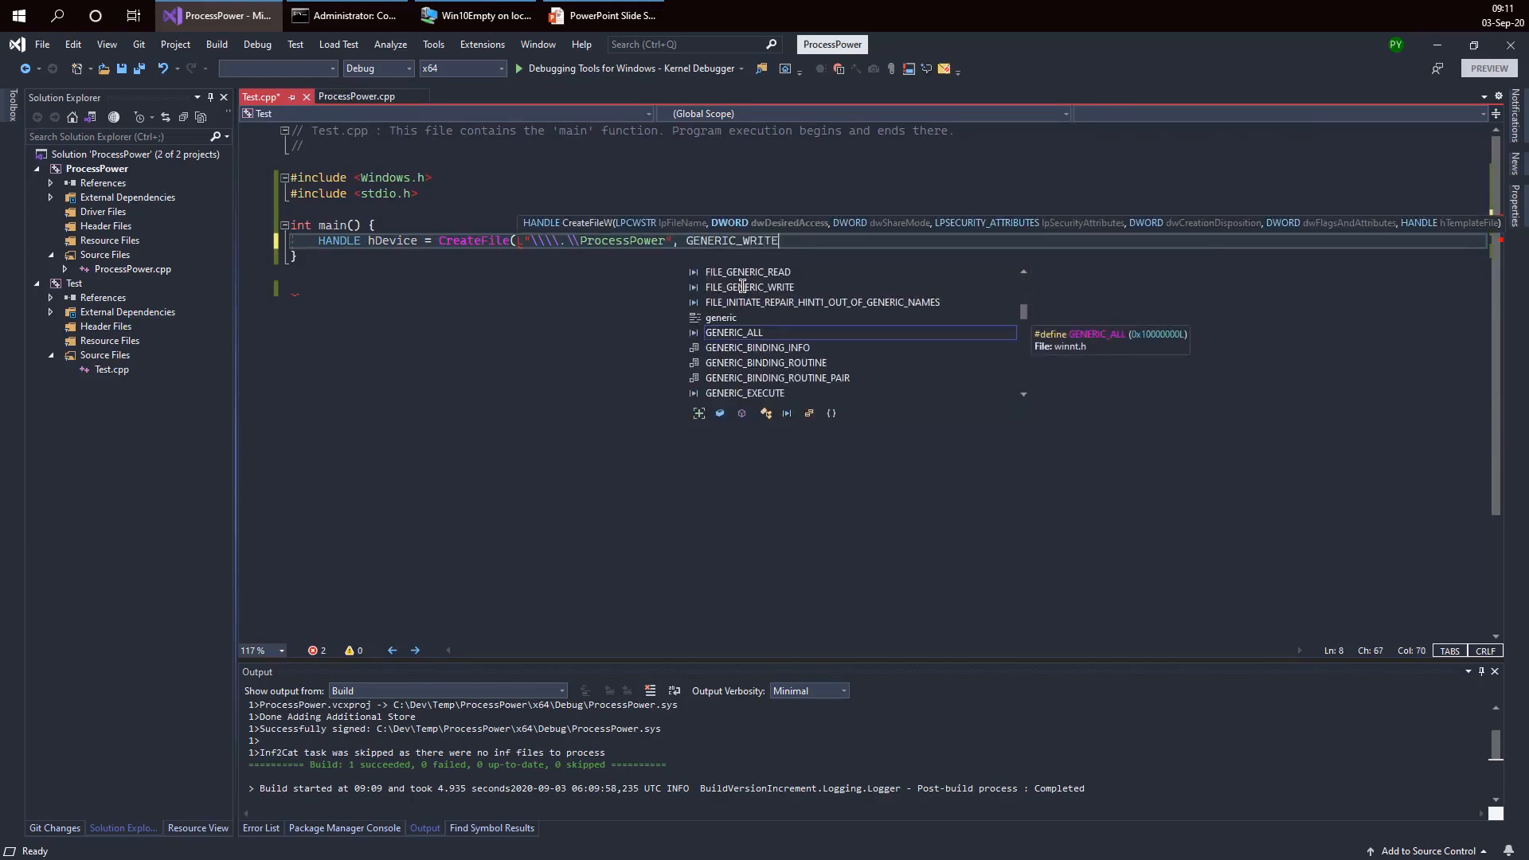
type(", GENERIC_READ,")
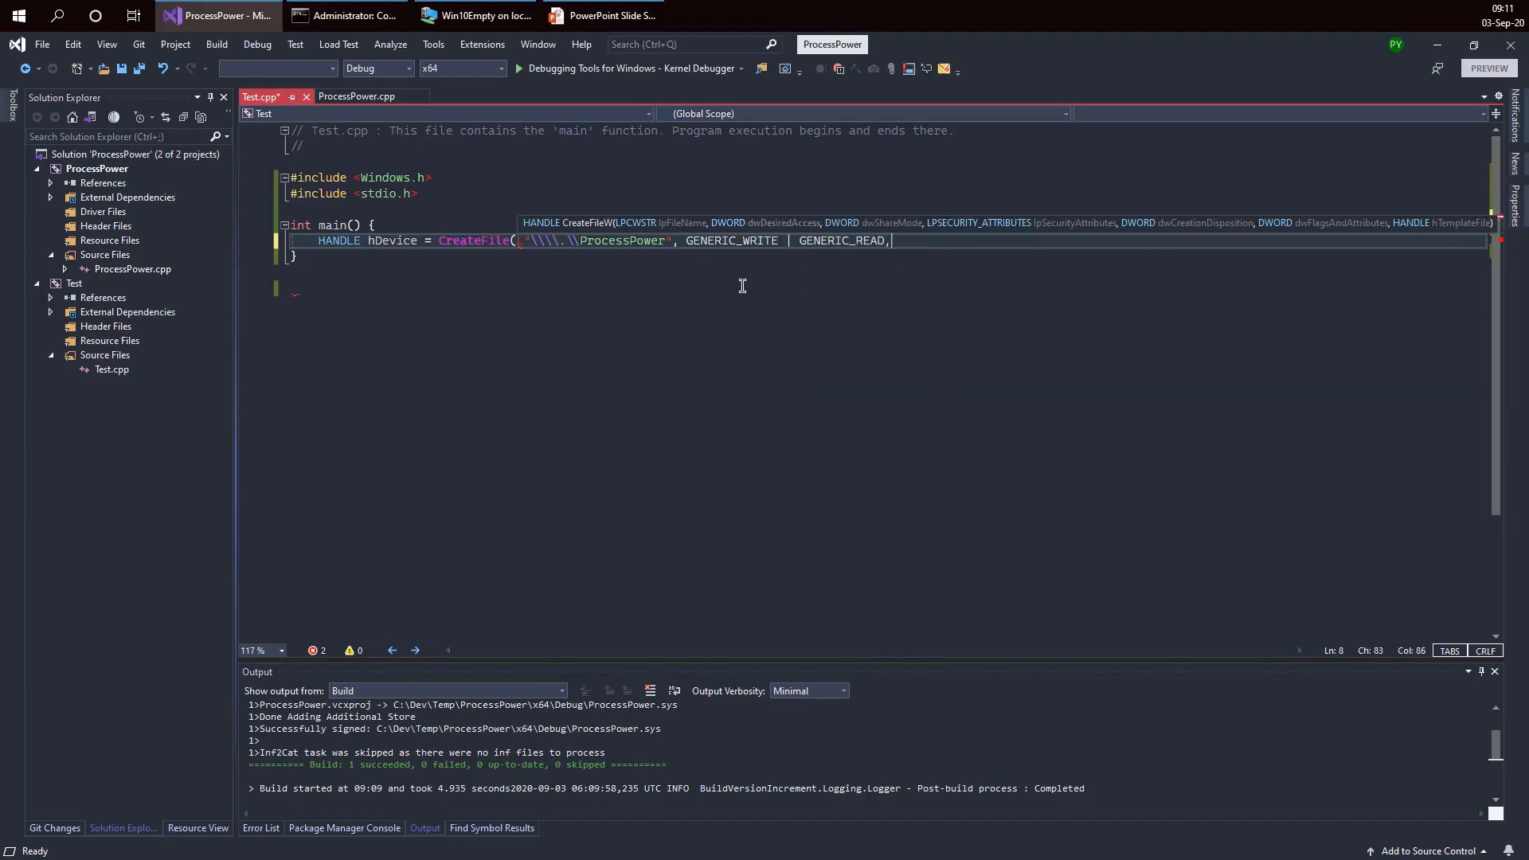
type("0,")
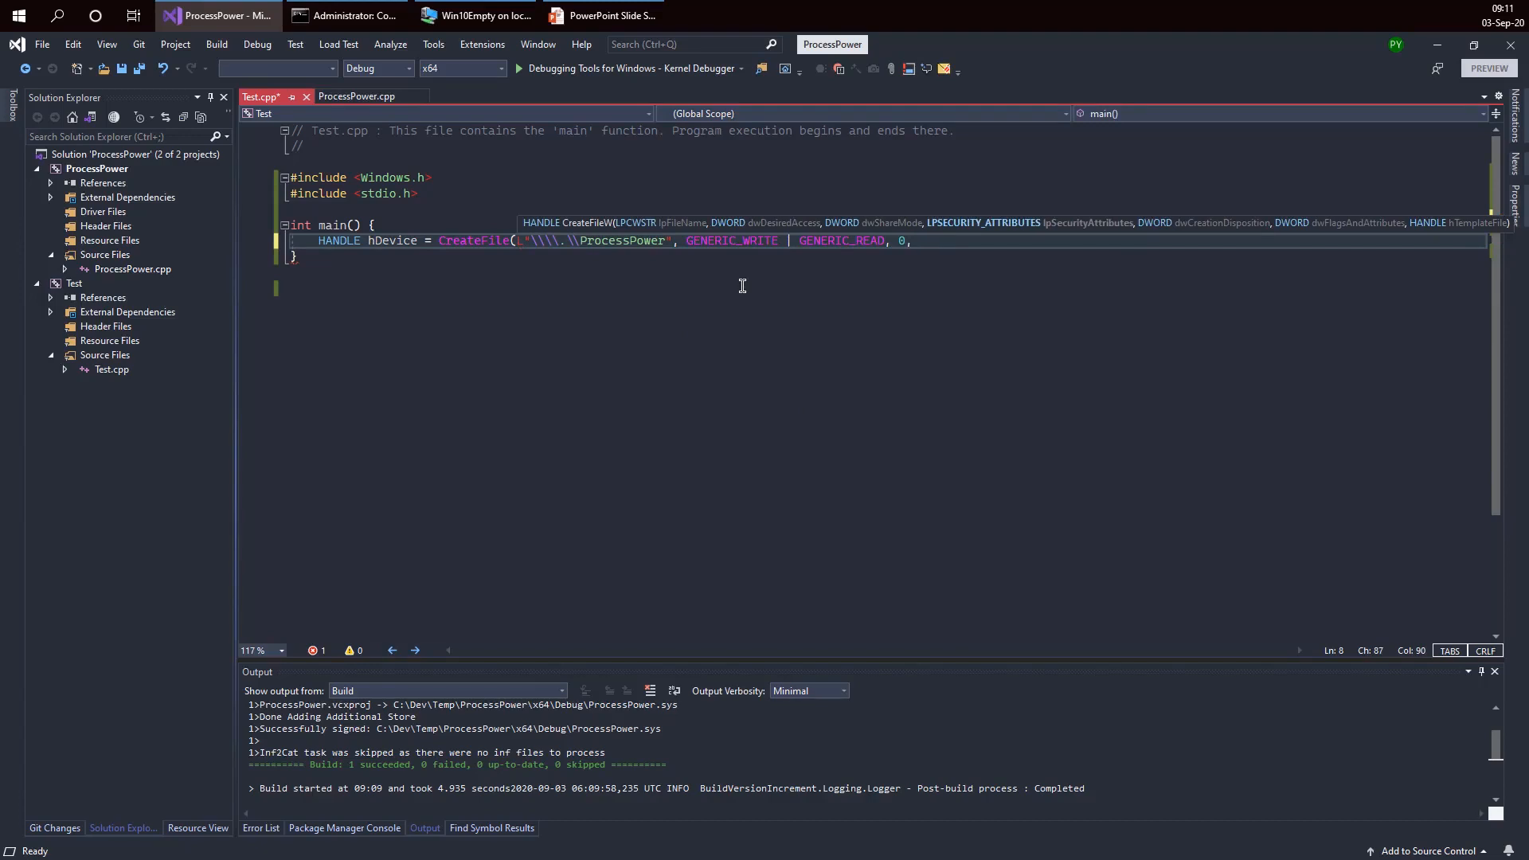
type("nullptr,")
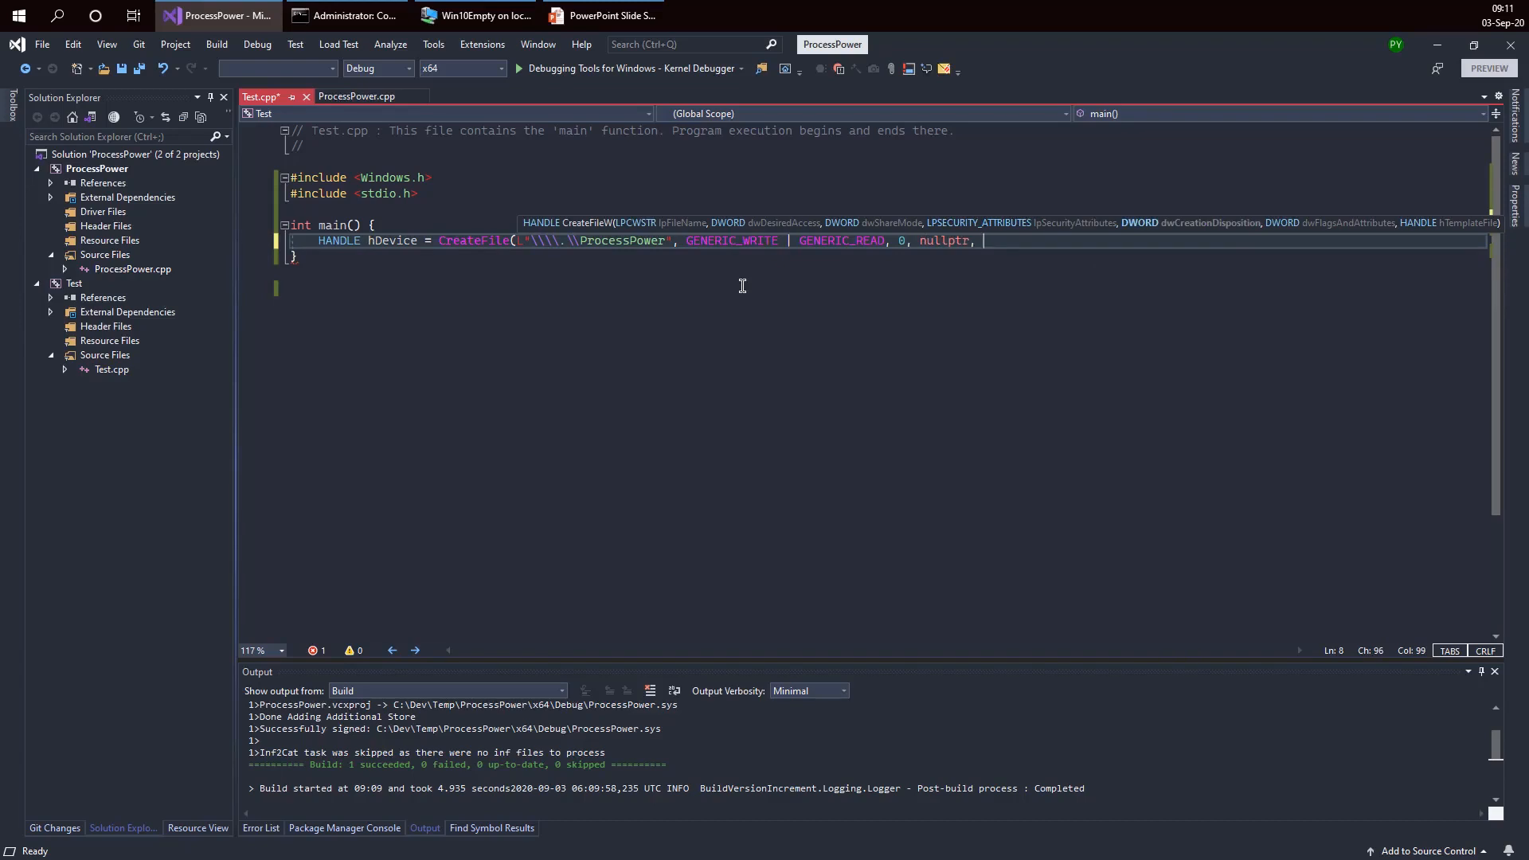
type("OPEN_")
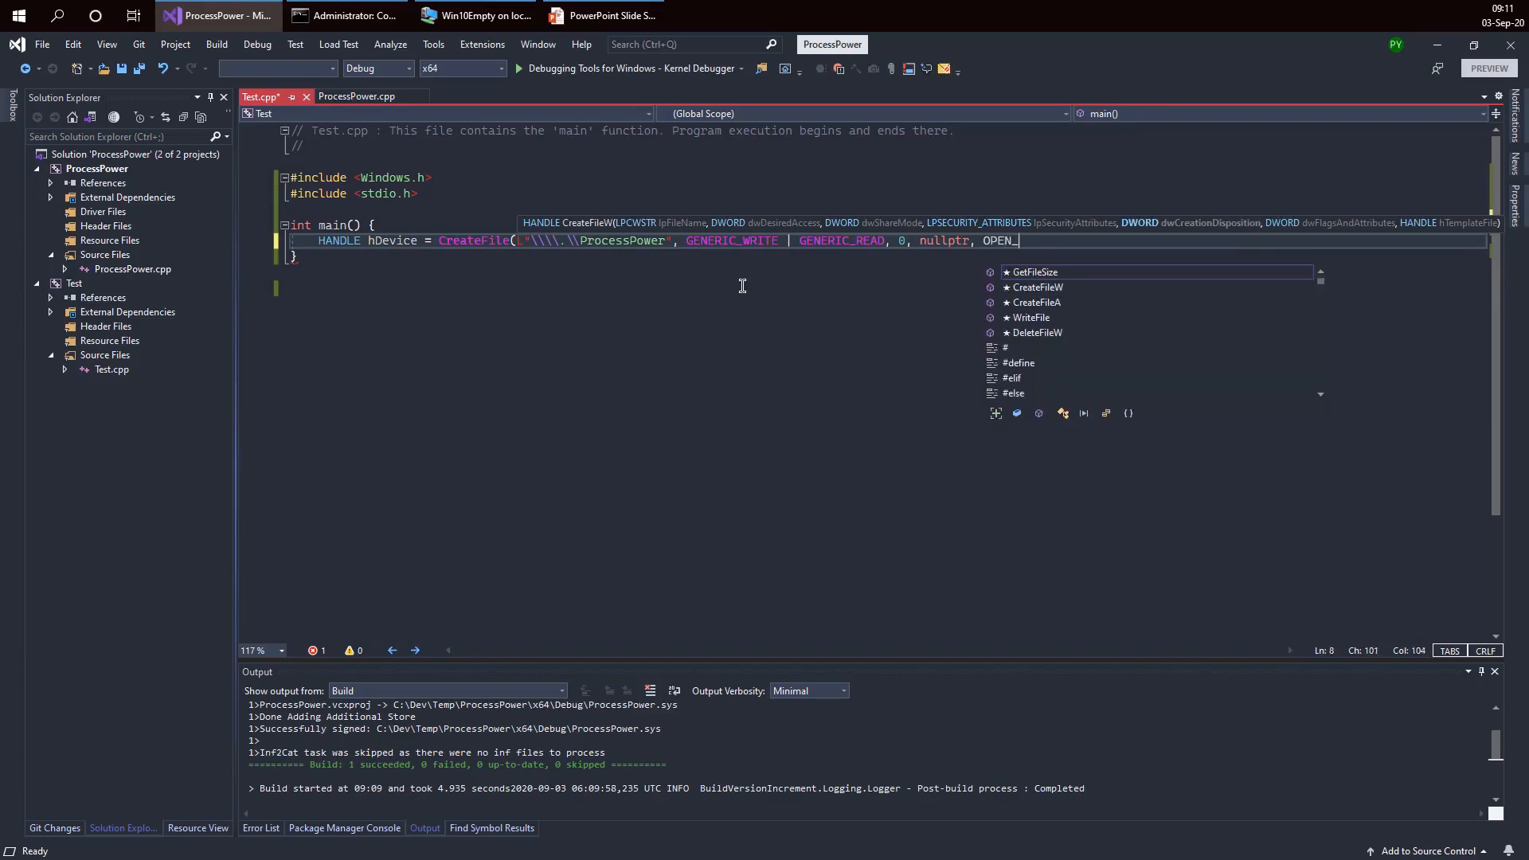
type("EXITSING")
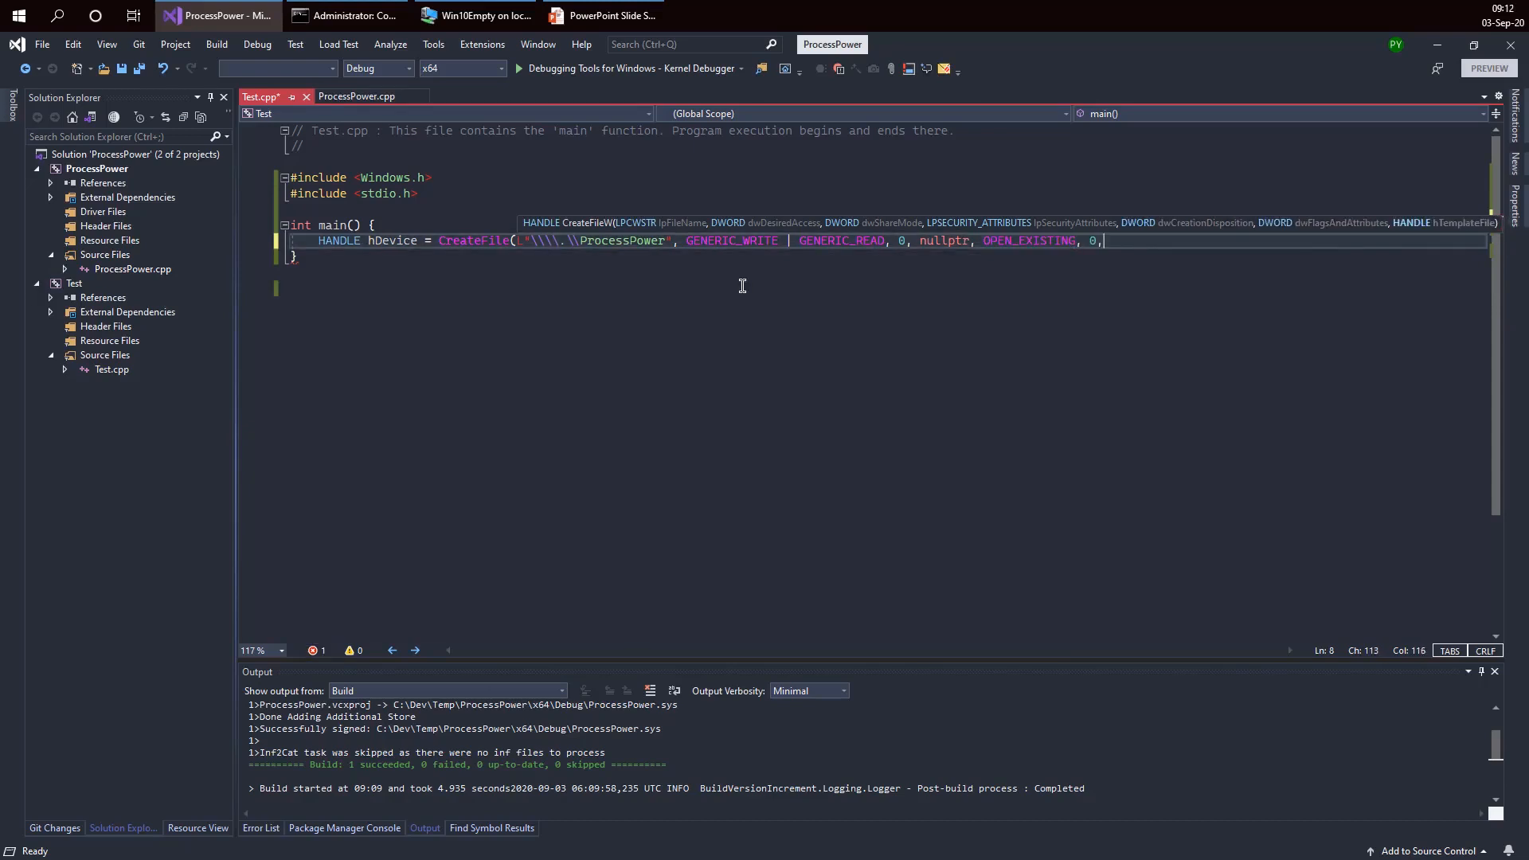
type("nullptr);")
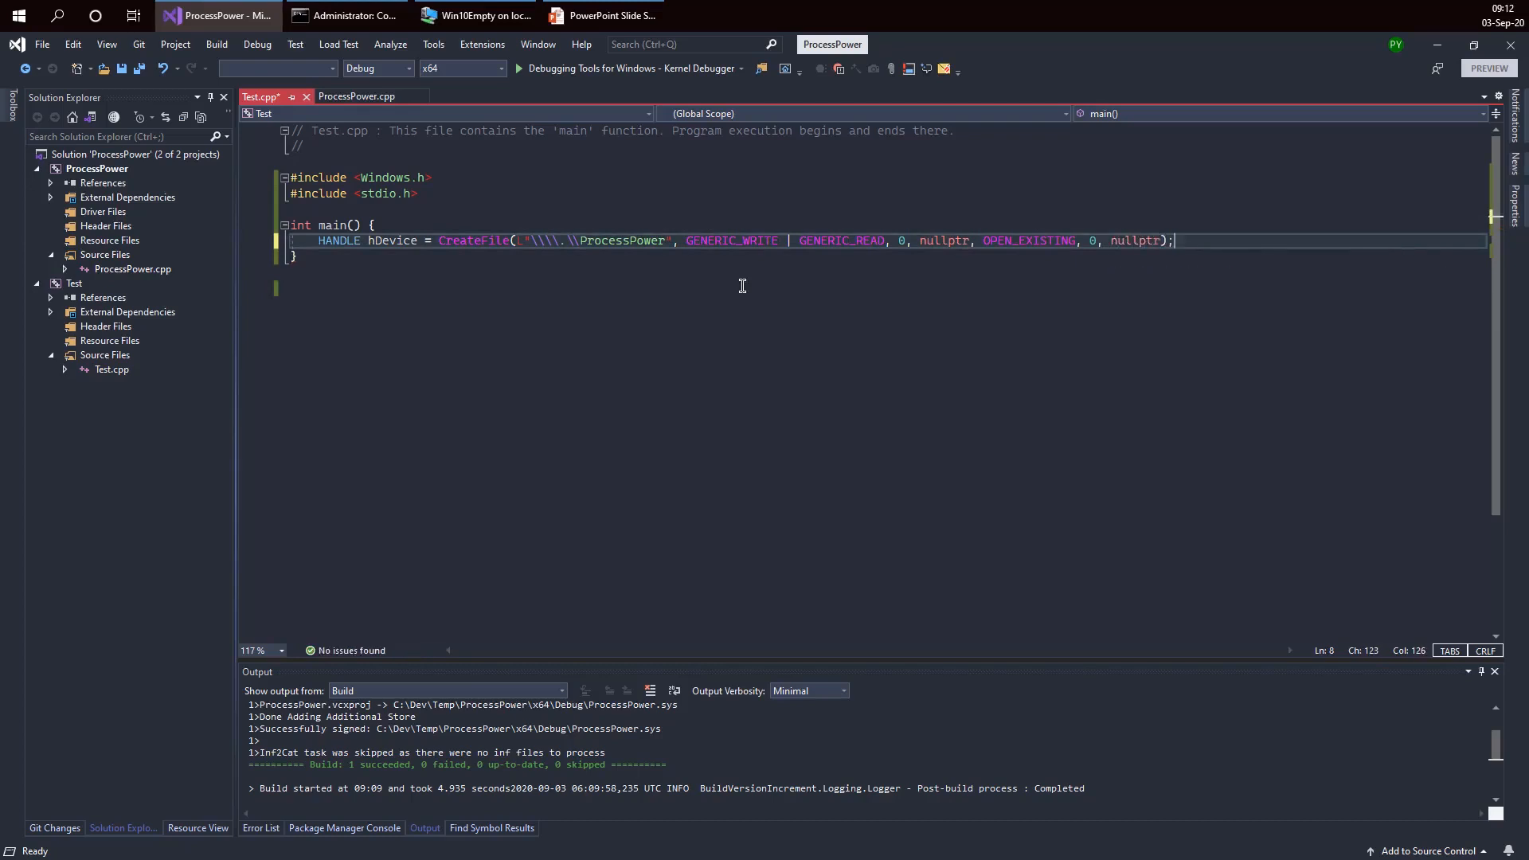
type("i")
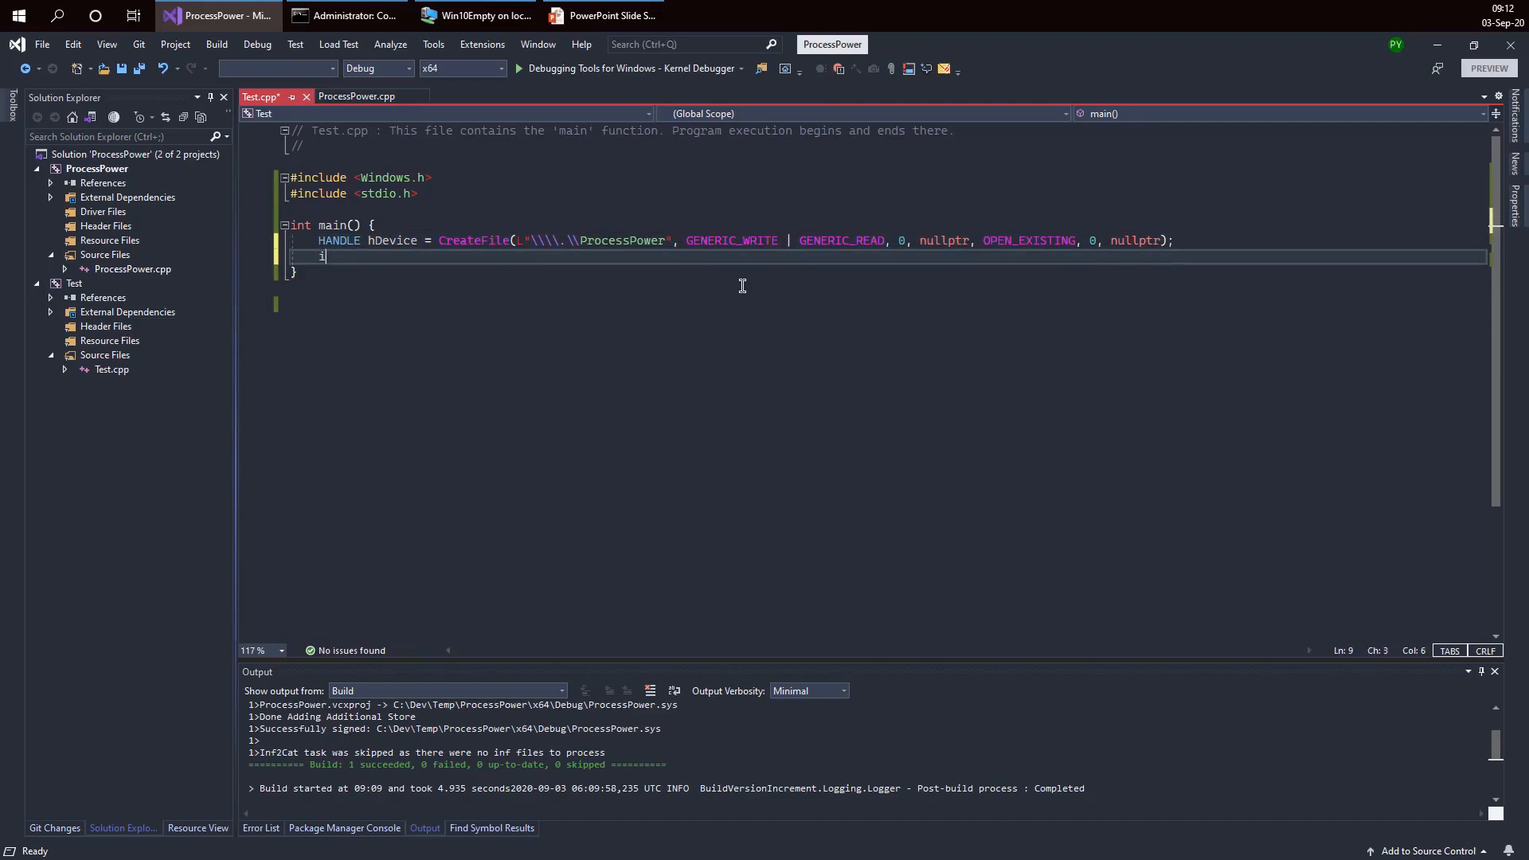
Step: Add an if (hDevice == INVALID_HANDLE_VALUE) check after CreateFile
type("f (hDevice ==")
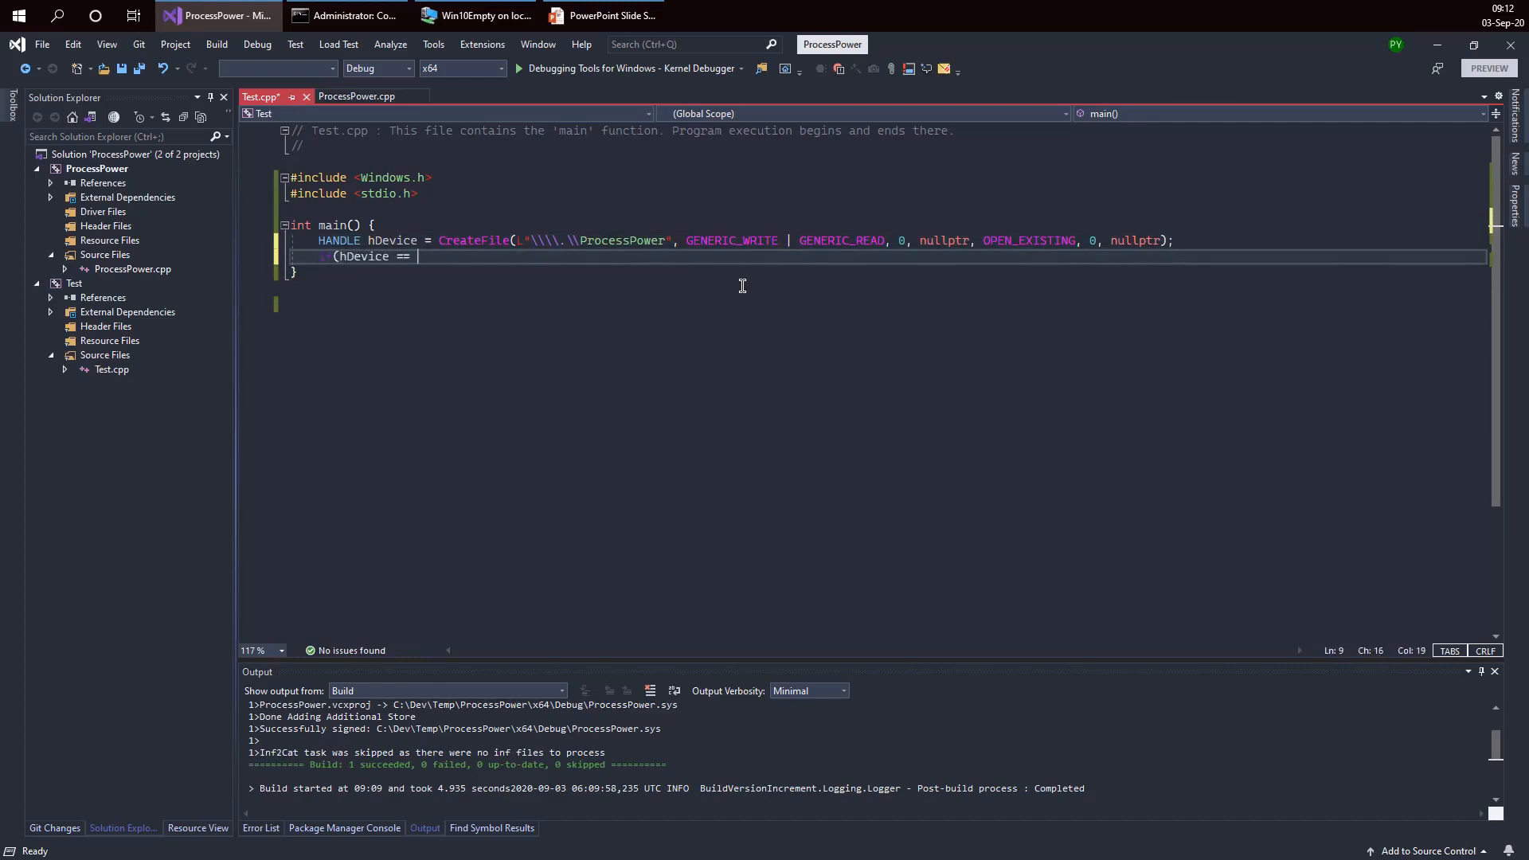
type("invalid_")
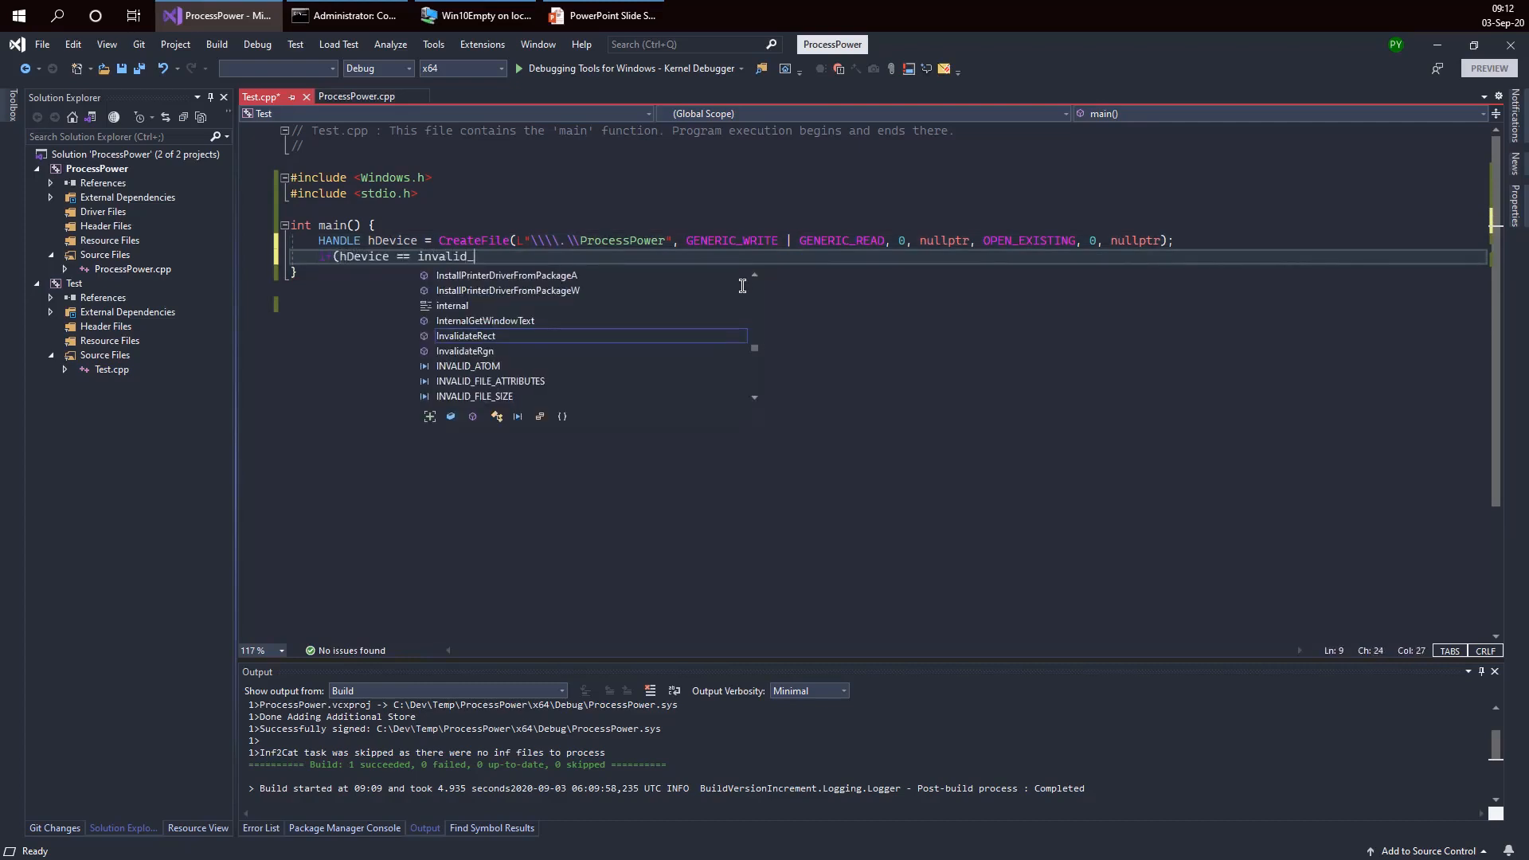
type("INVALID_HANDLE_VALUE) {")
type("printf")
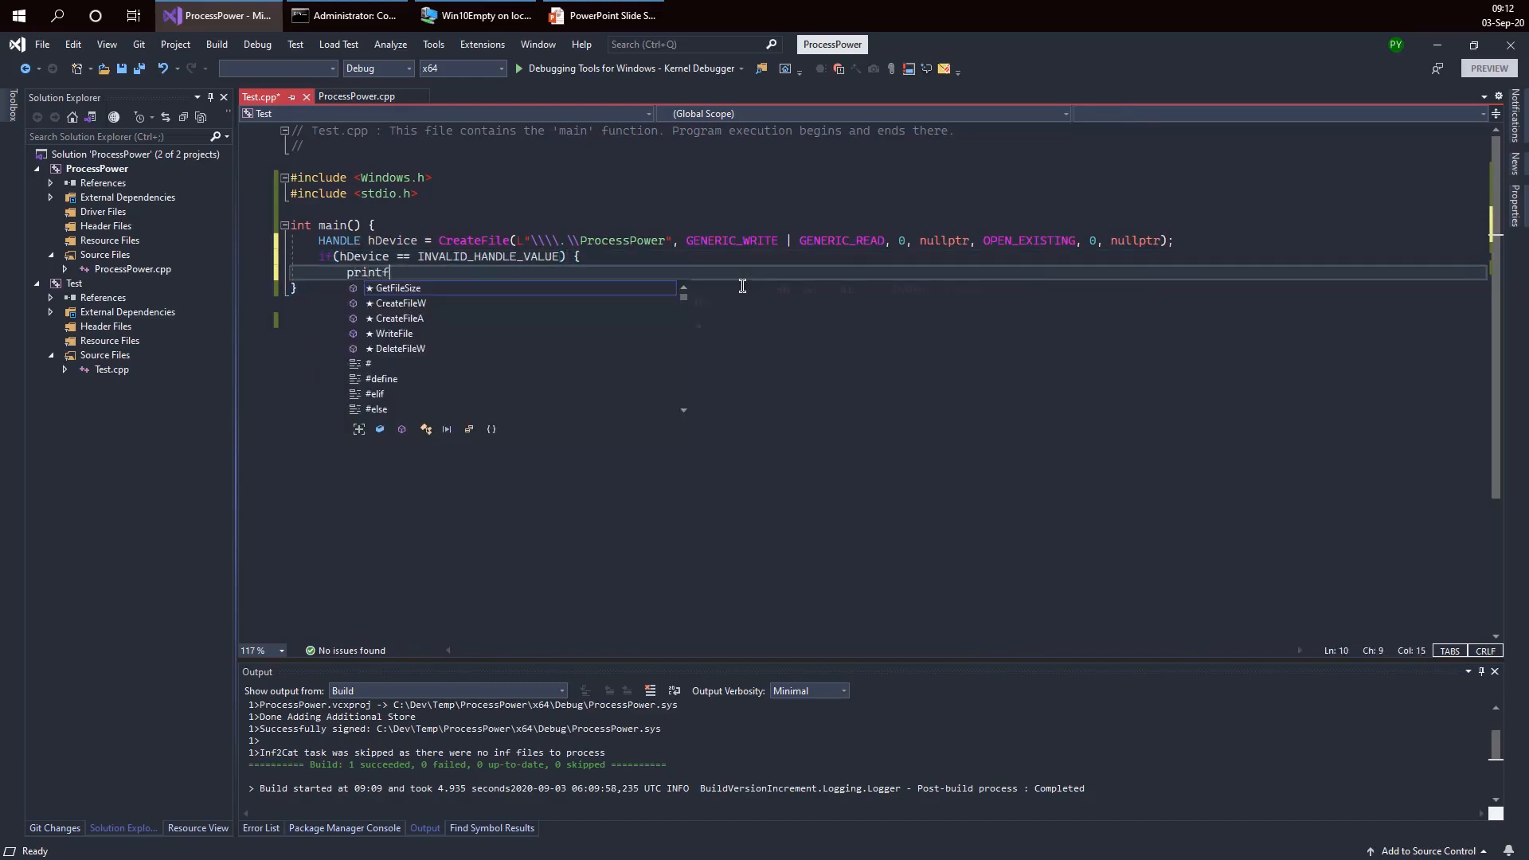
Step: Print "Error opening device (%u)\n" with GetLastError() inside the failure branch
type("(\"E")
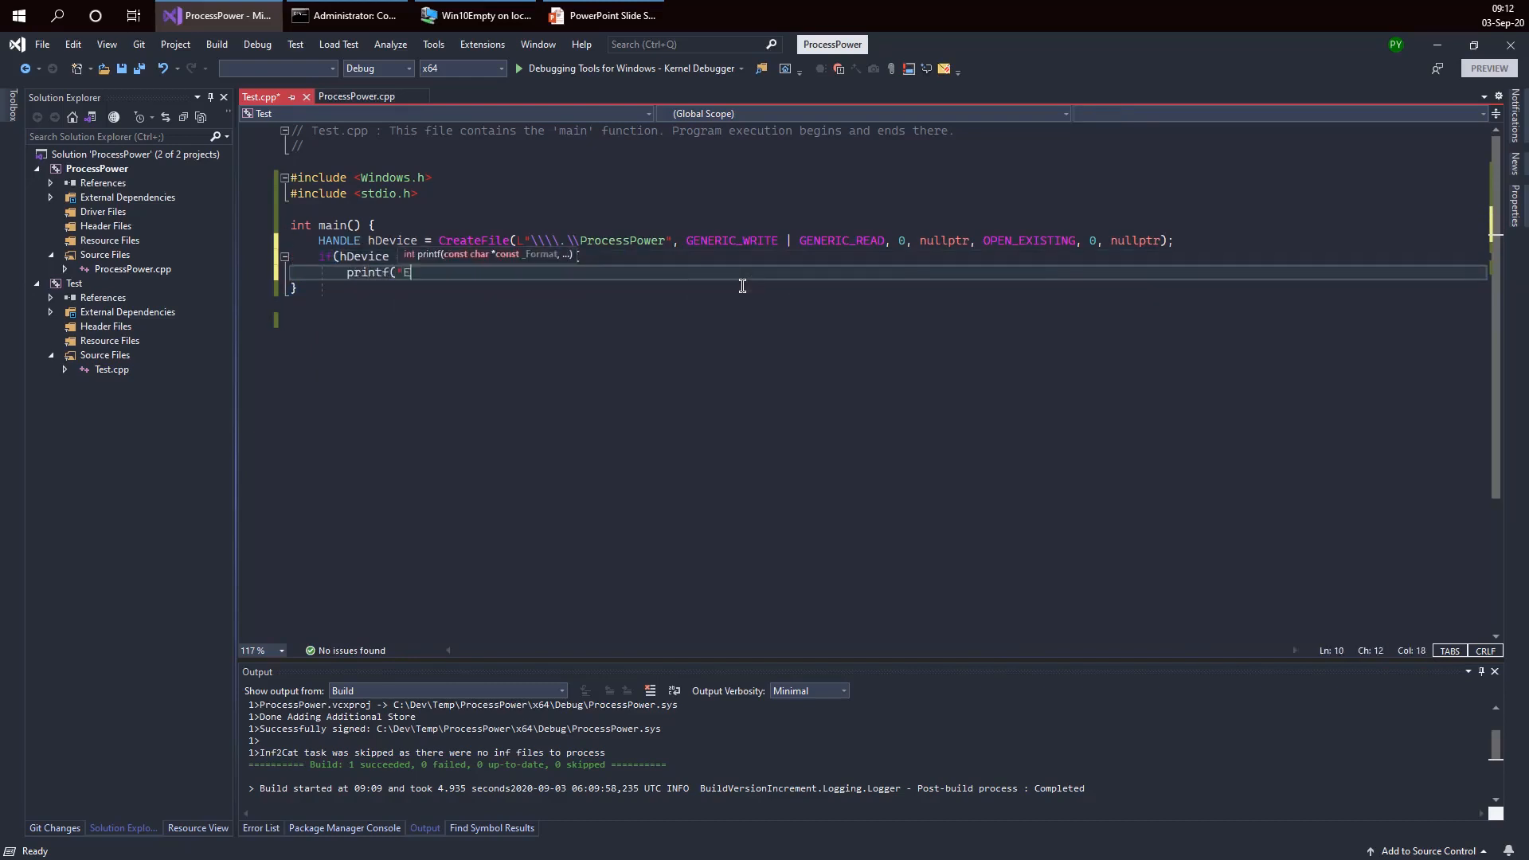
type("Error openi")
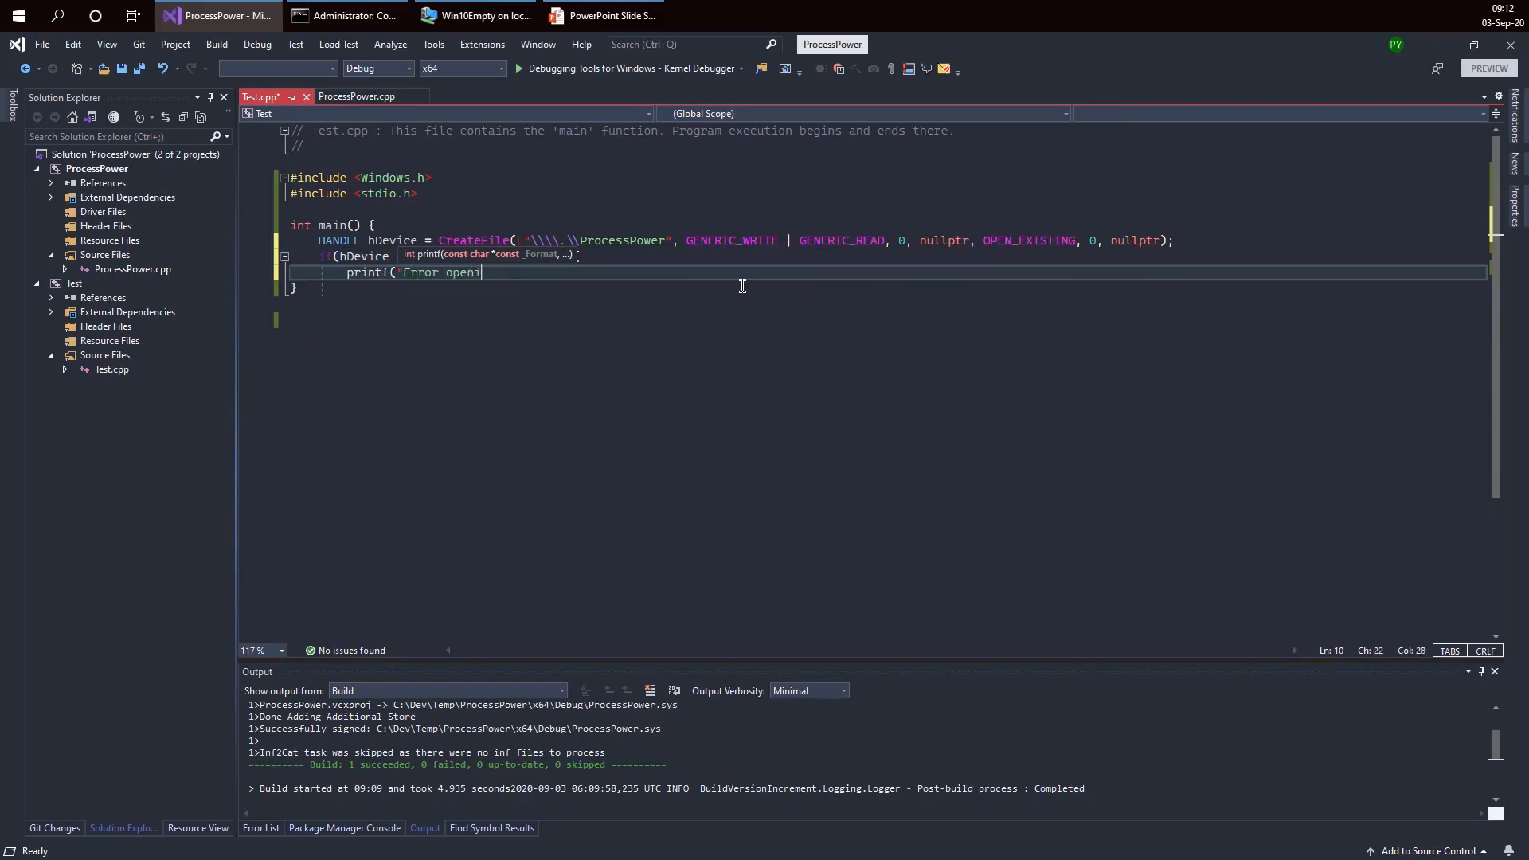
type("ng device (")
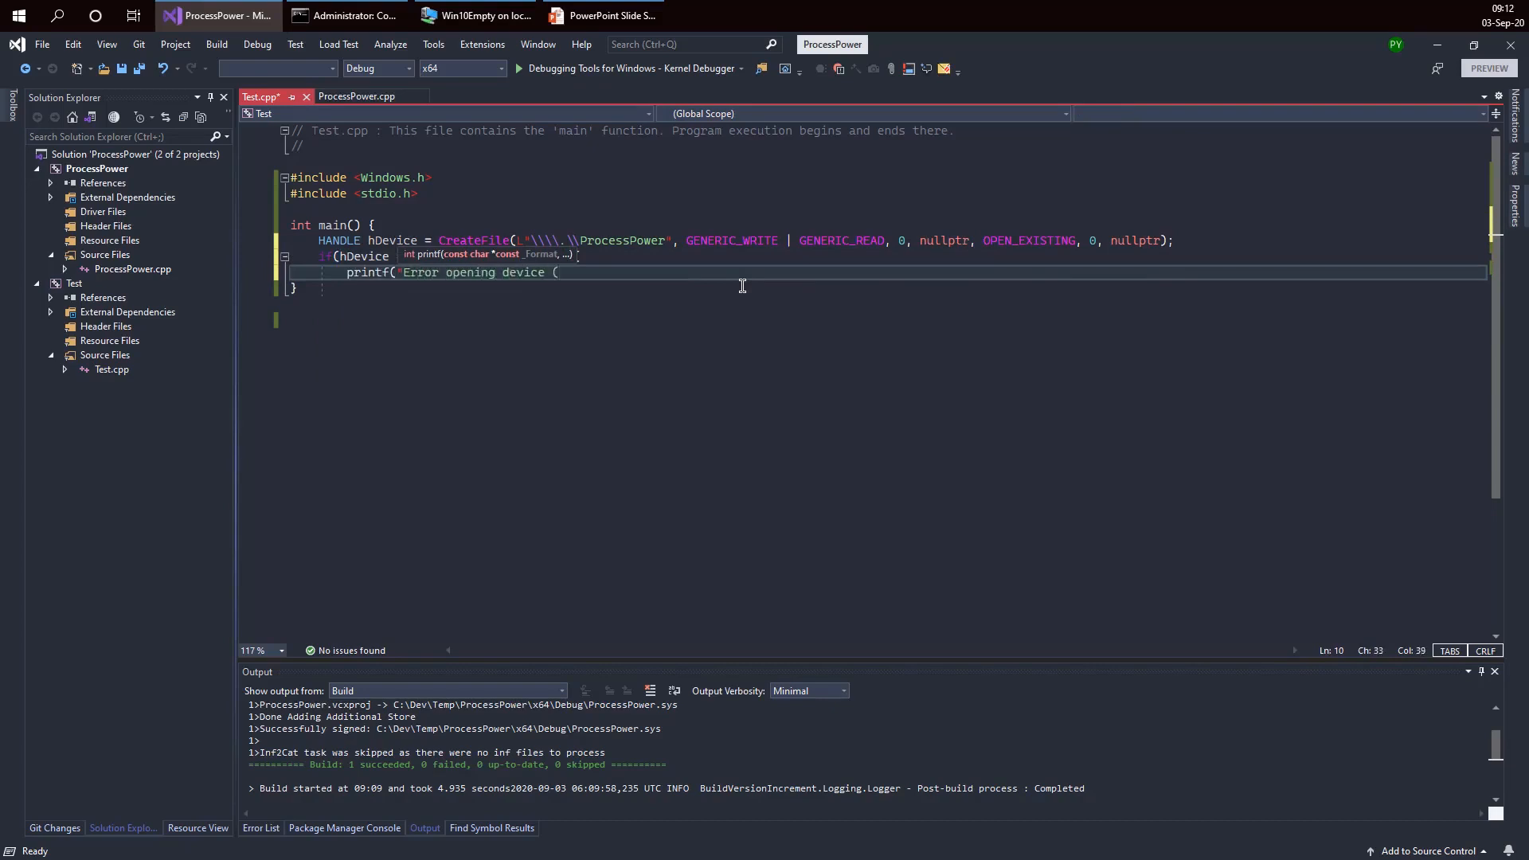
type("%u)")
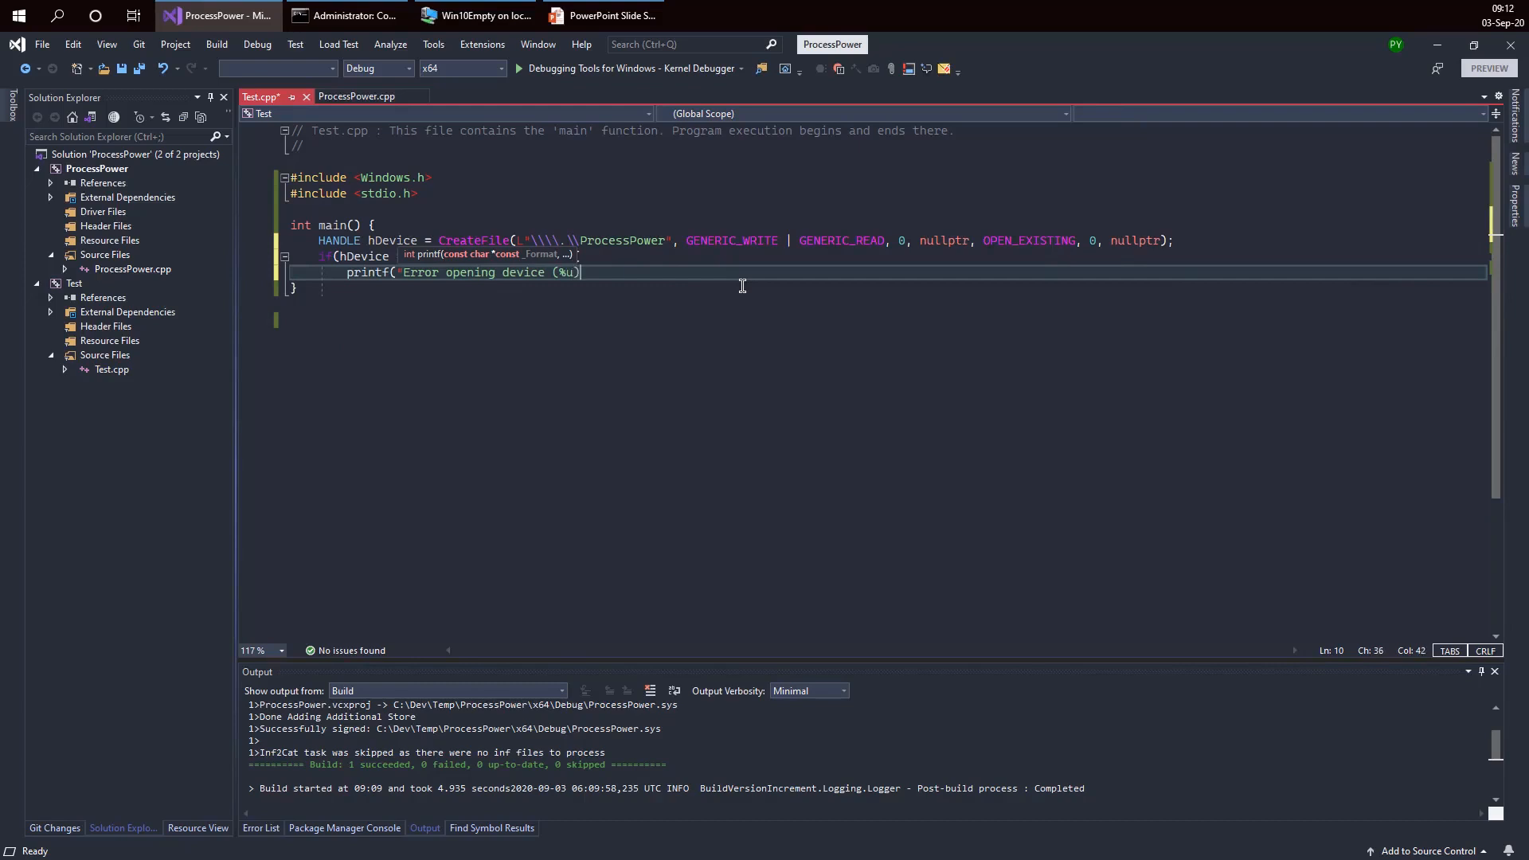
type("\\n\", Get")
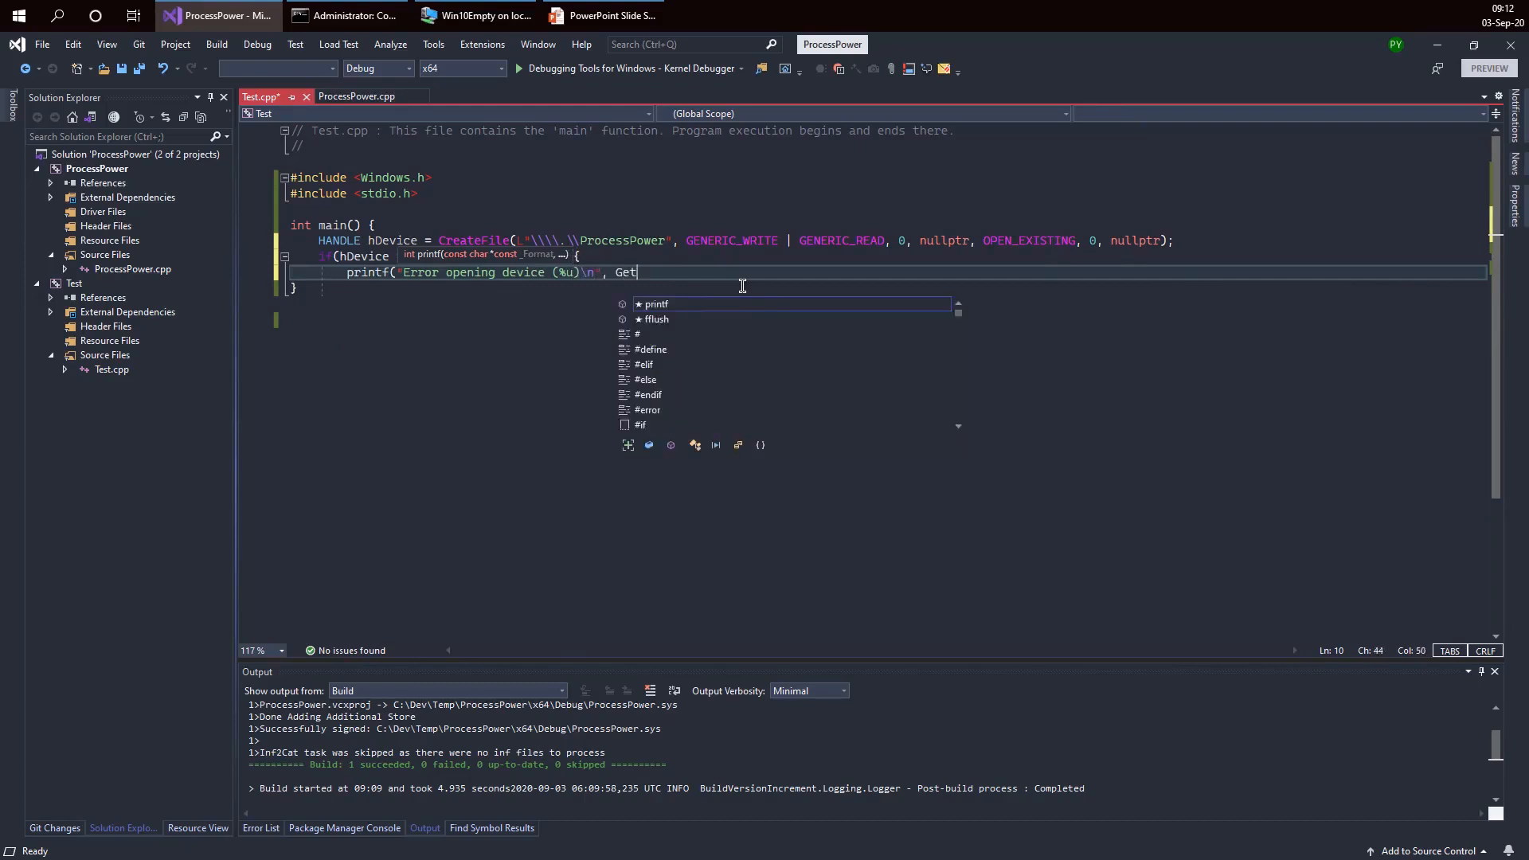
type("LastError());")
type("return 1;")
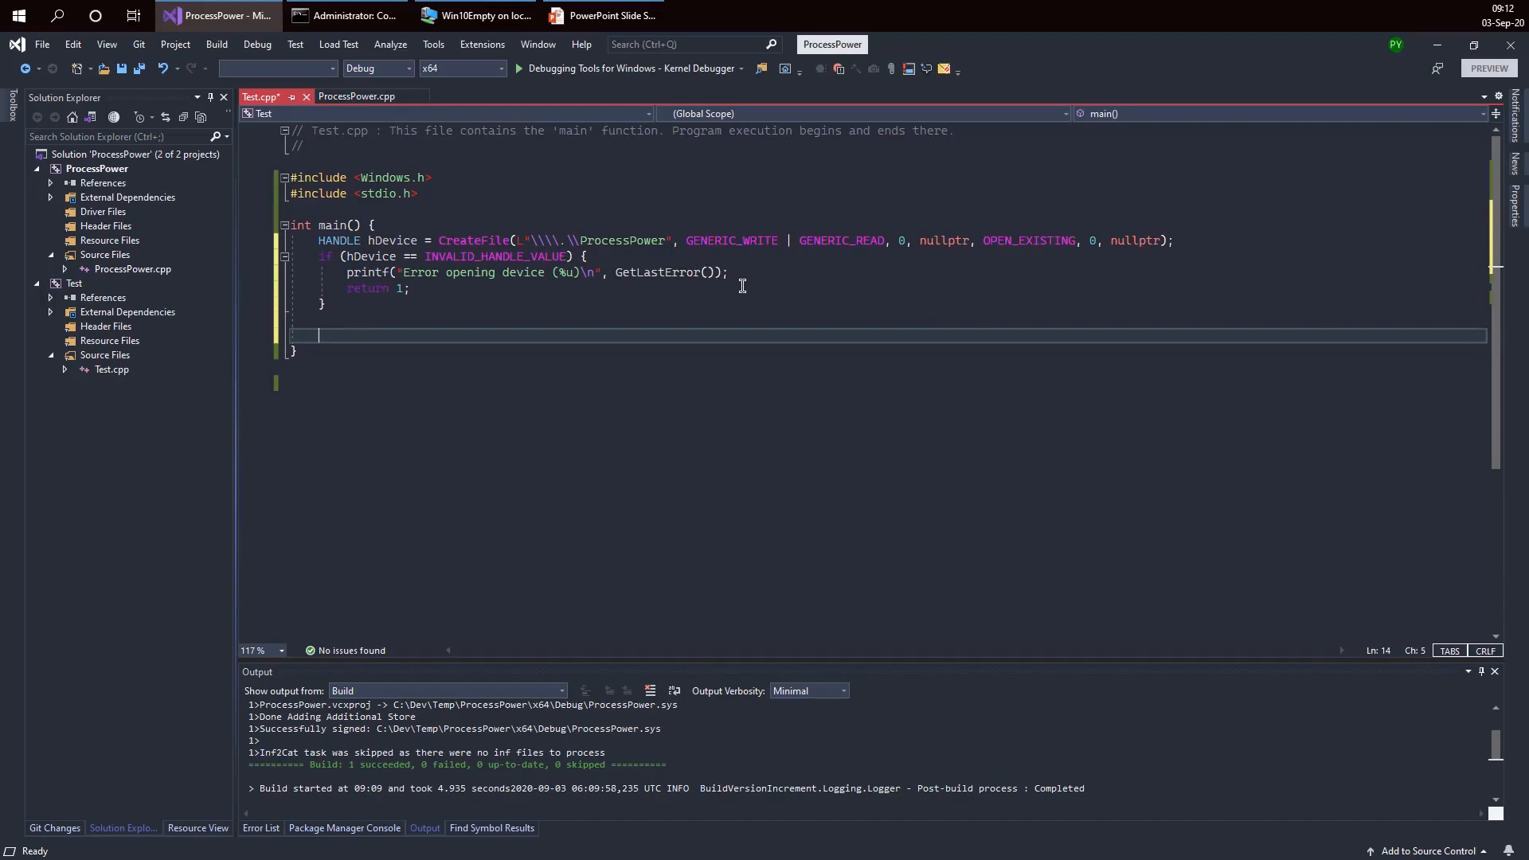
Step: Add CloseHandle(hDevice); at the end of main and set a breakpoint on the CreateFile line
type("CloseHa")
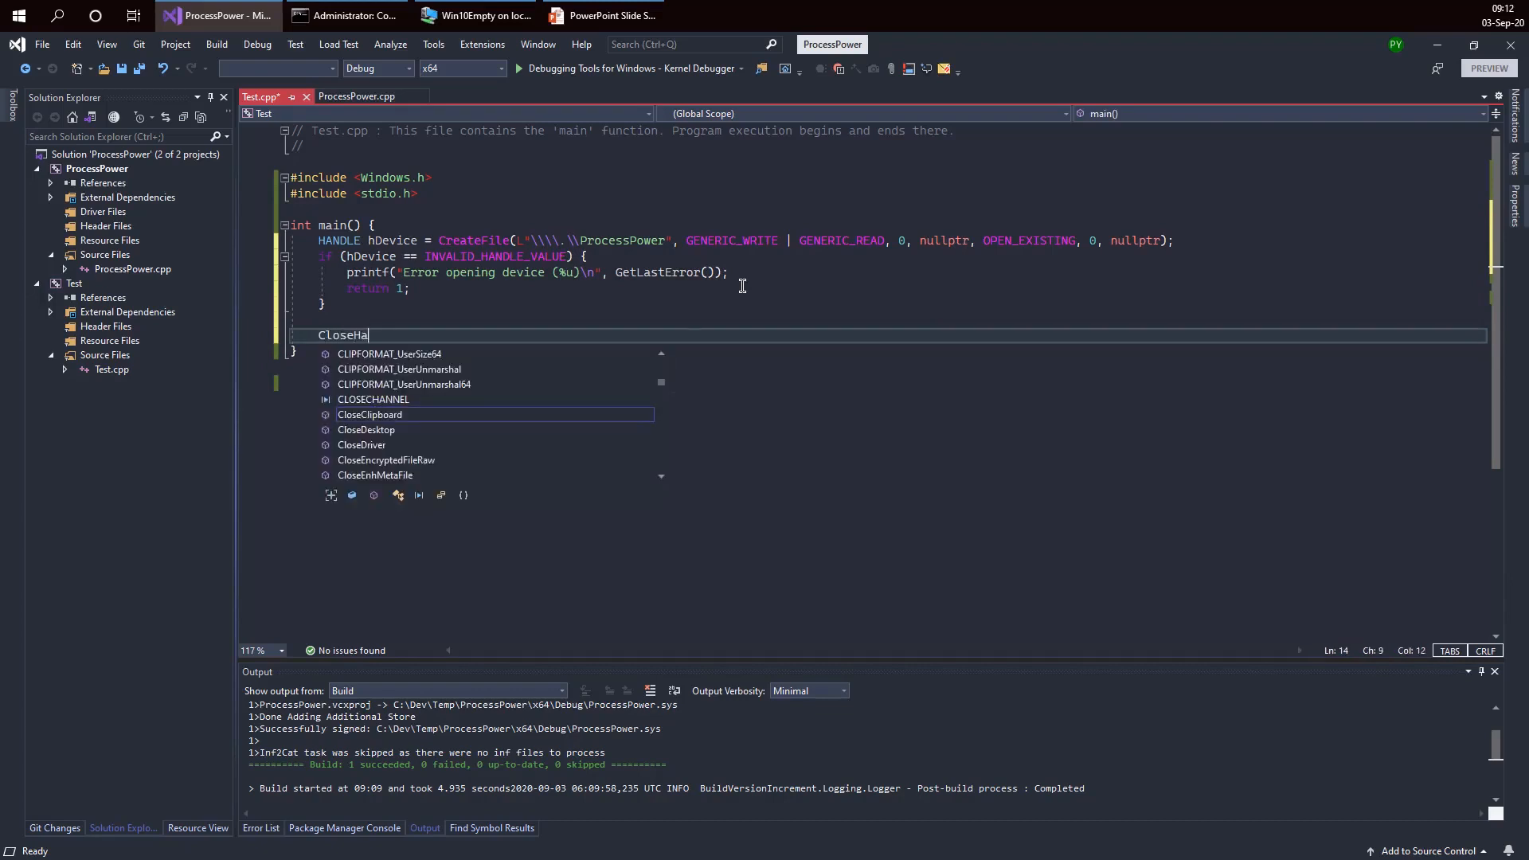
type("ndle(")
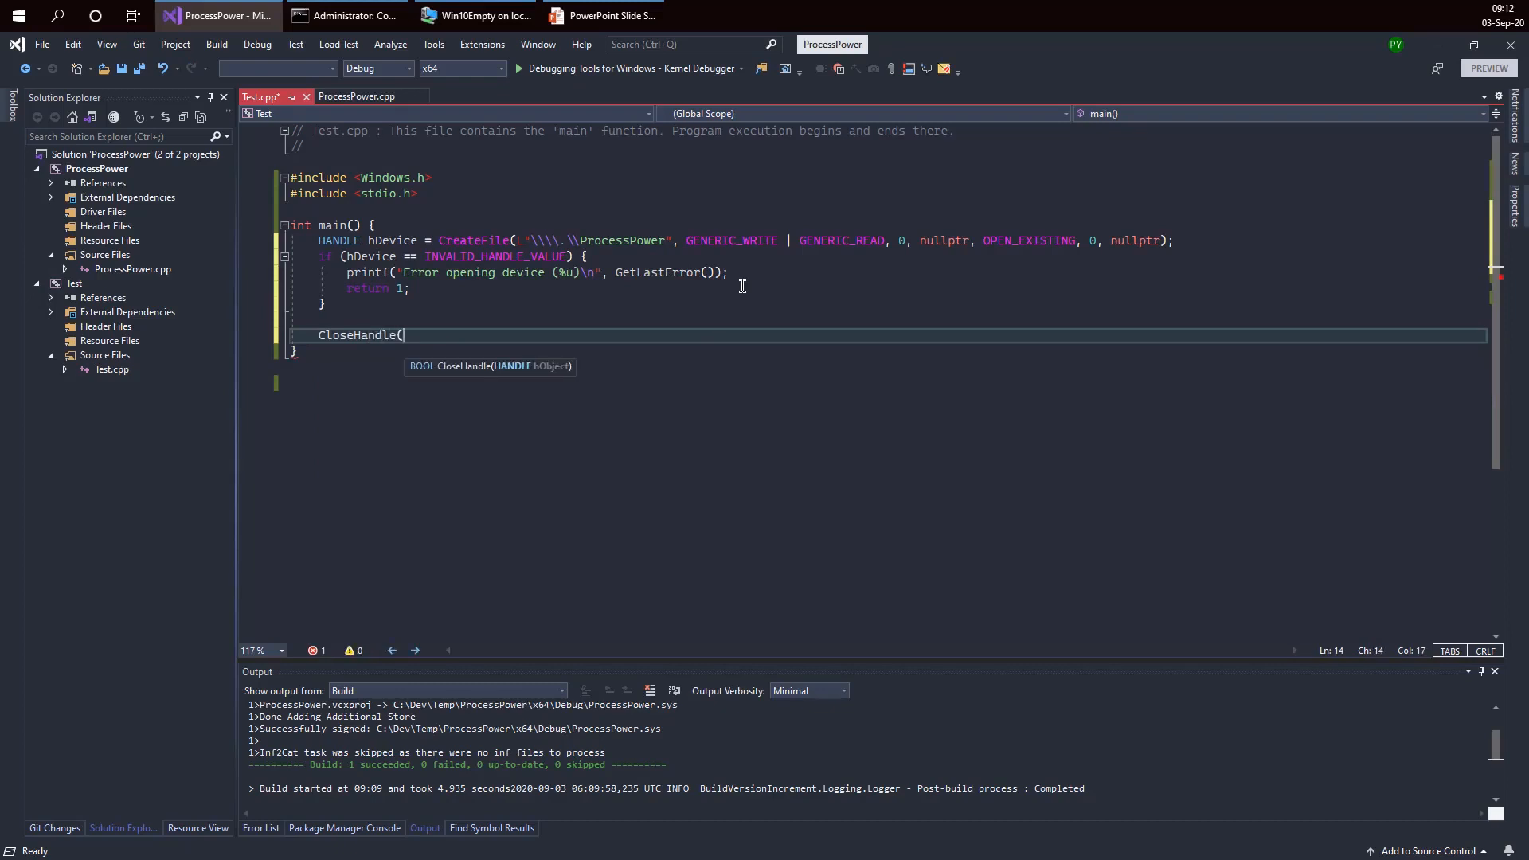
type("h")
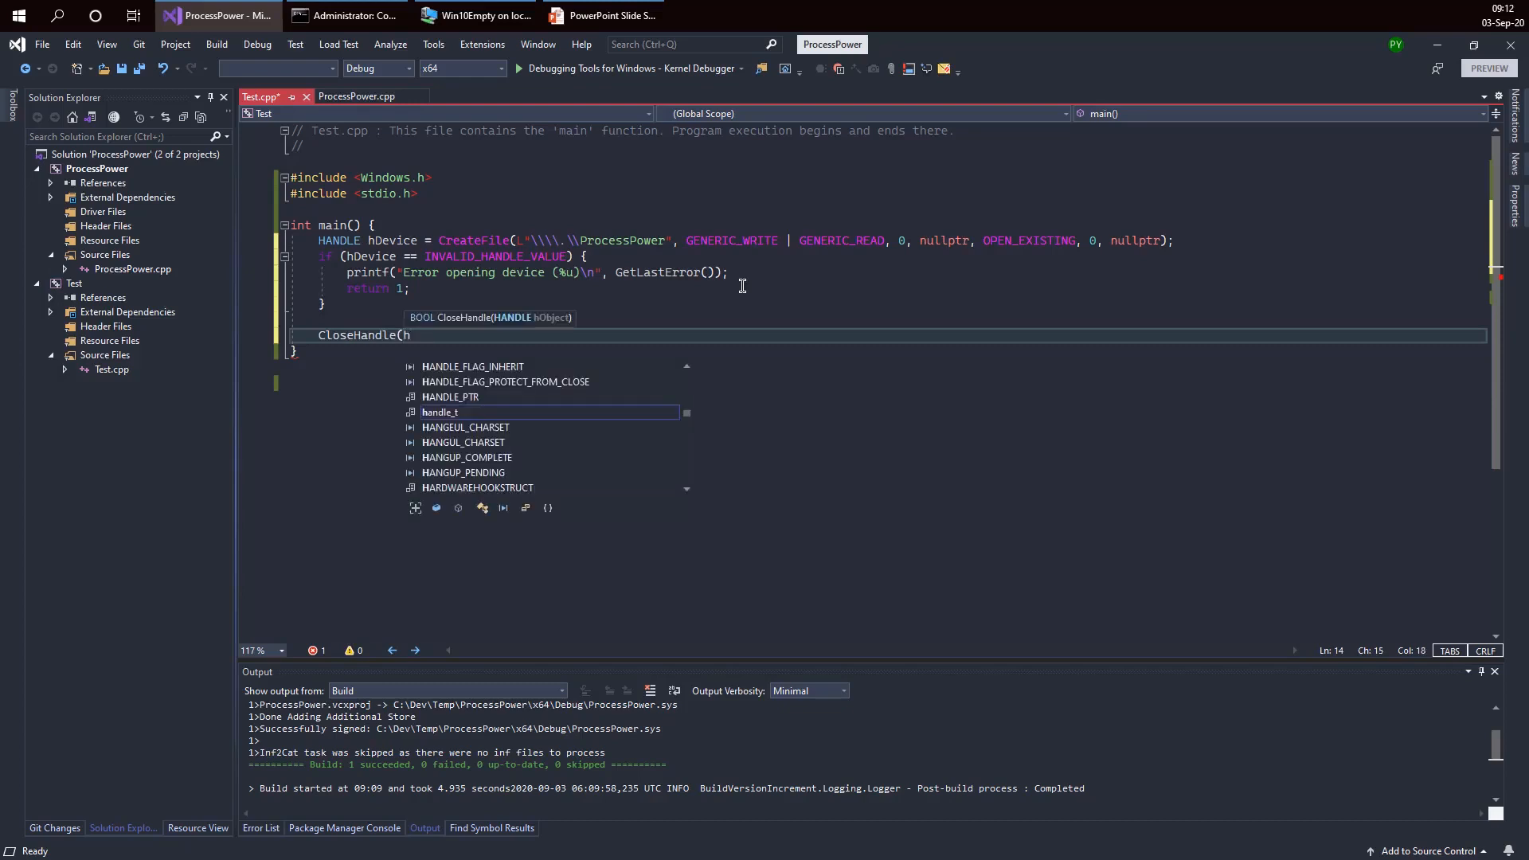
type("Device);")
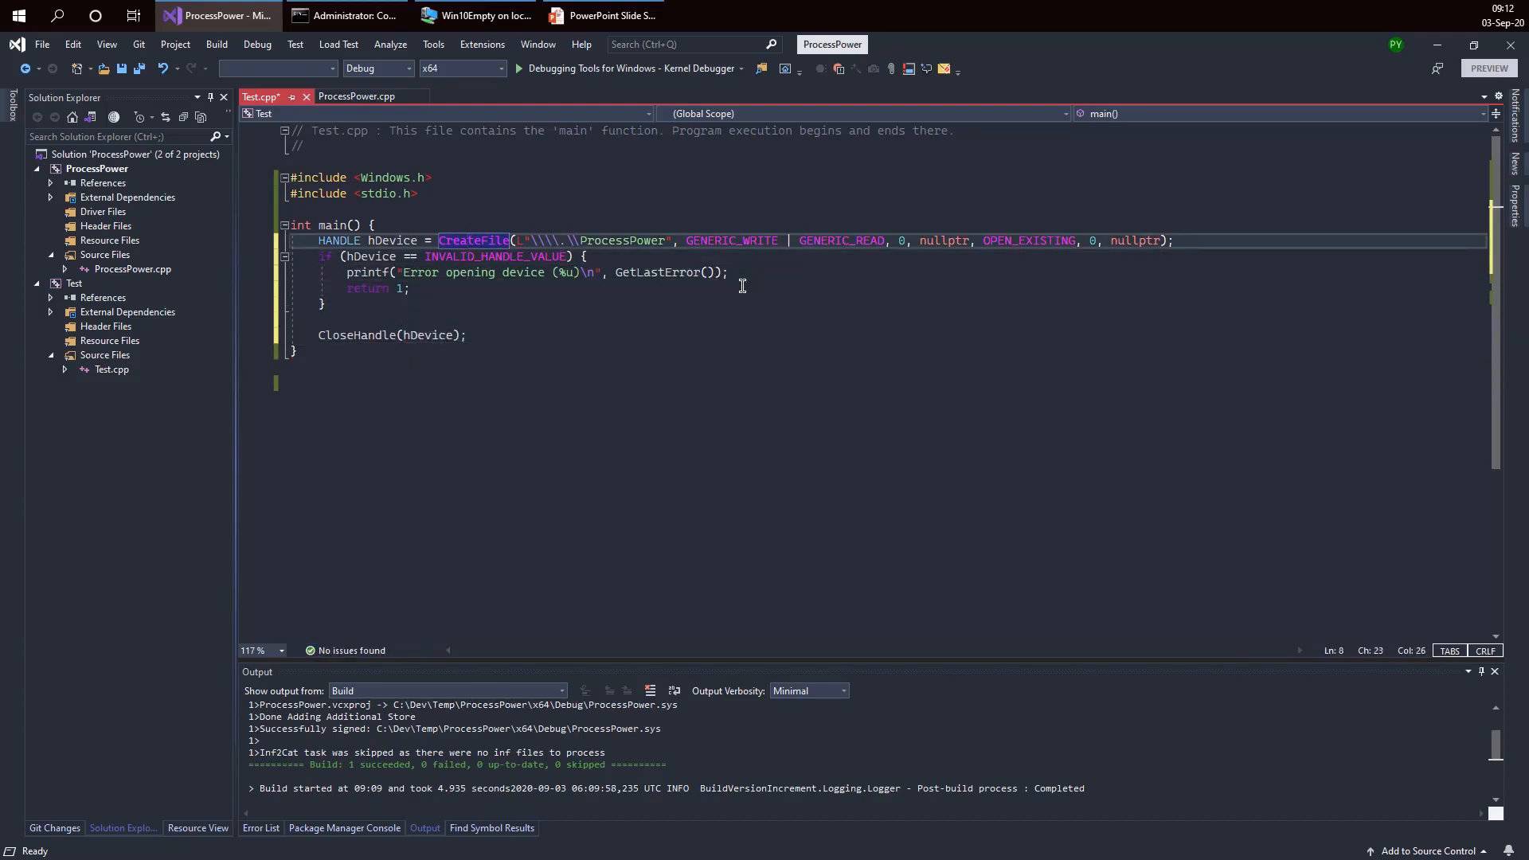
left_click(246, 240)
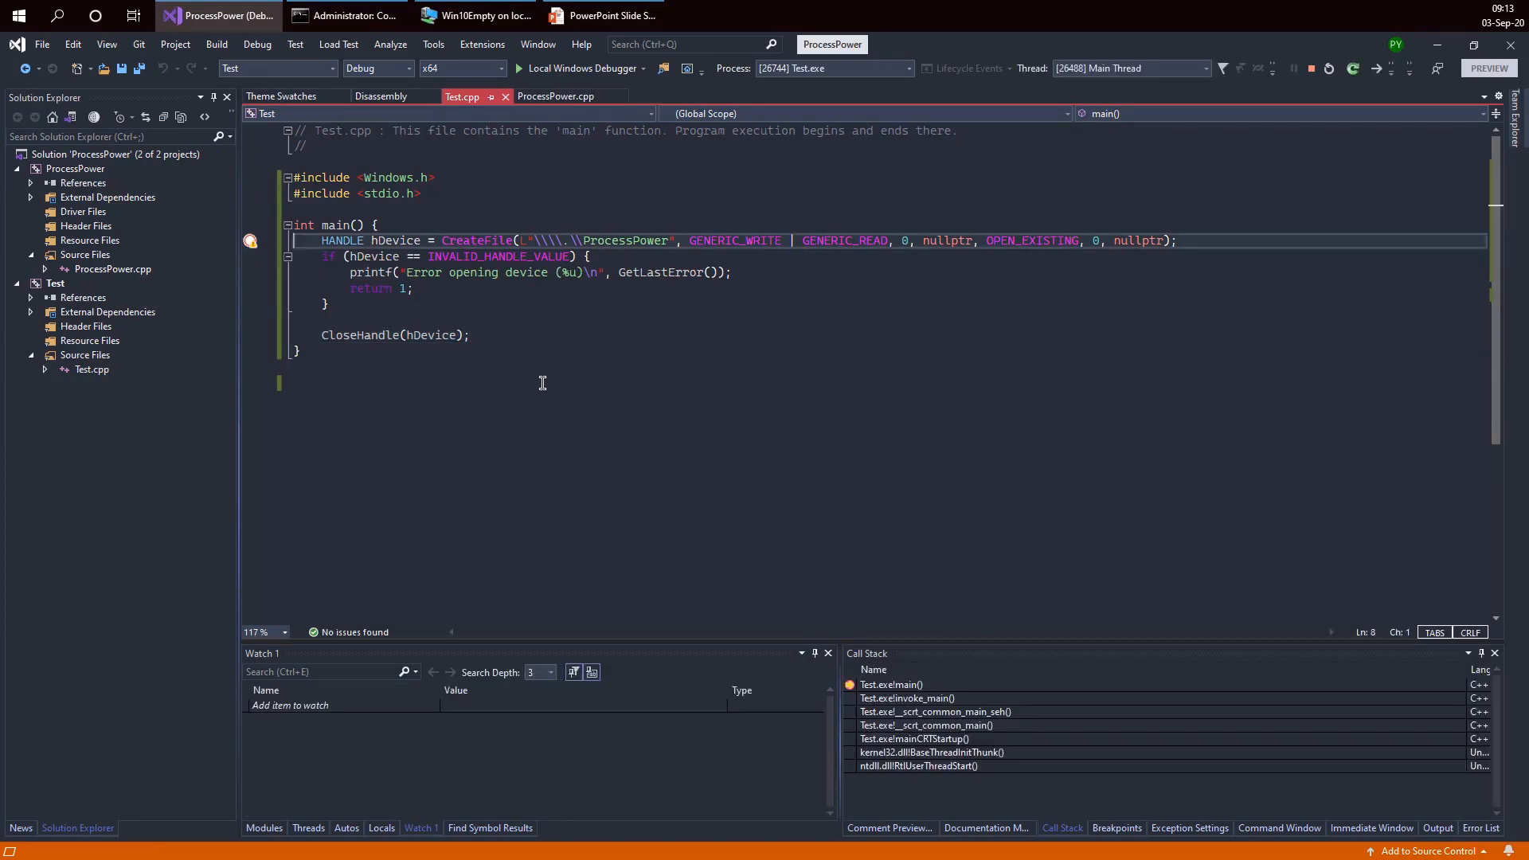
Step: Show the Autos window to track hDevice's value at the CreateFile line
left_click(520, 69)
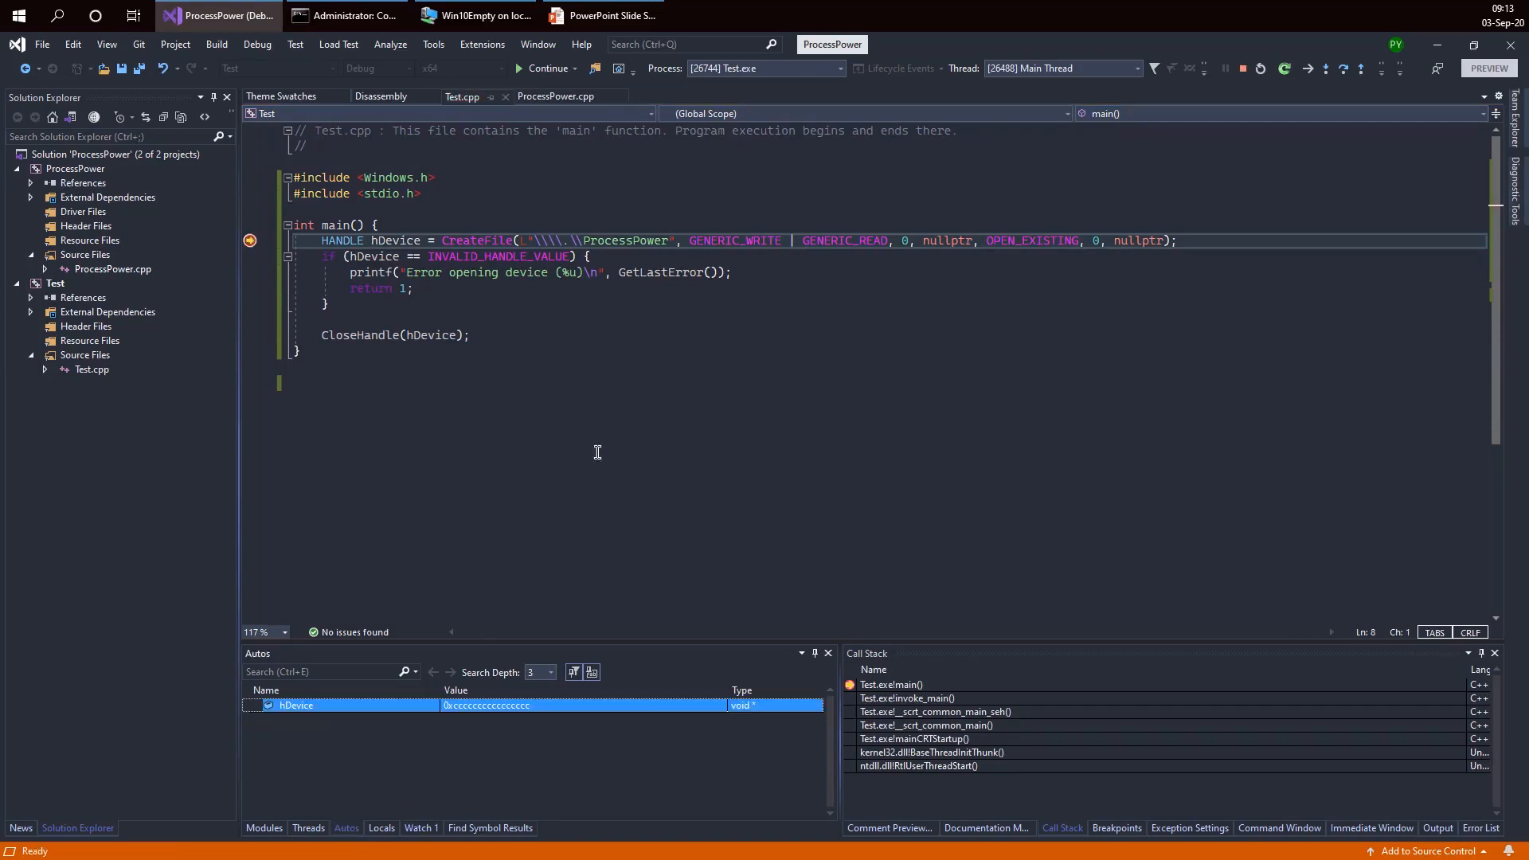
mouse_move(647, 378)
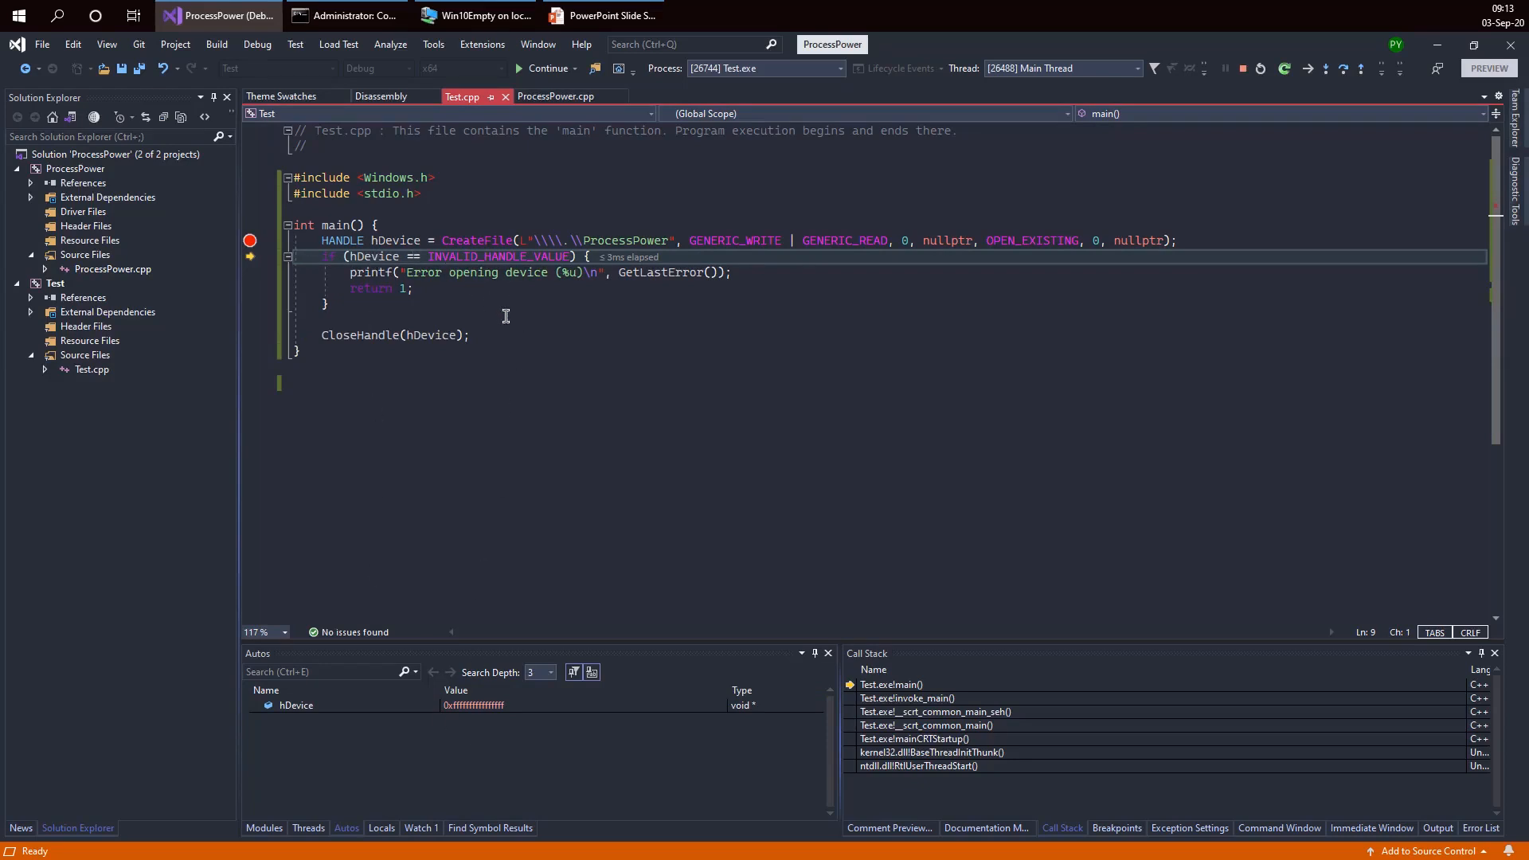
mouse_move(482, 334)
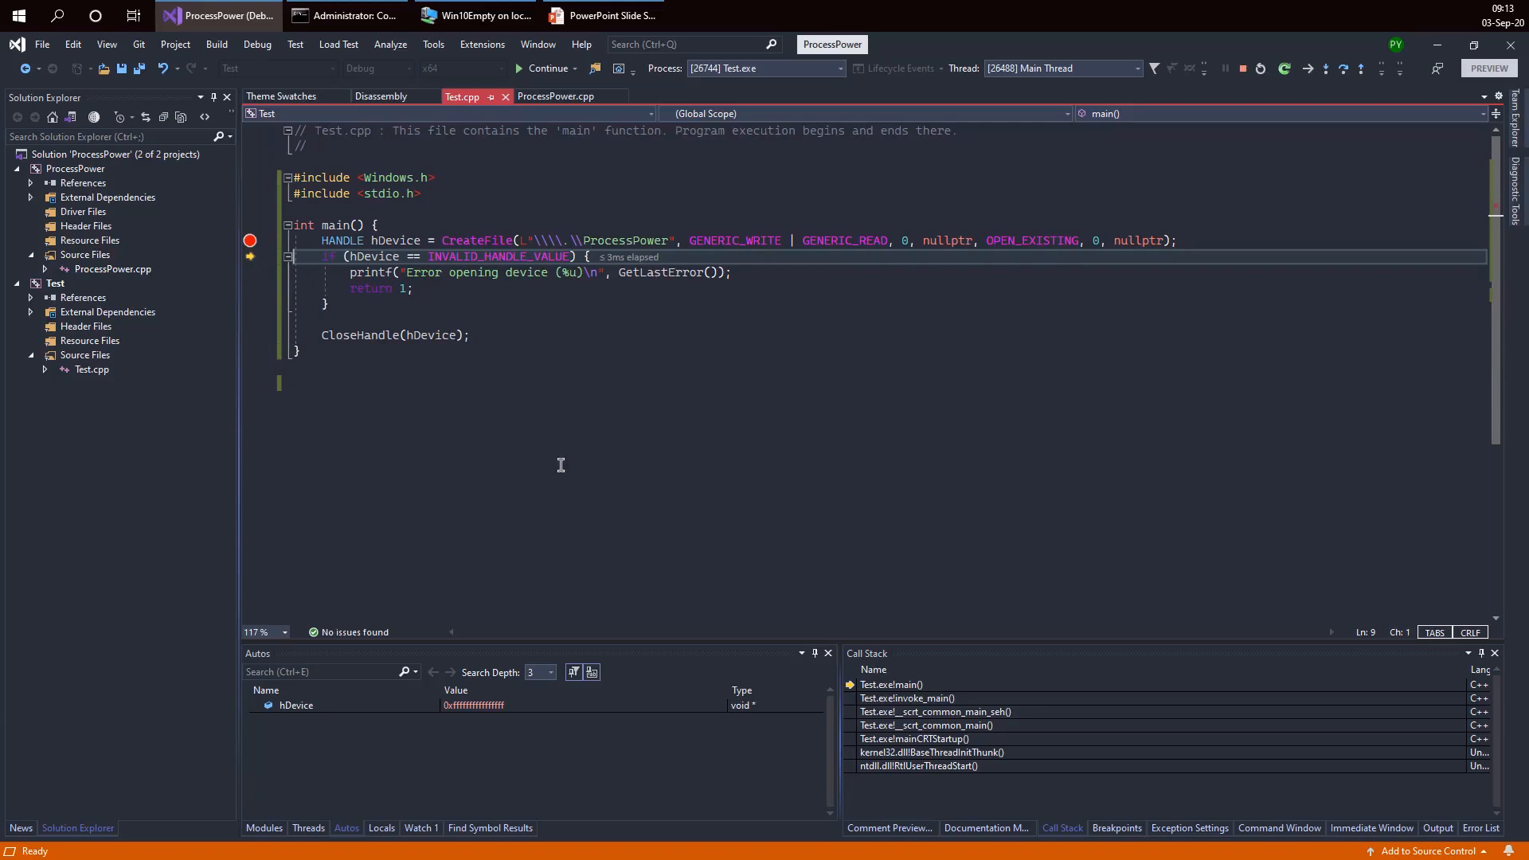
mouse_move(420, 829)
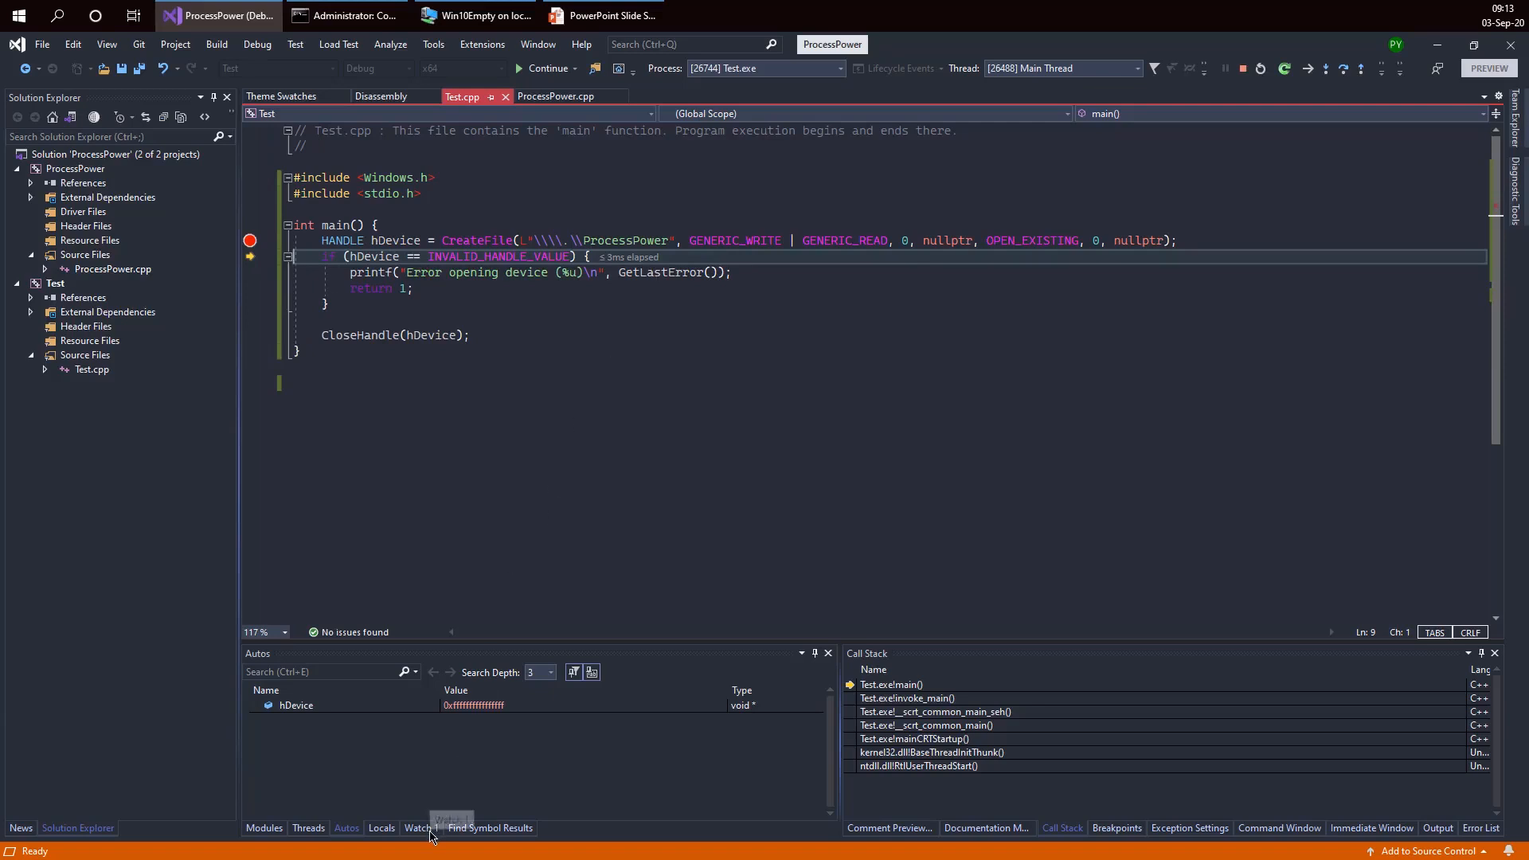
left_click(418, 829)
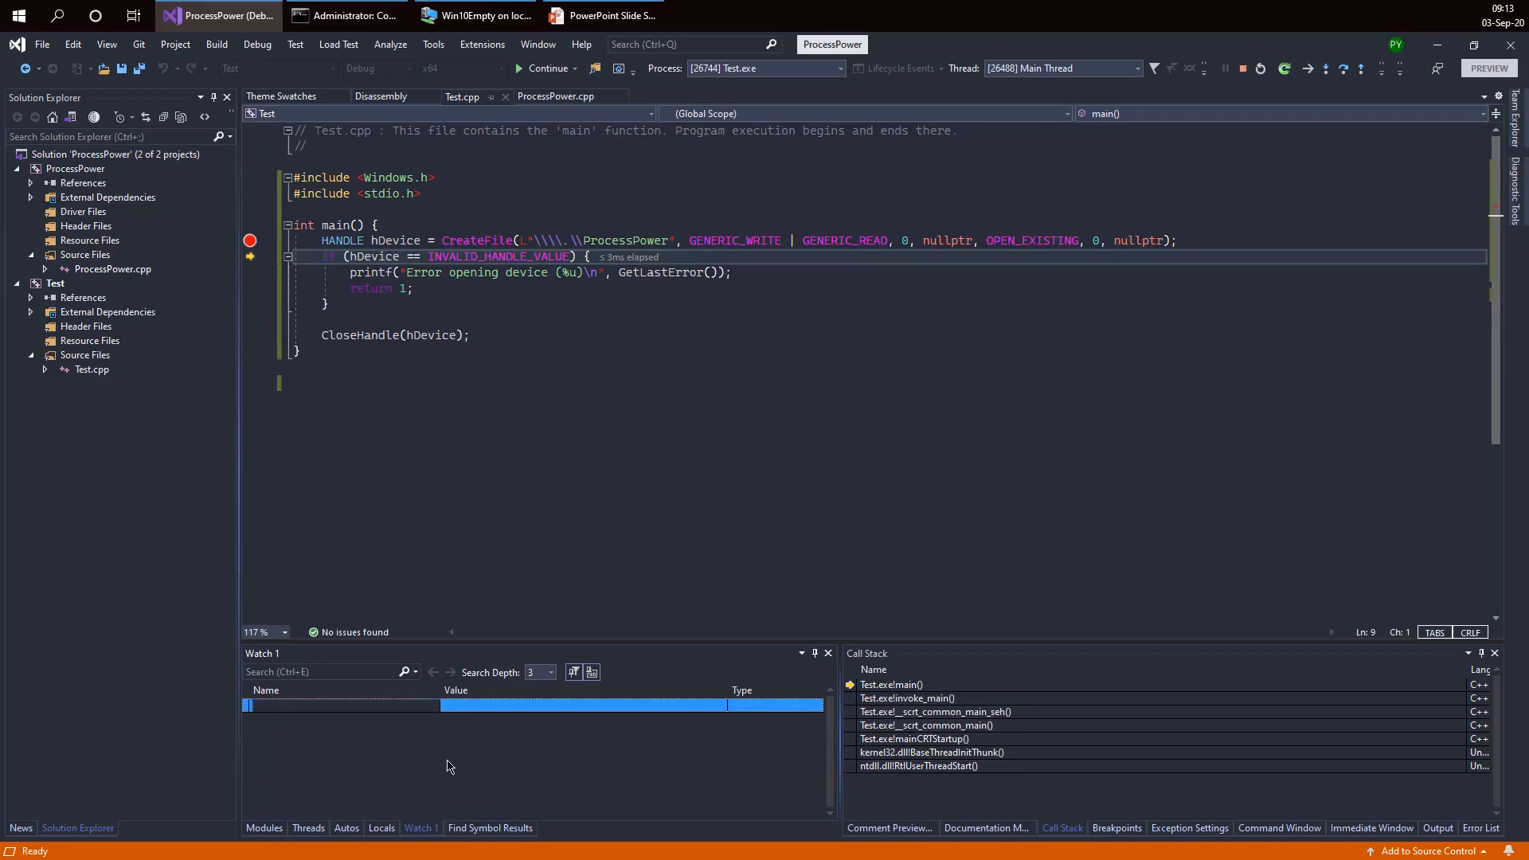
type("@err")
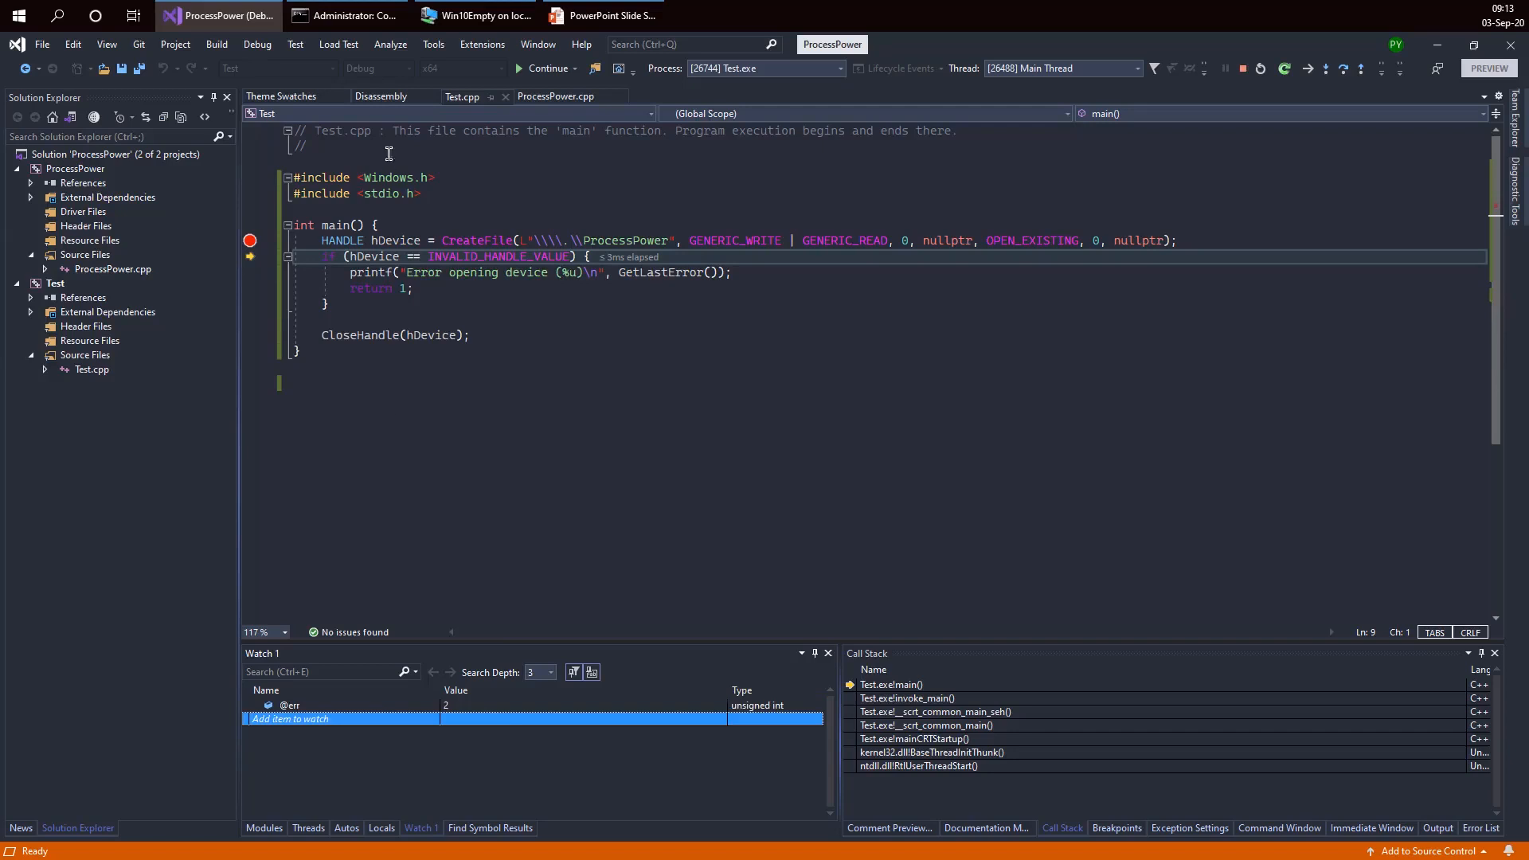
left_click(433, 44)
type("2")
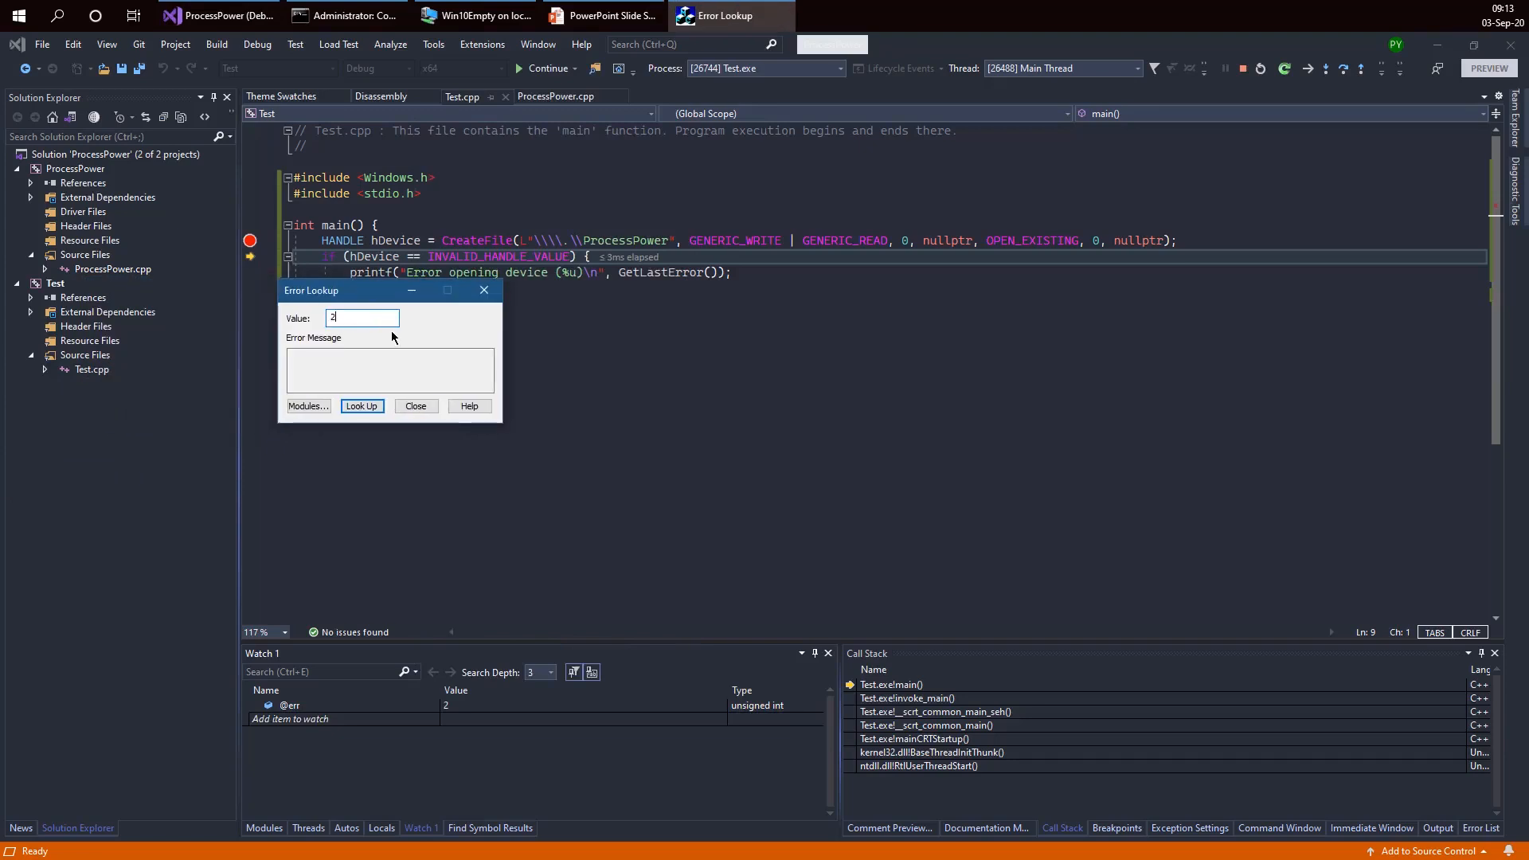
Step: Look up error code 2 ('The system cannot find the file specified') and close Error Lookup
left_click(361, 405)
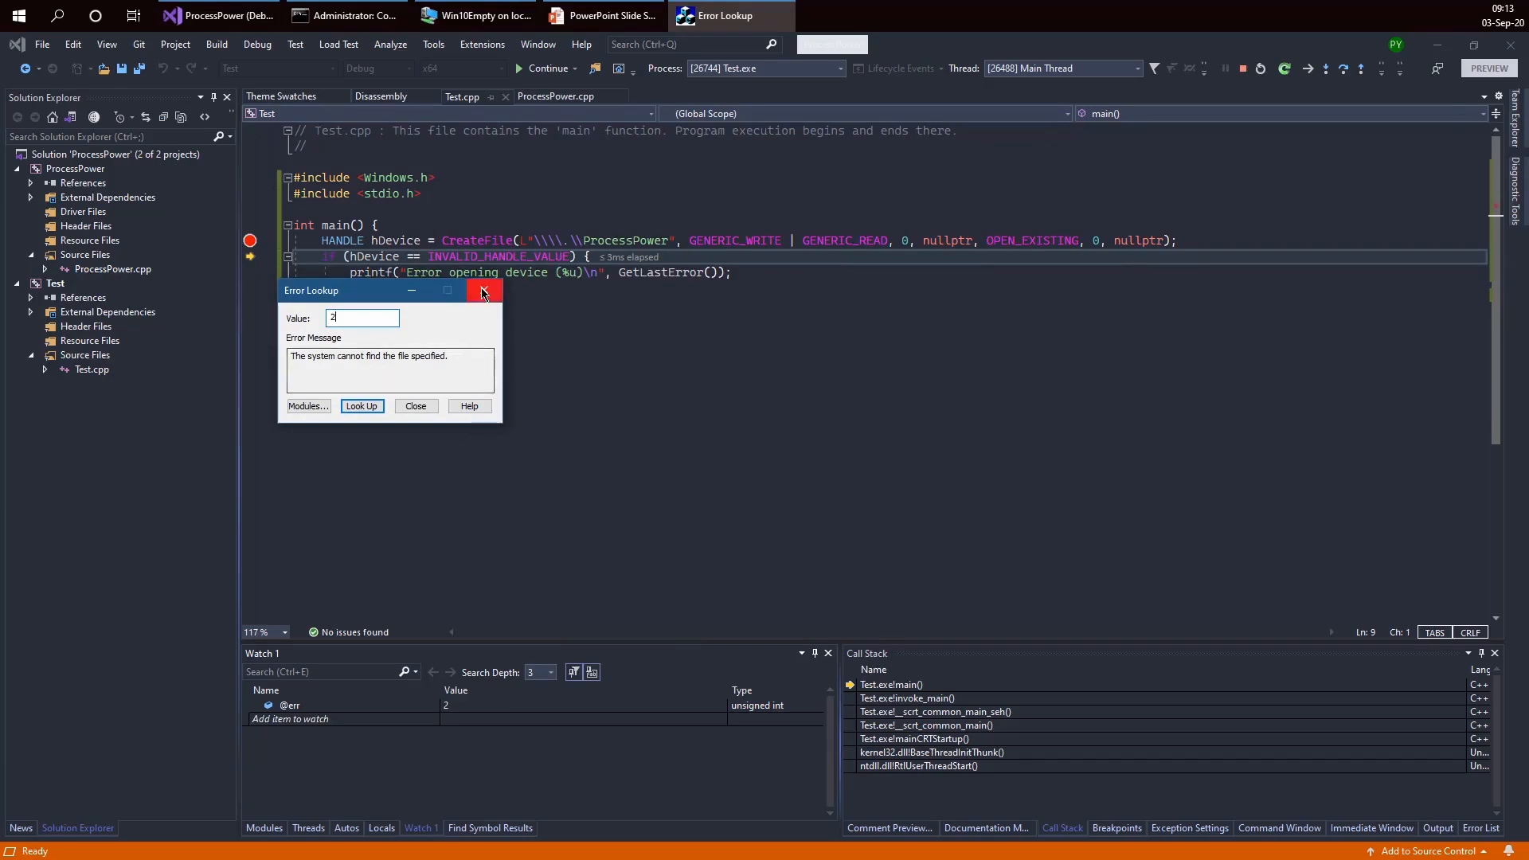
left_click(486, 290)
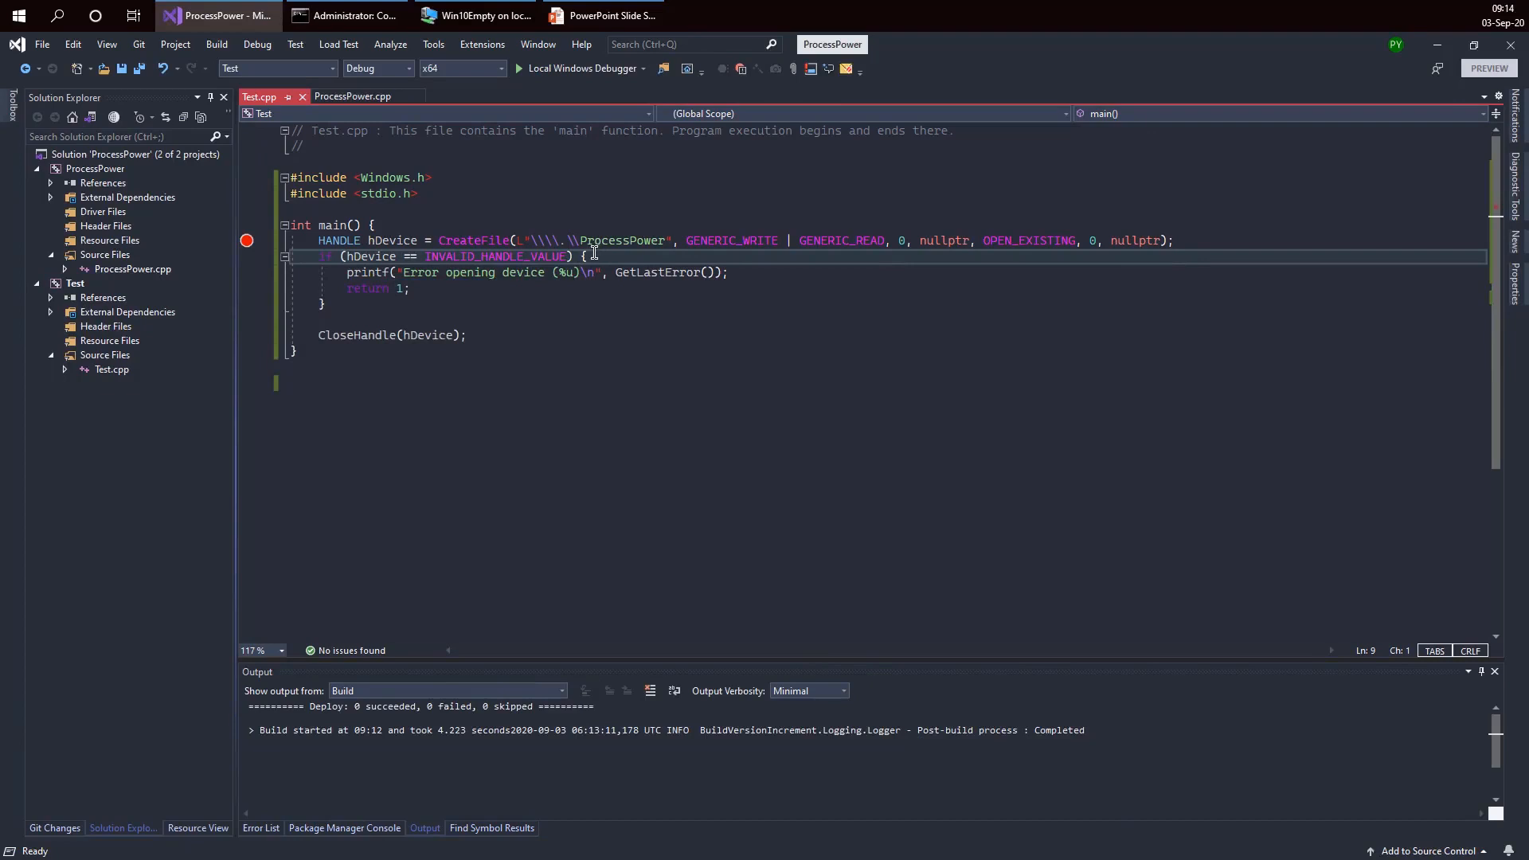
mouse_move(395, 159)
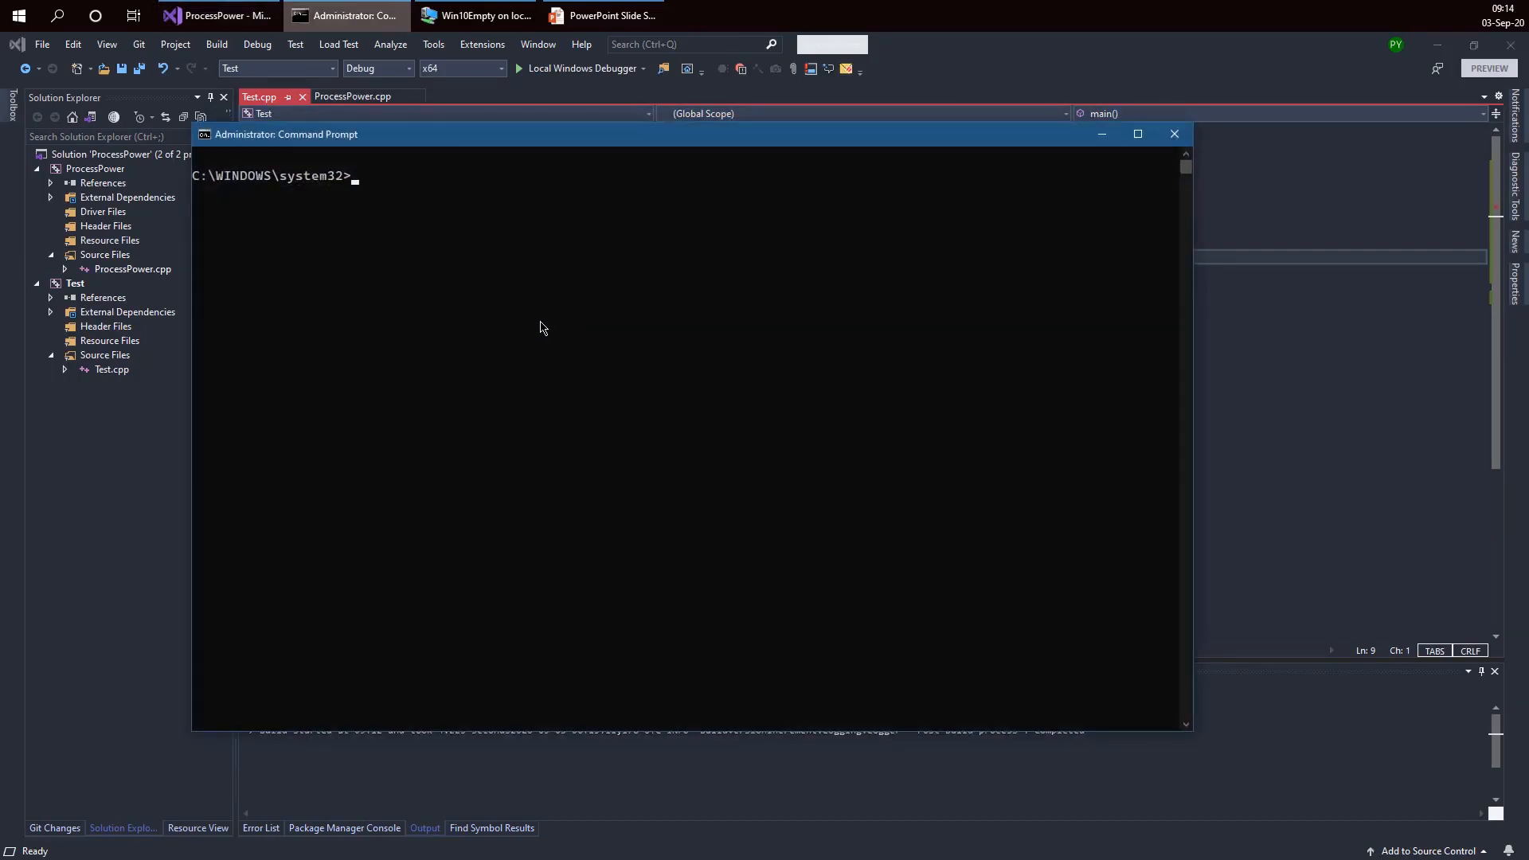
Step: Run 'sc start procpower' in the administrator Command Prompt so the driver is running
type("sc start")
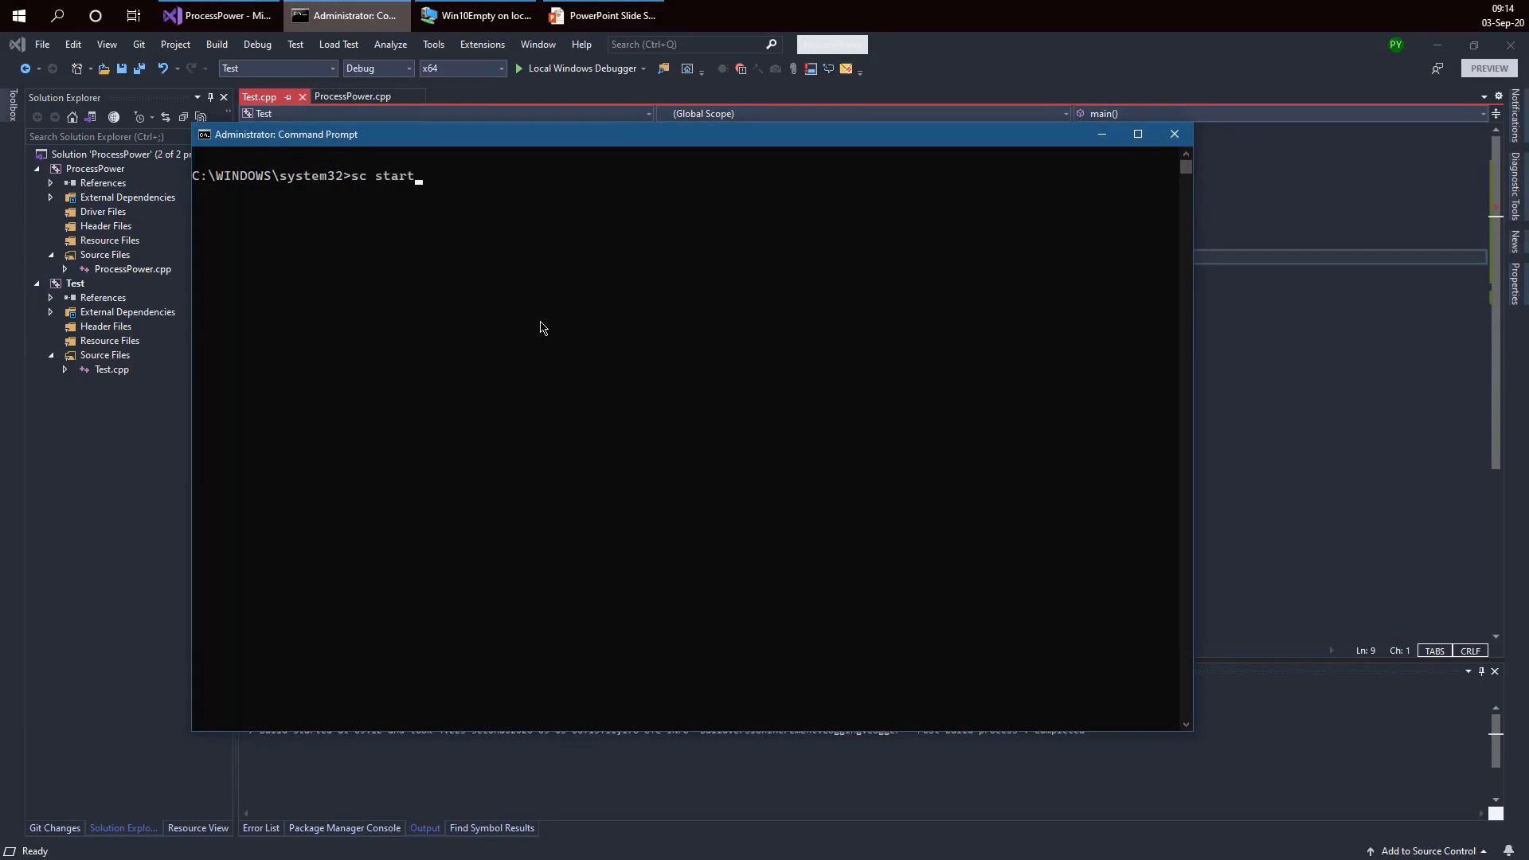
type("procpowe")
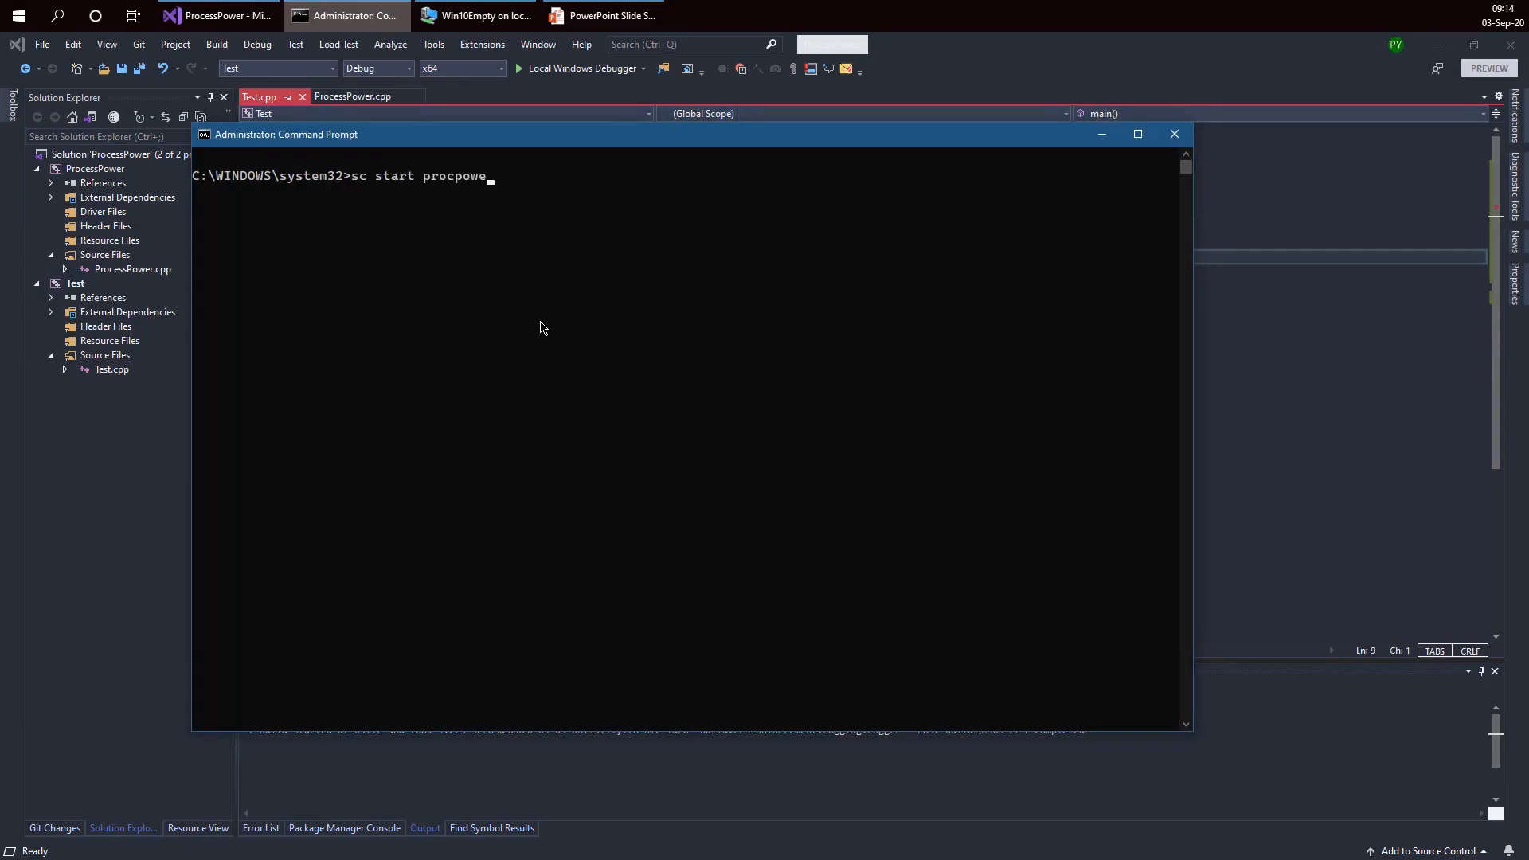
key("enter")
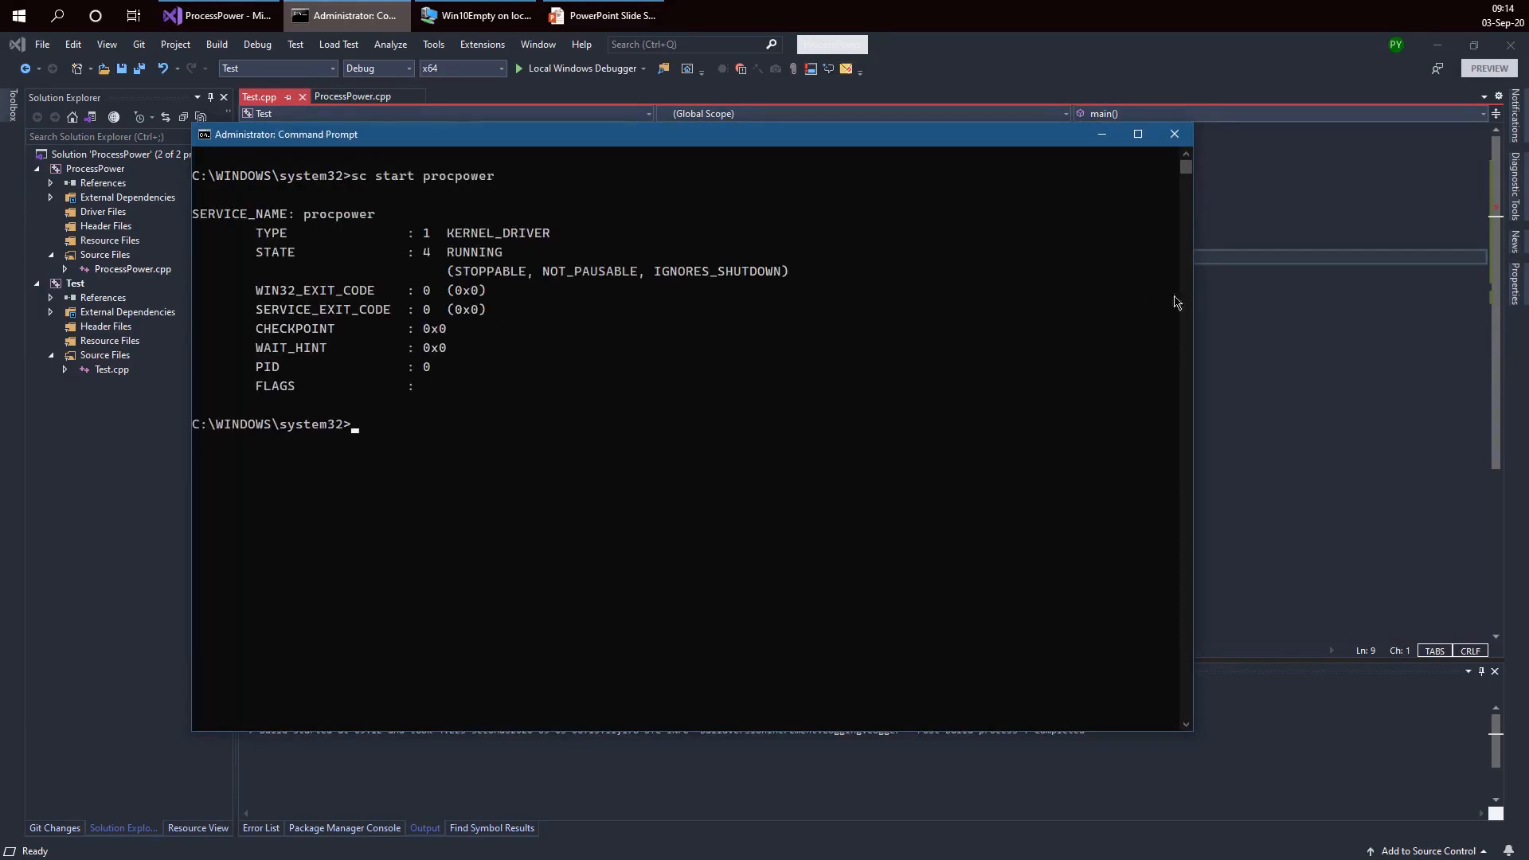
left_click(217, 16)
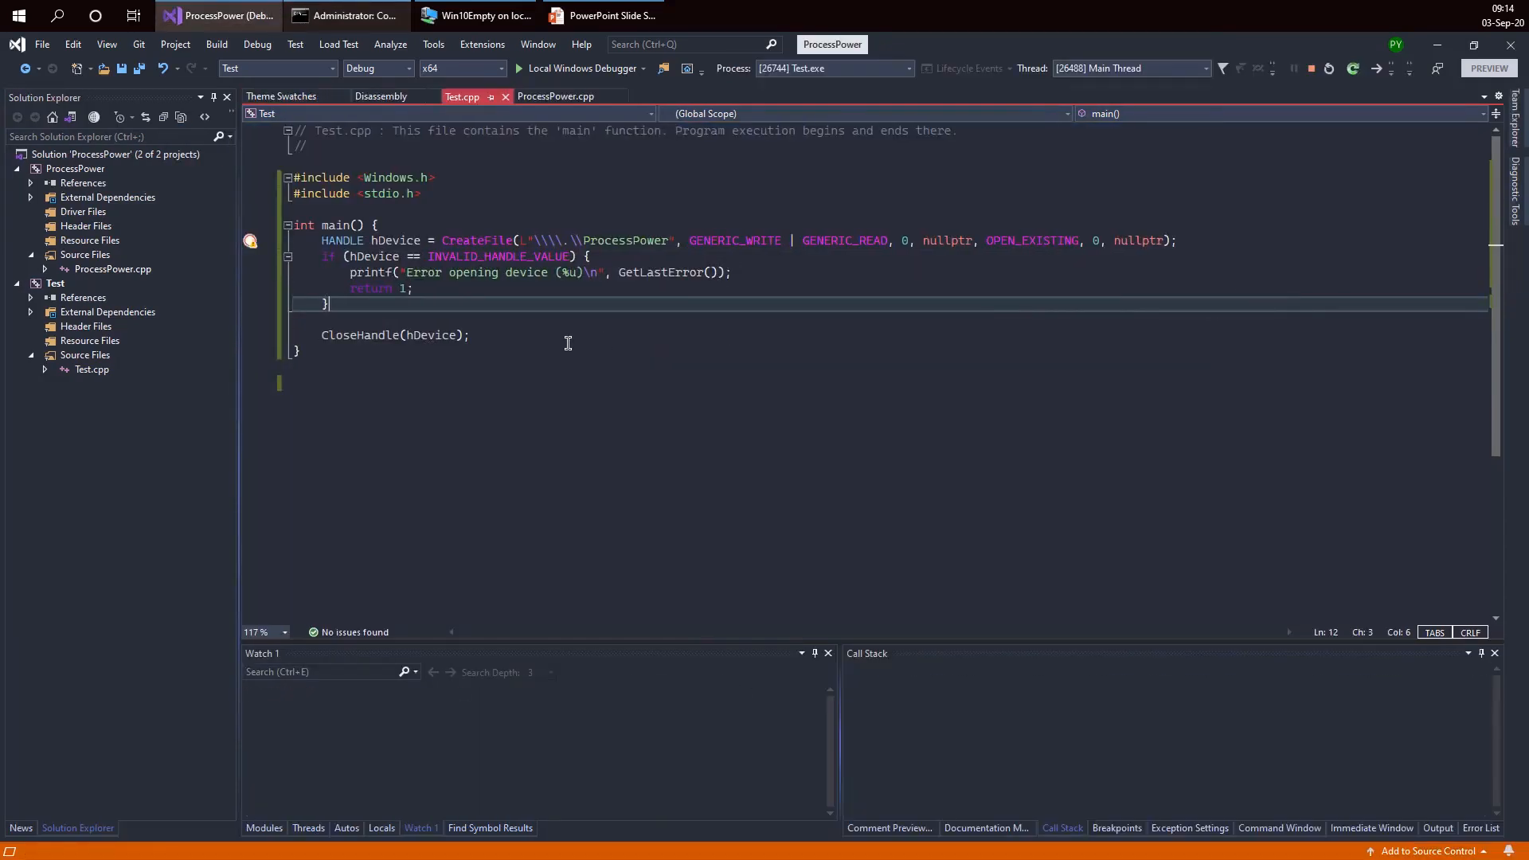
left_click(518, 67)
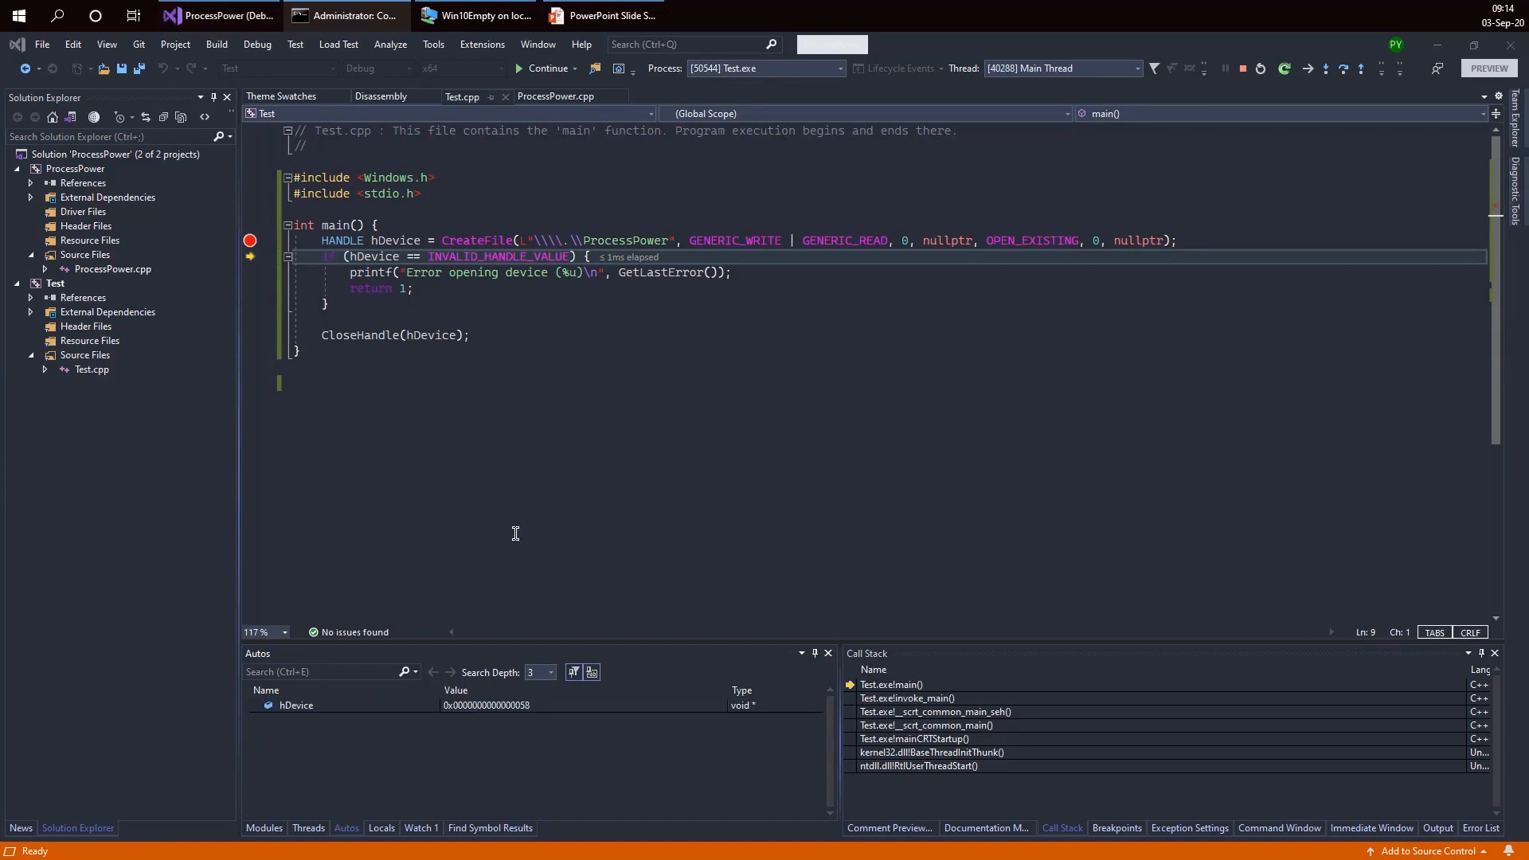
mouse_move(62, 620)
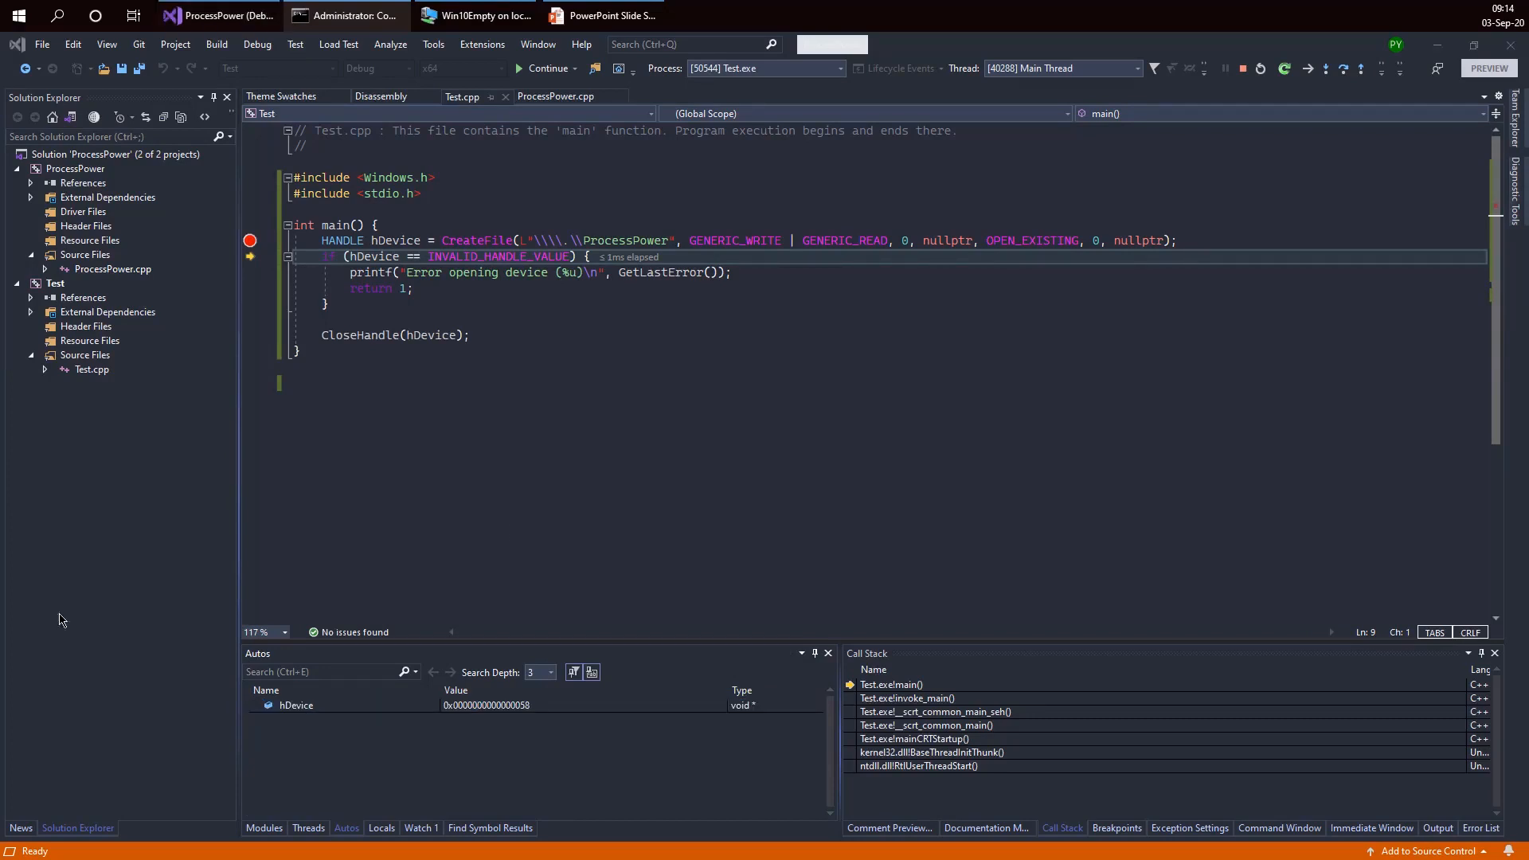
left_click(295, 705)
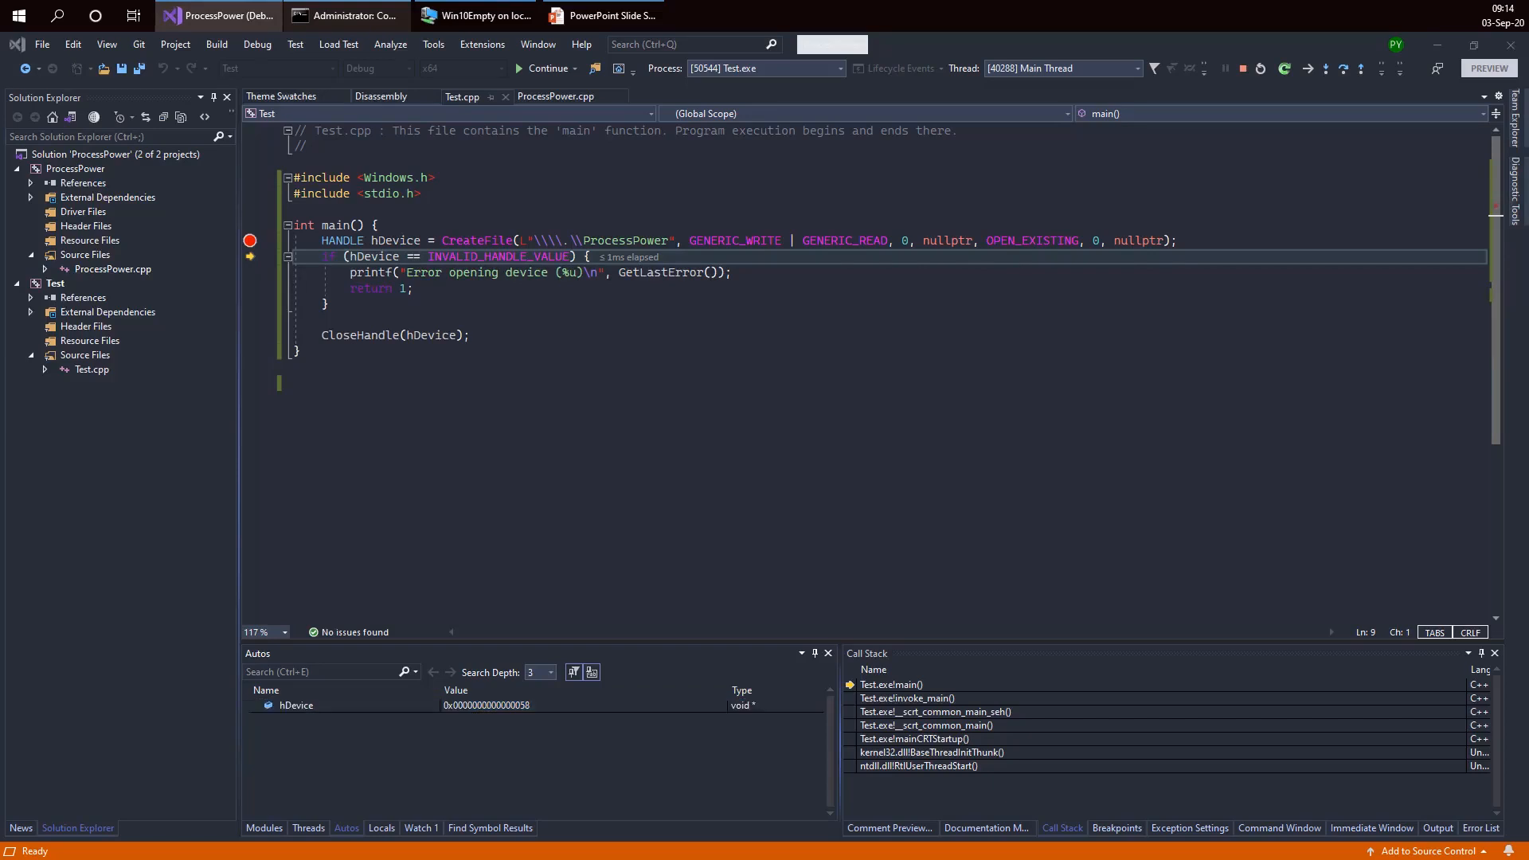
mouse_move(440, 664)
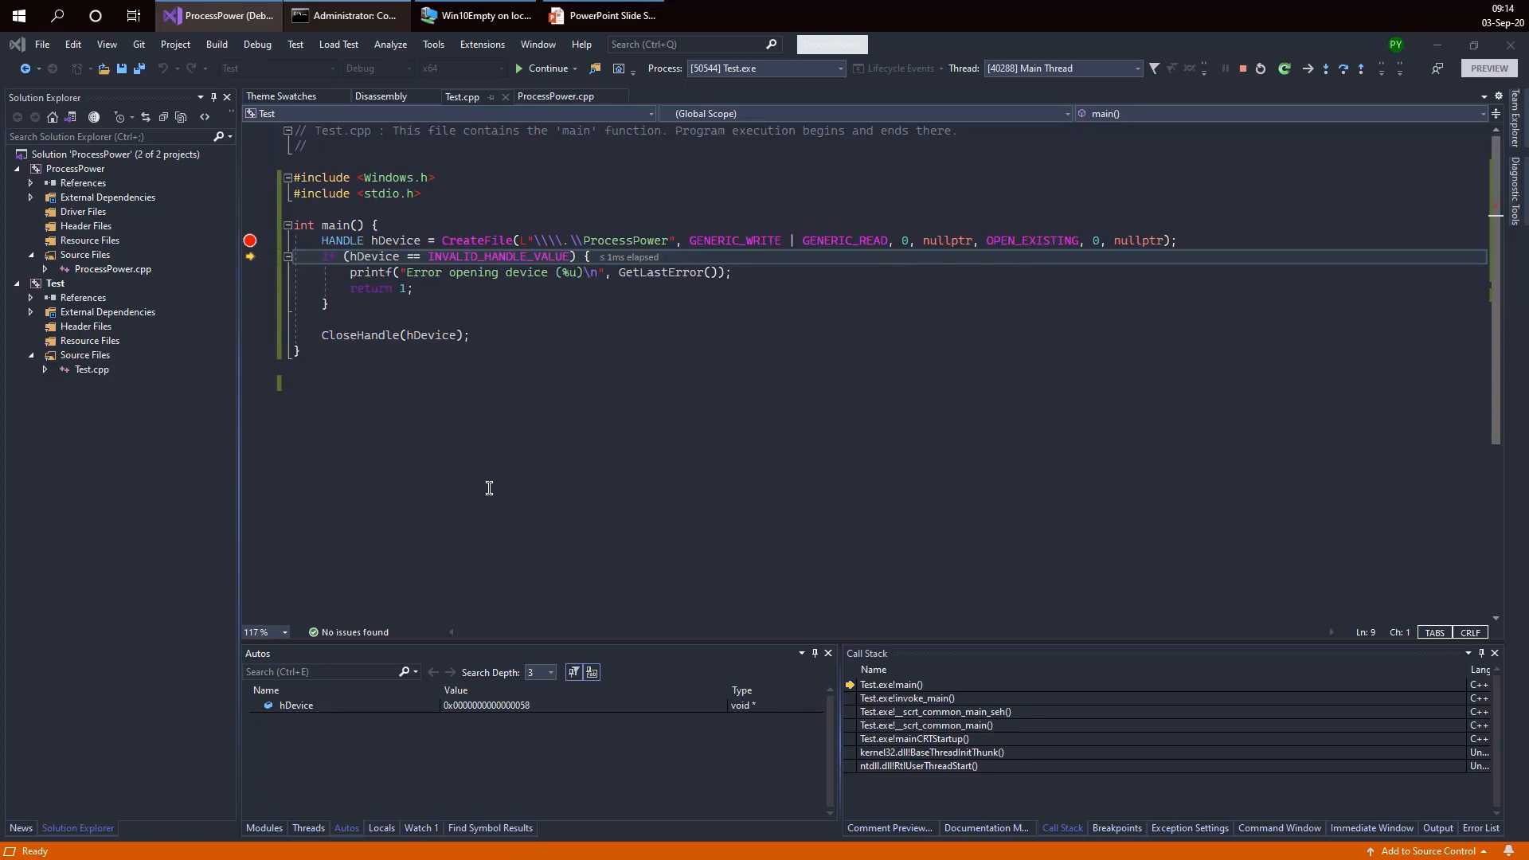
left_click(731, 16)
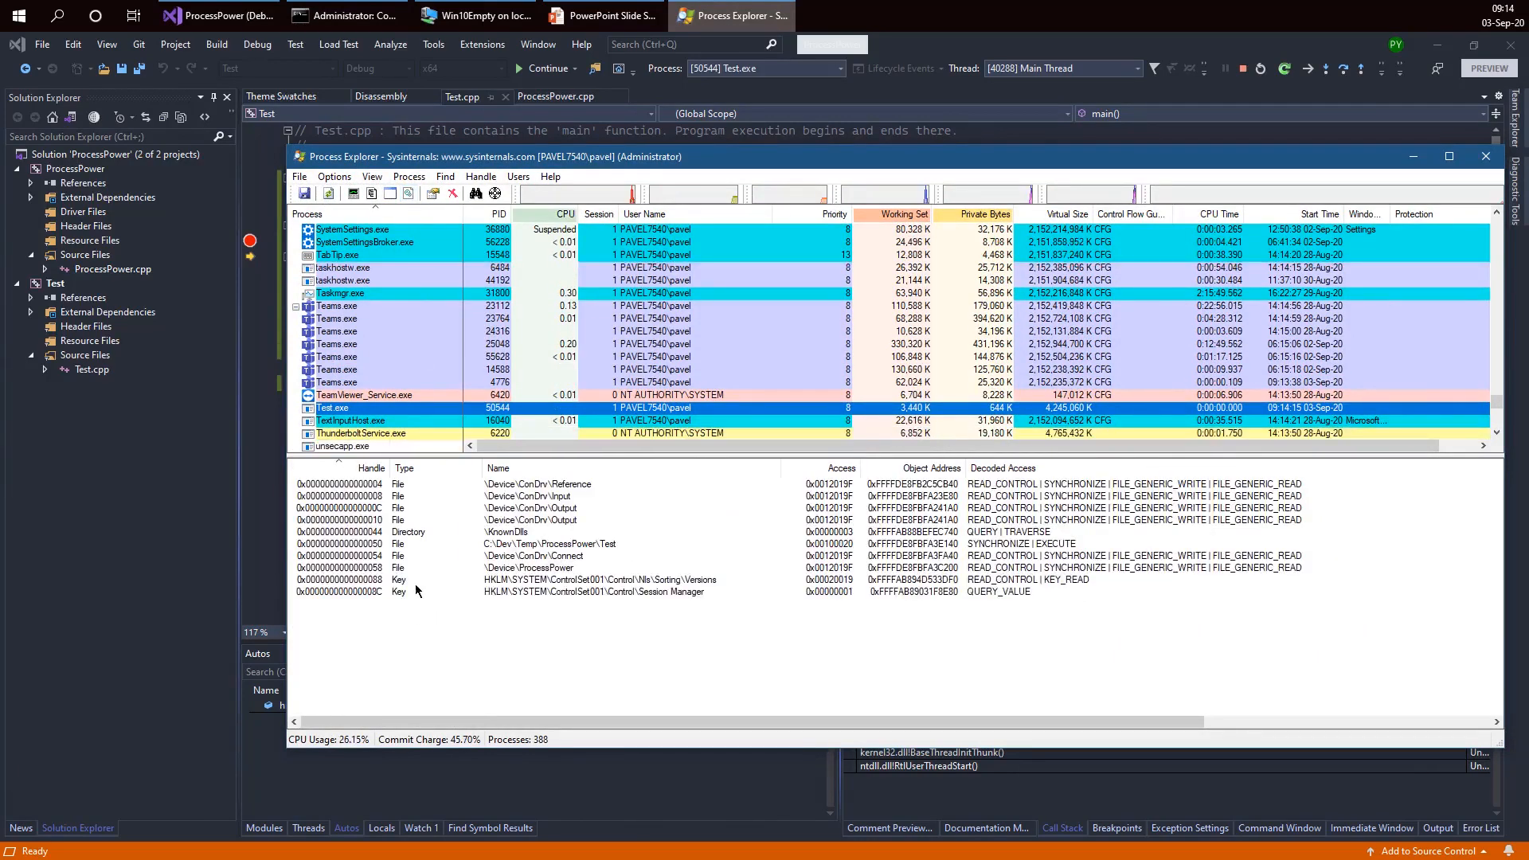
Step: Select Test.exe's \Device\ProcessPower handle 0x58 in Process Explorer's handle pane
left_click(531, 568)
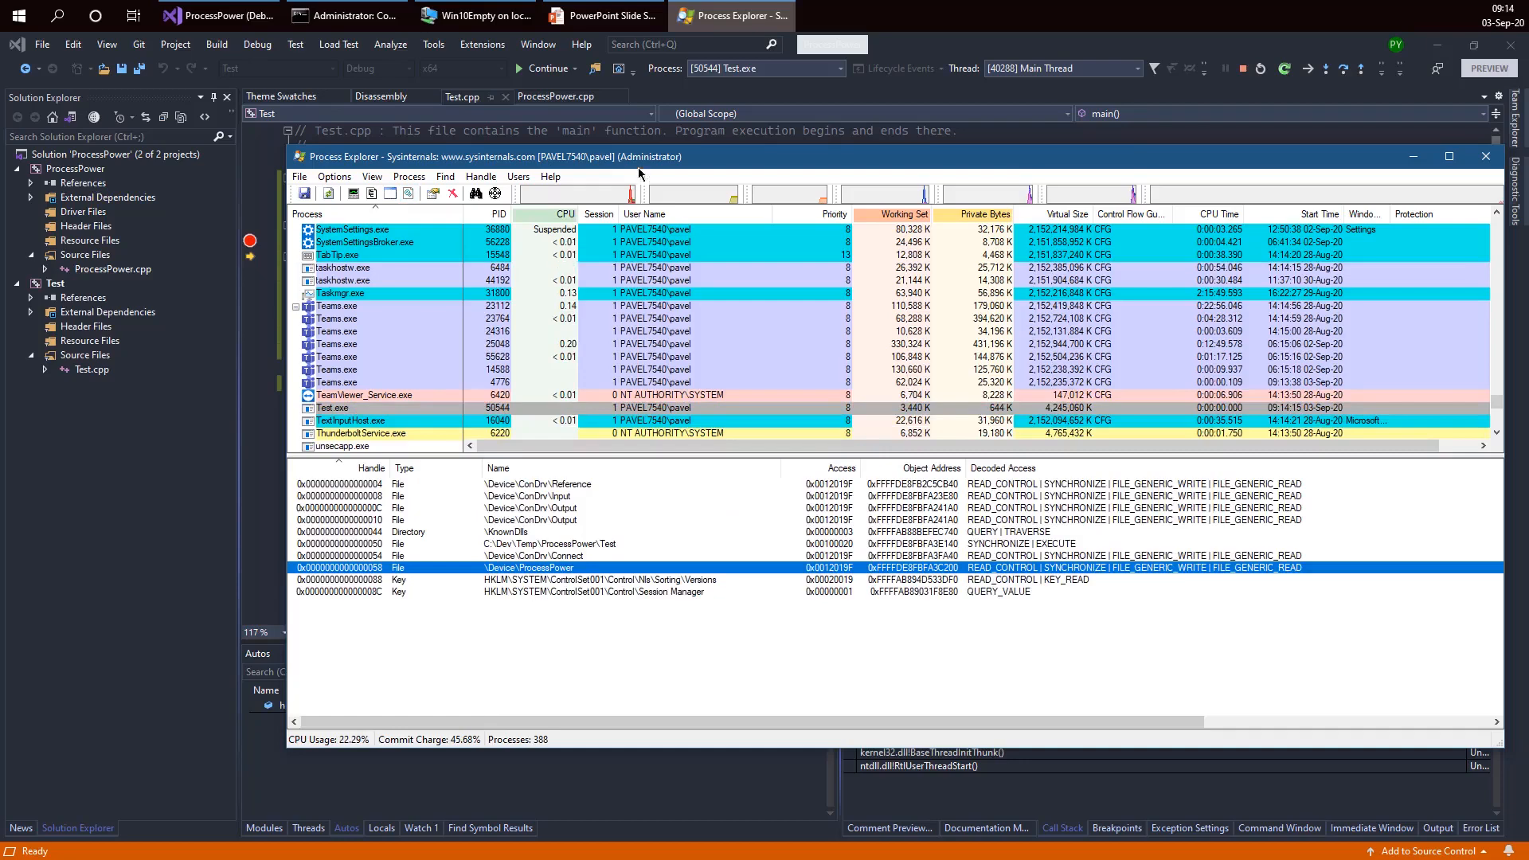